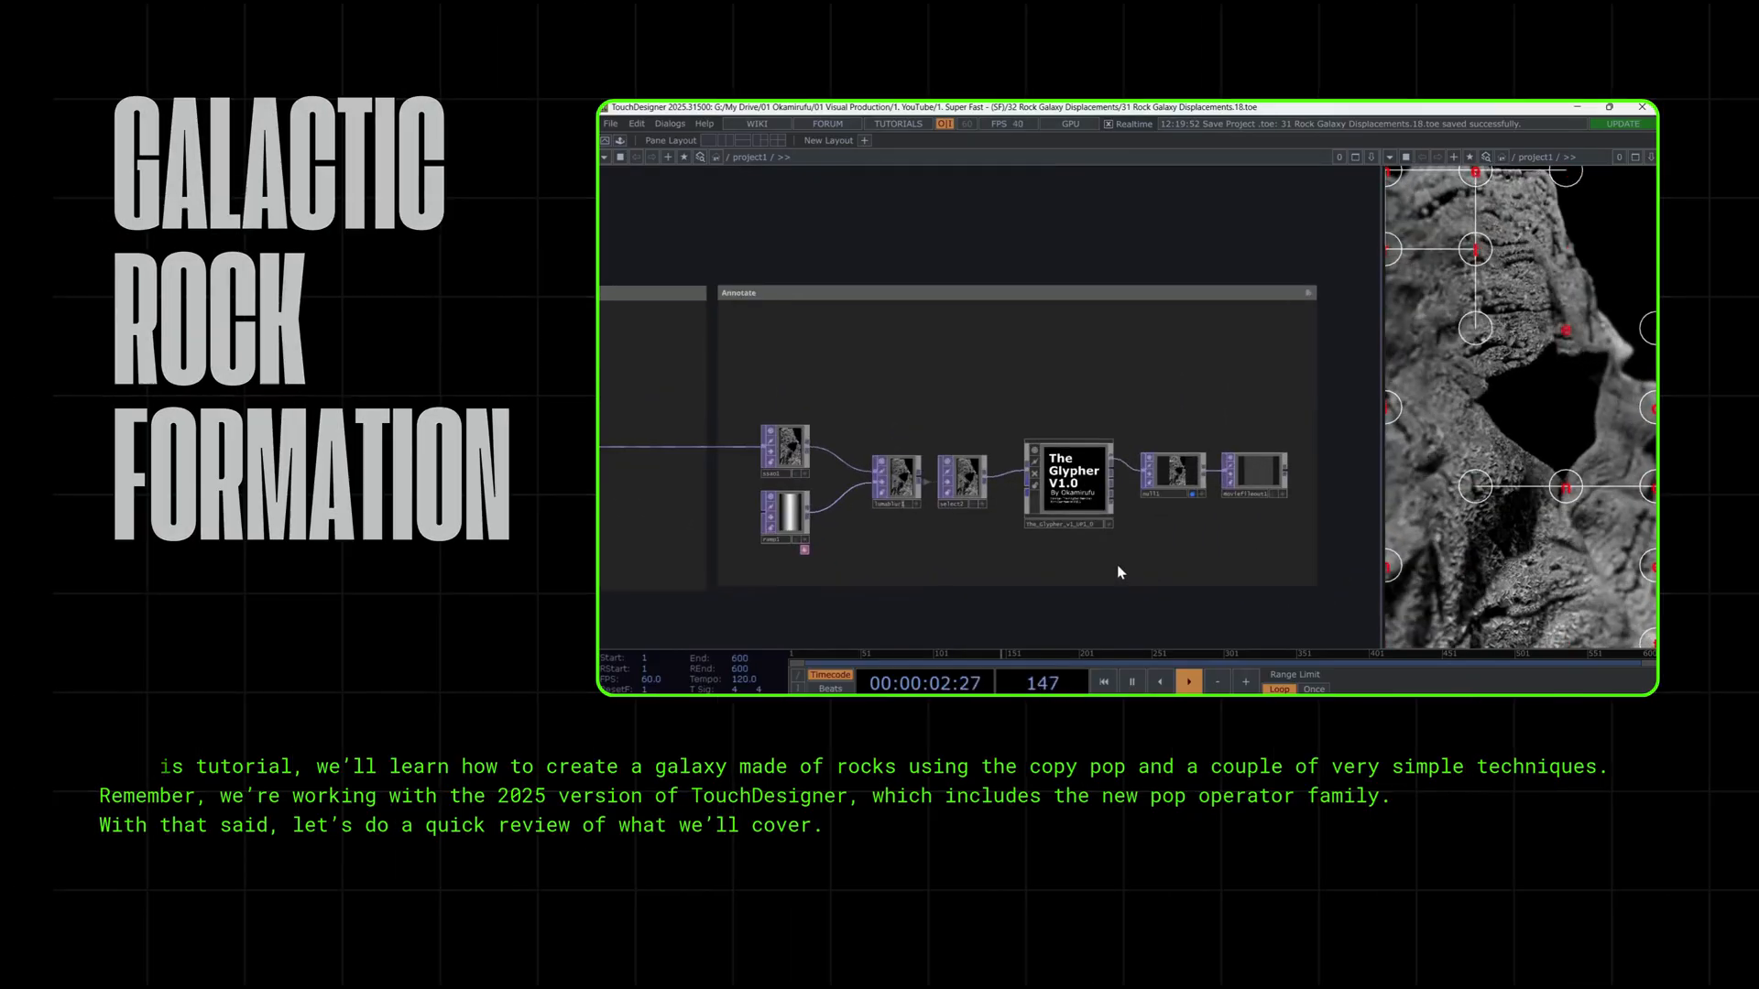
Switch to Skool and select the community title on the About page.
left_click(1628, 109)
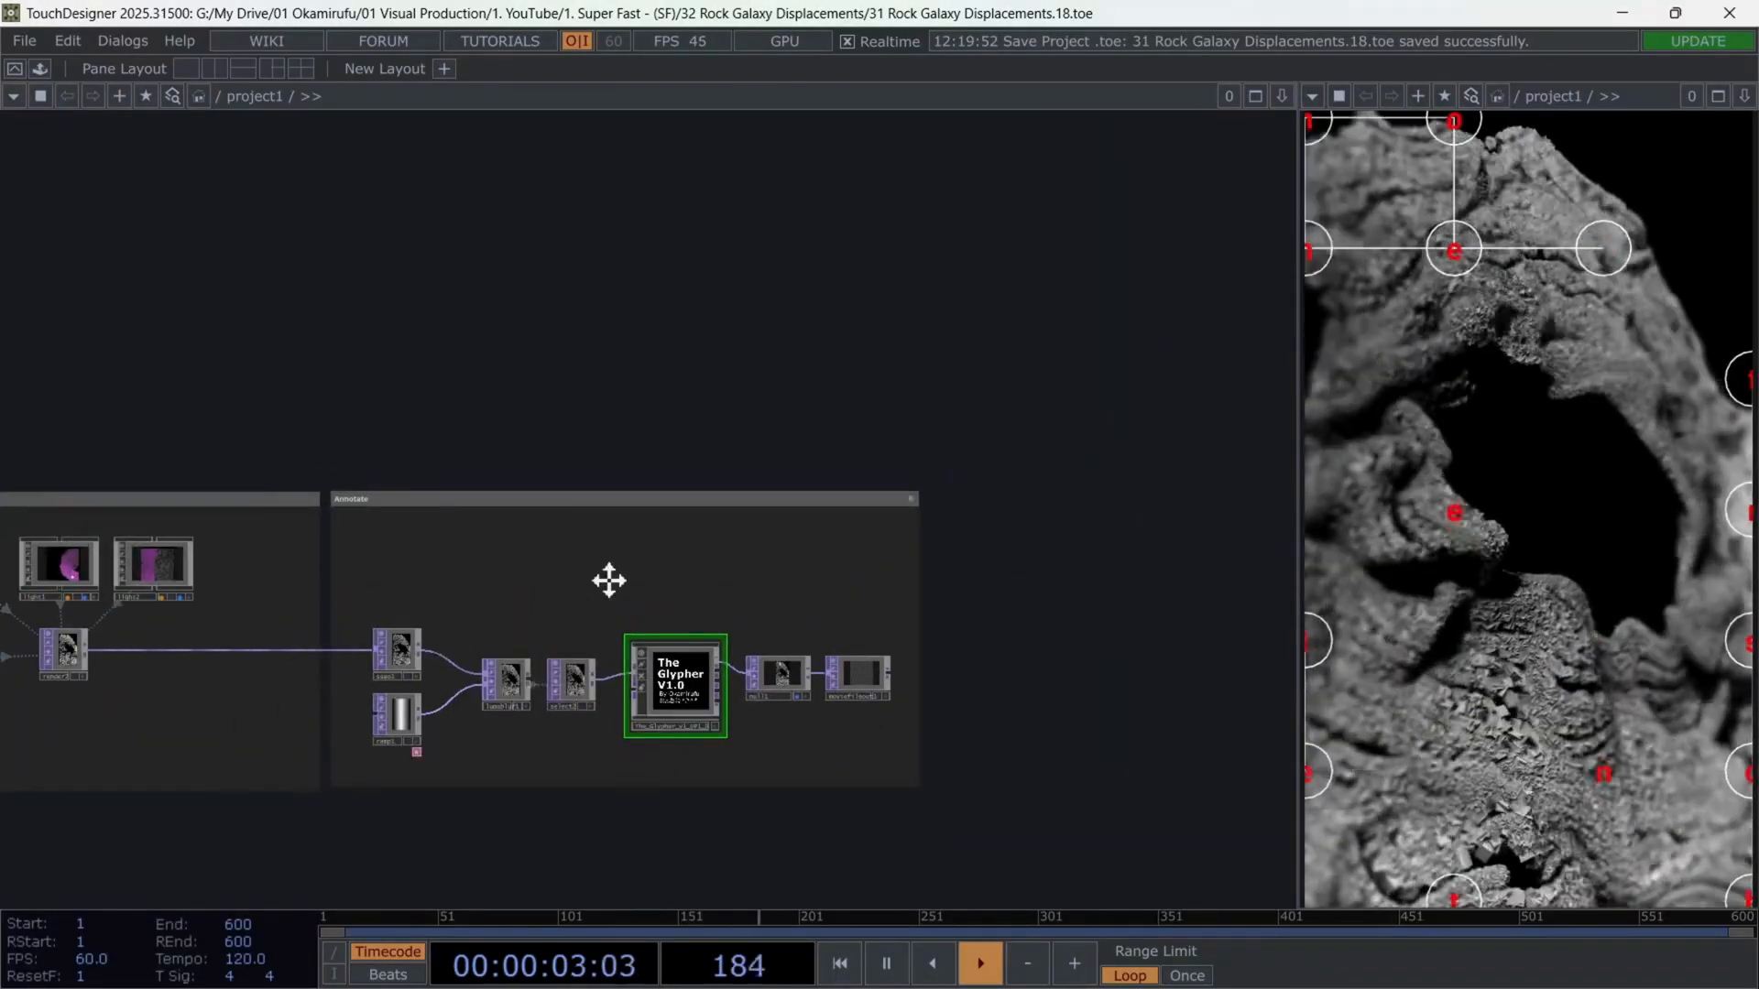
key("alt+tab")
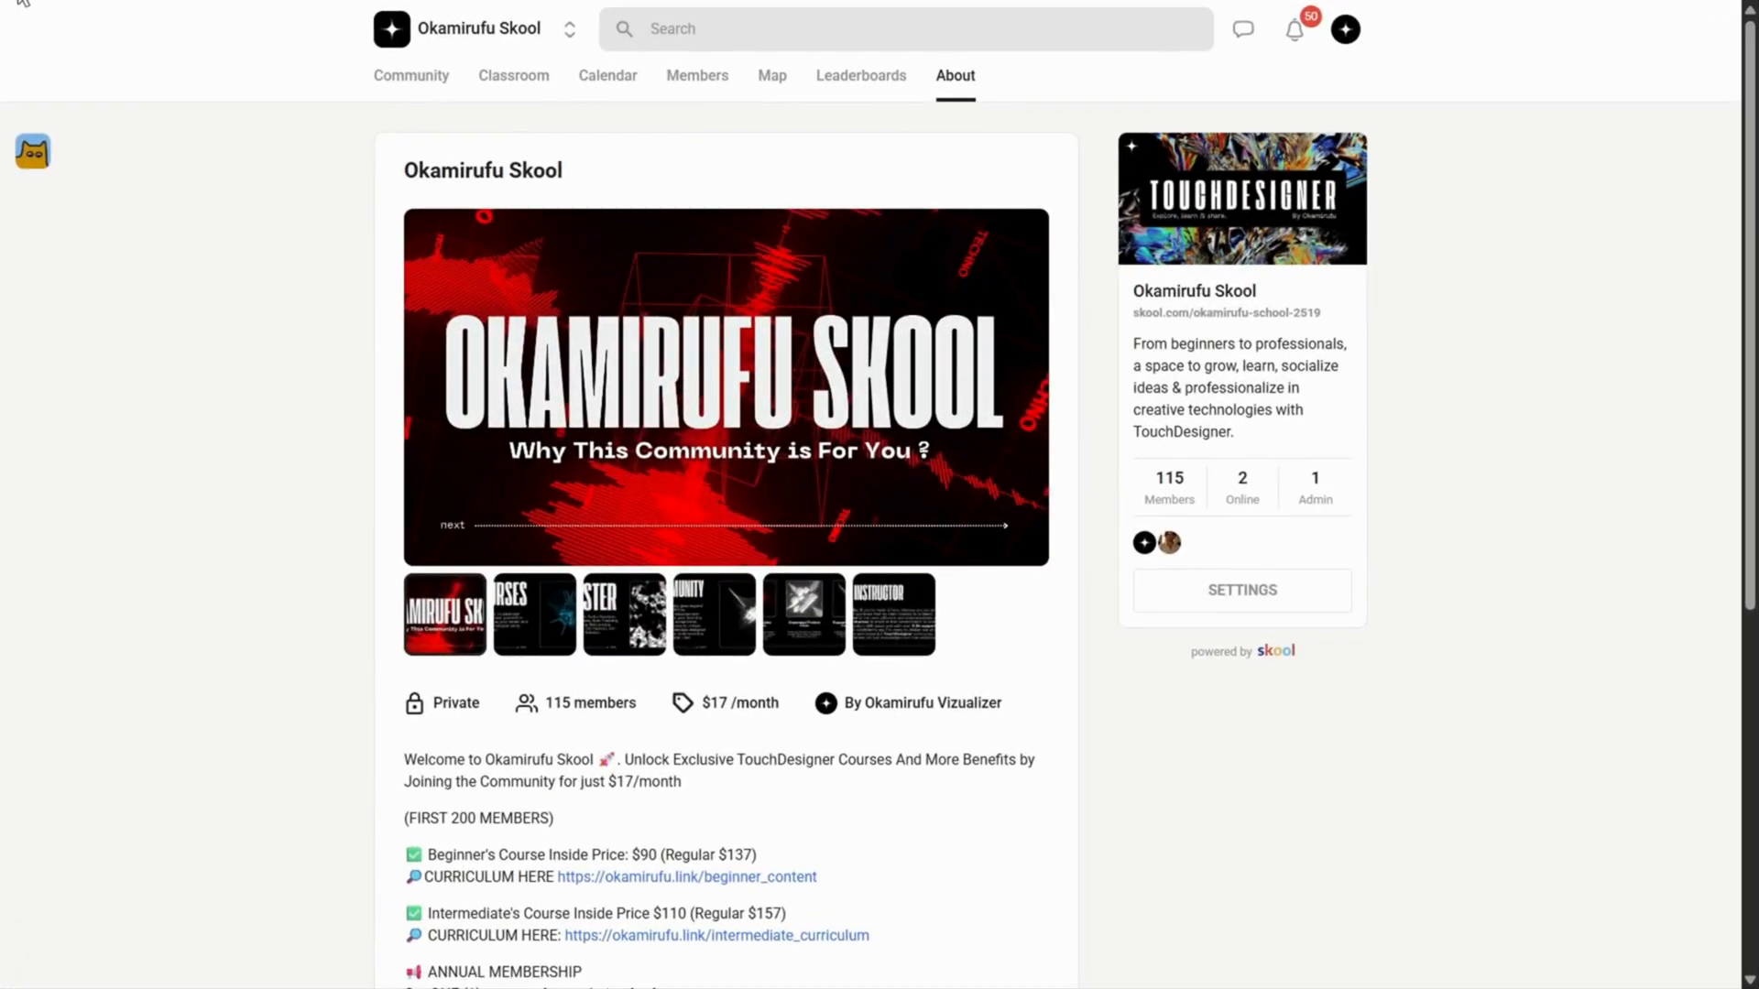
double_click(416, 170)
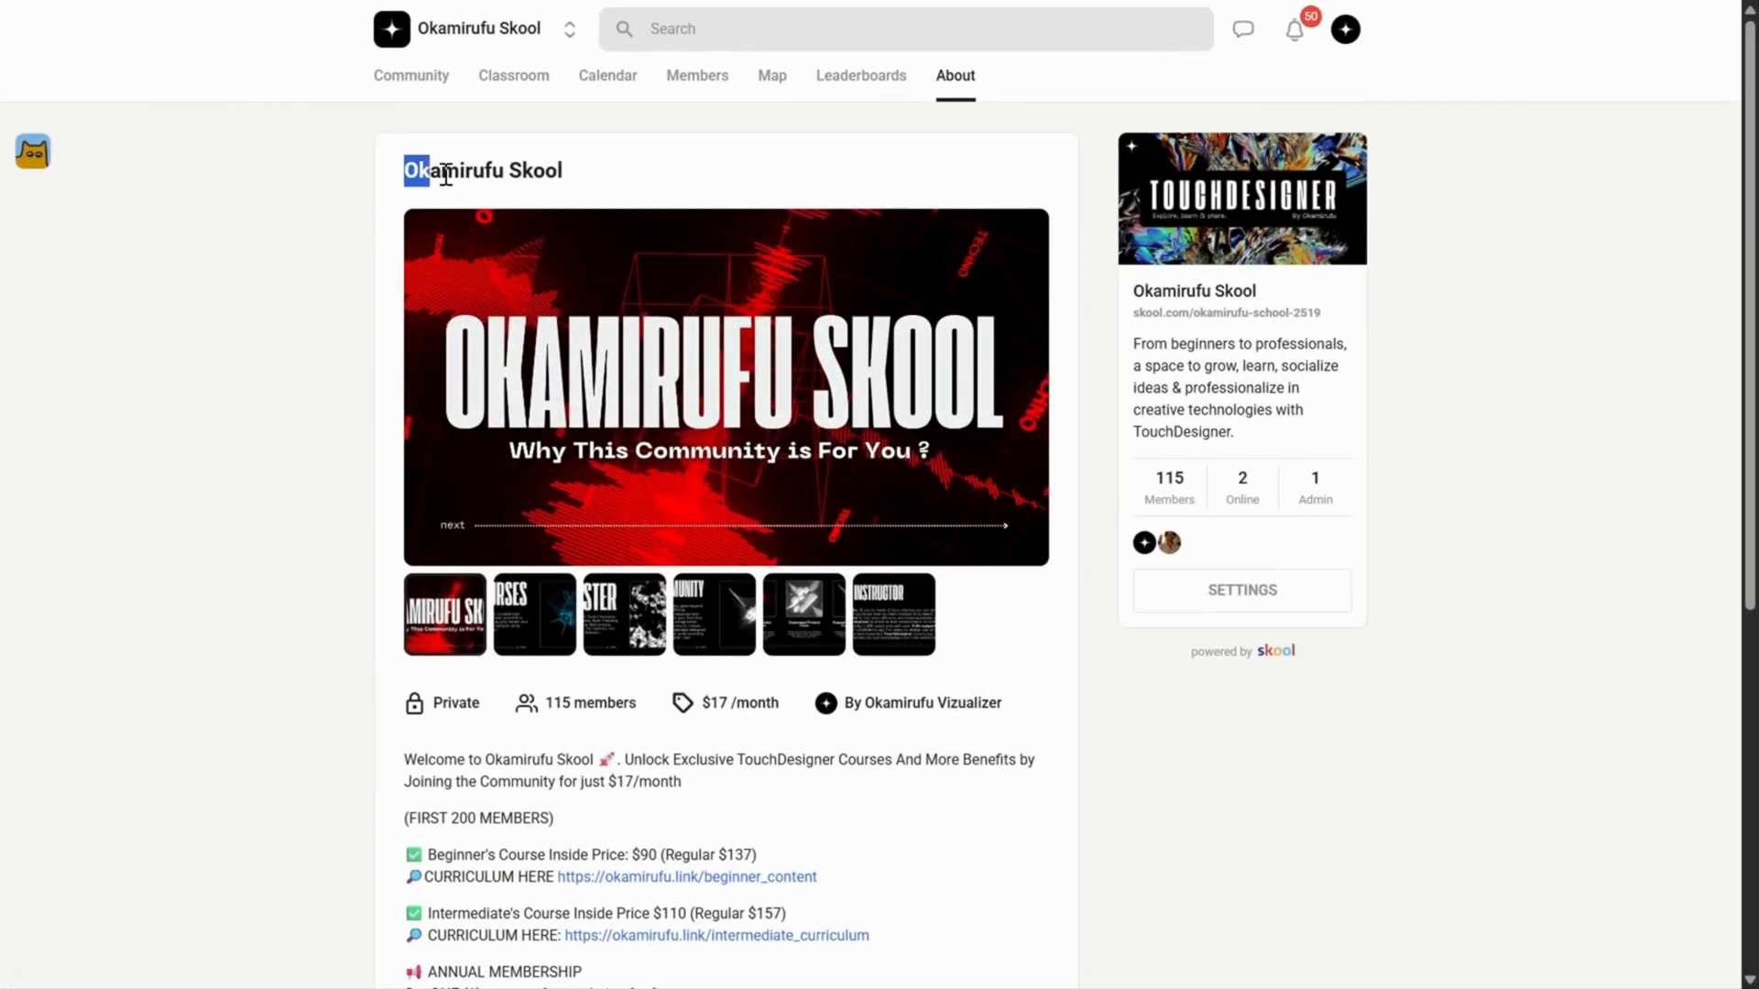
triple_click(482, 171)
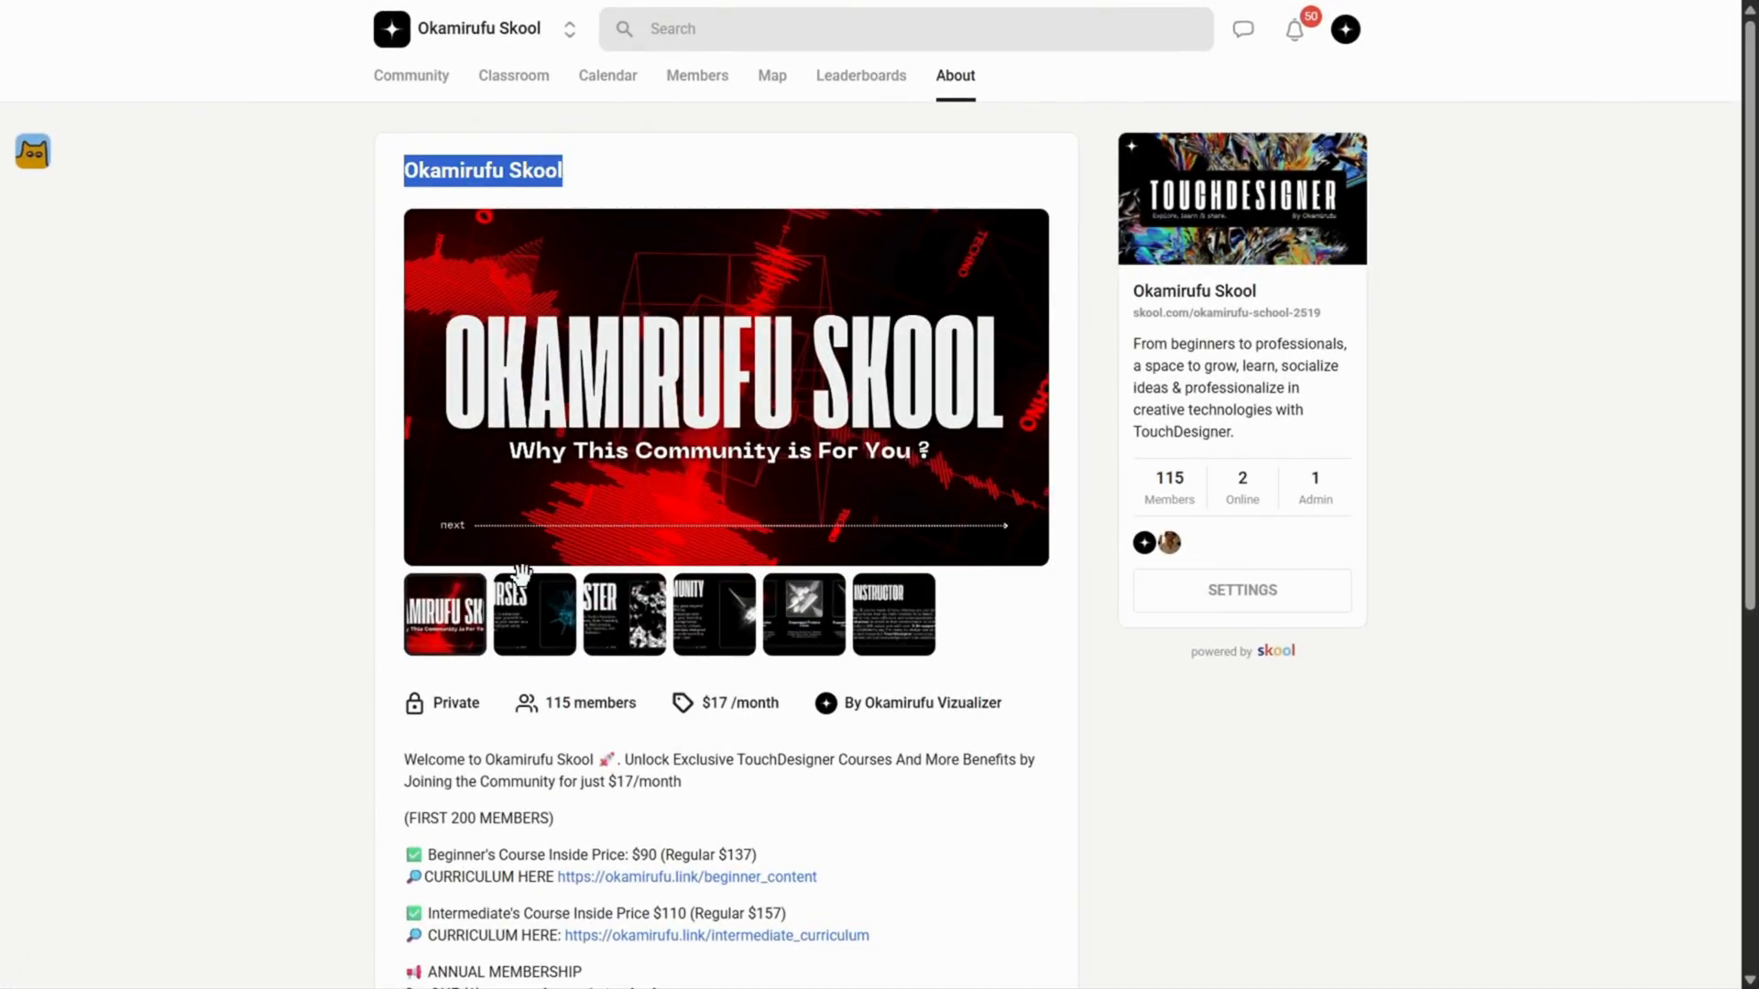
Step through the Master, Community and Your Instructor slides of the intro gallery.
left_click(623, 614)
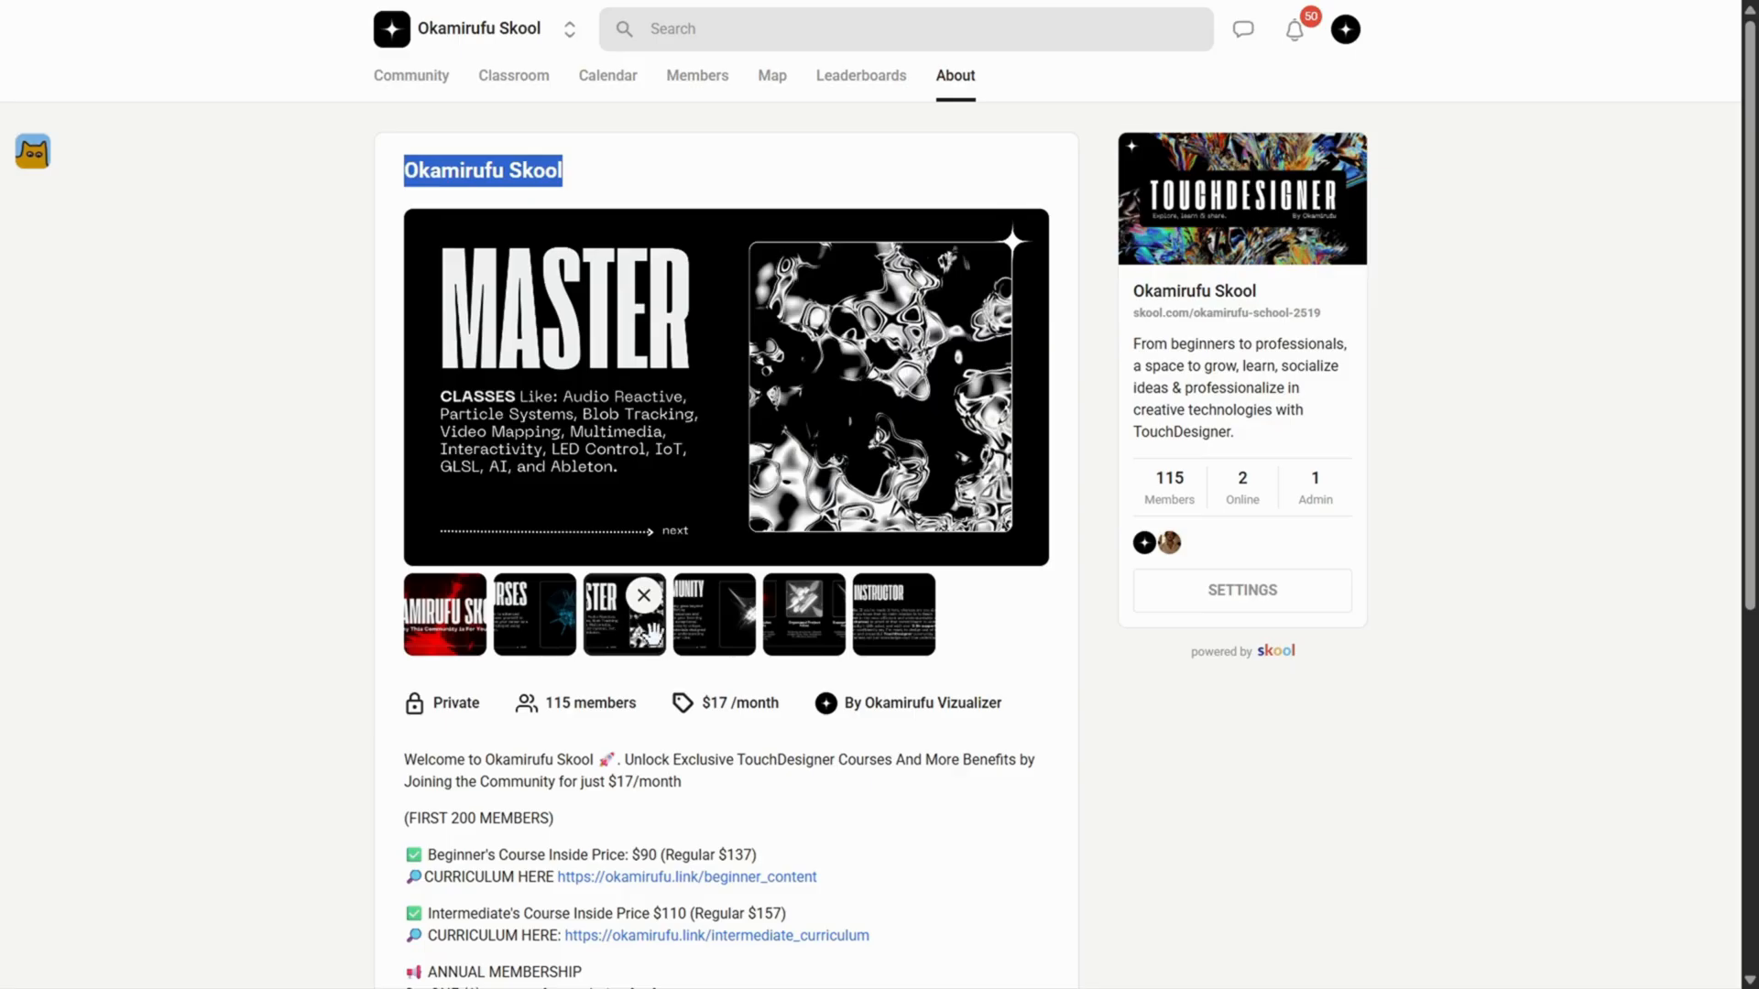
left_click(804, 614)
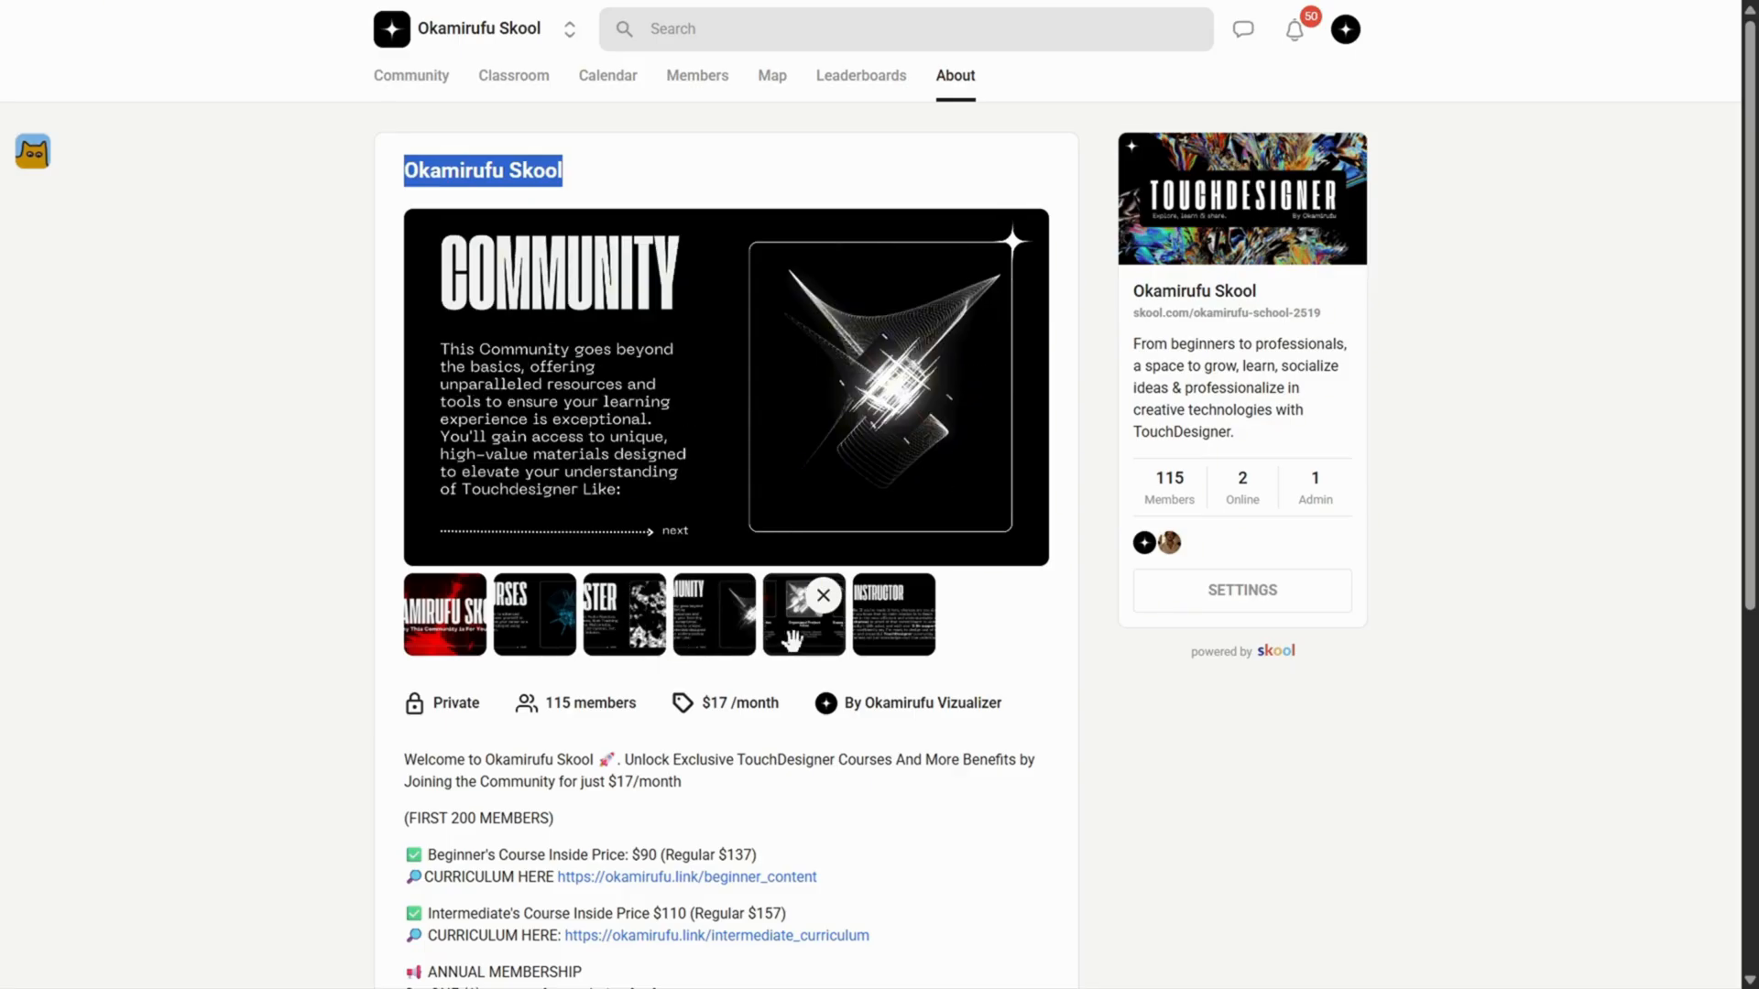
left_click(894, 613)
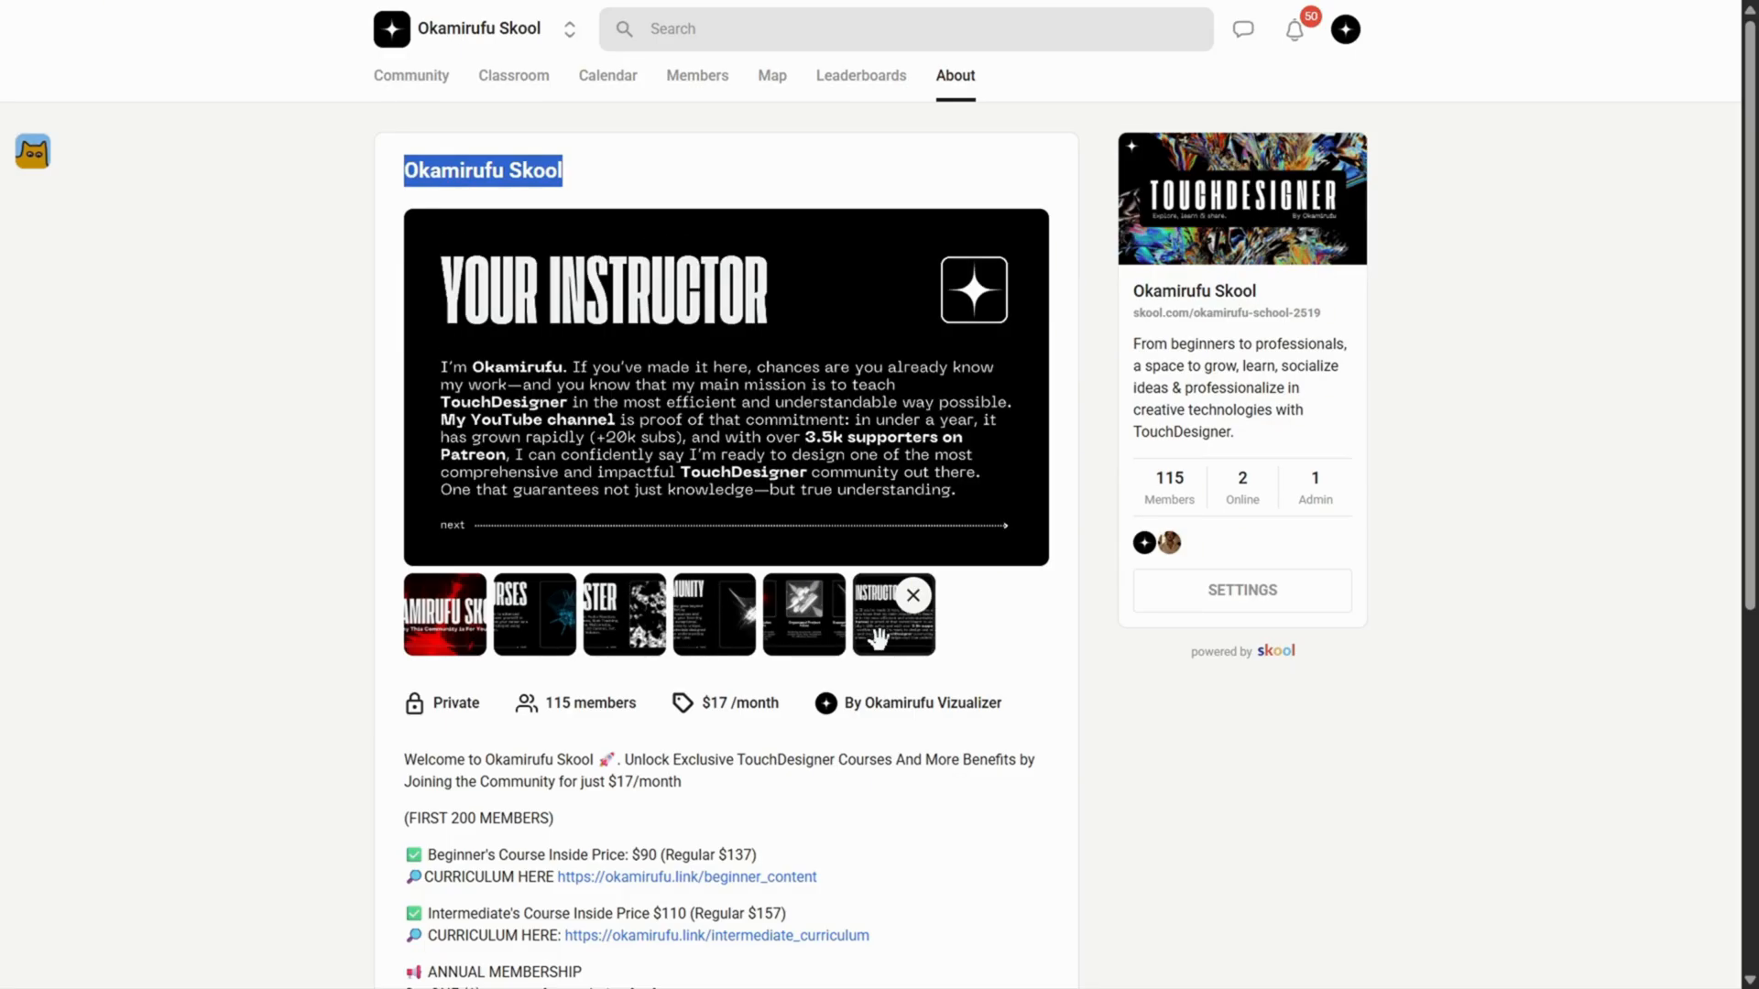
mouse_move(1133, 299)
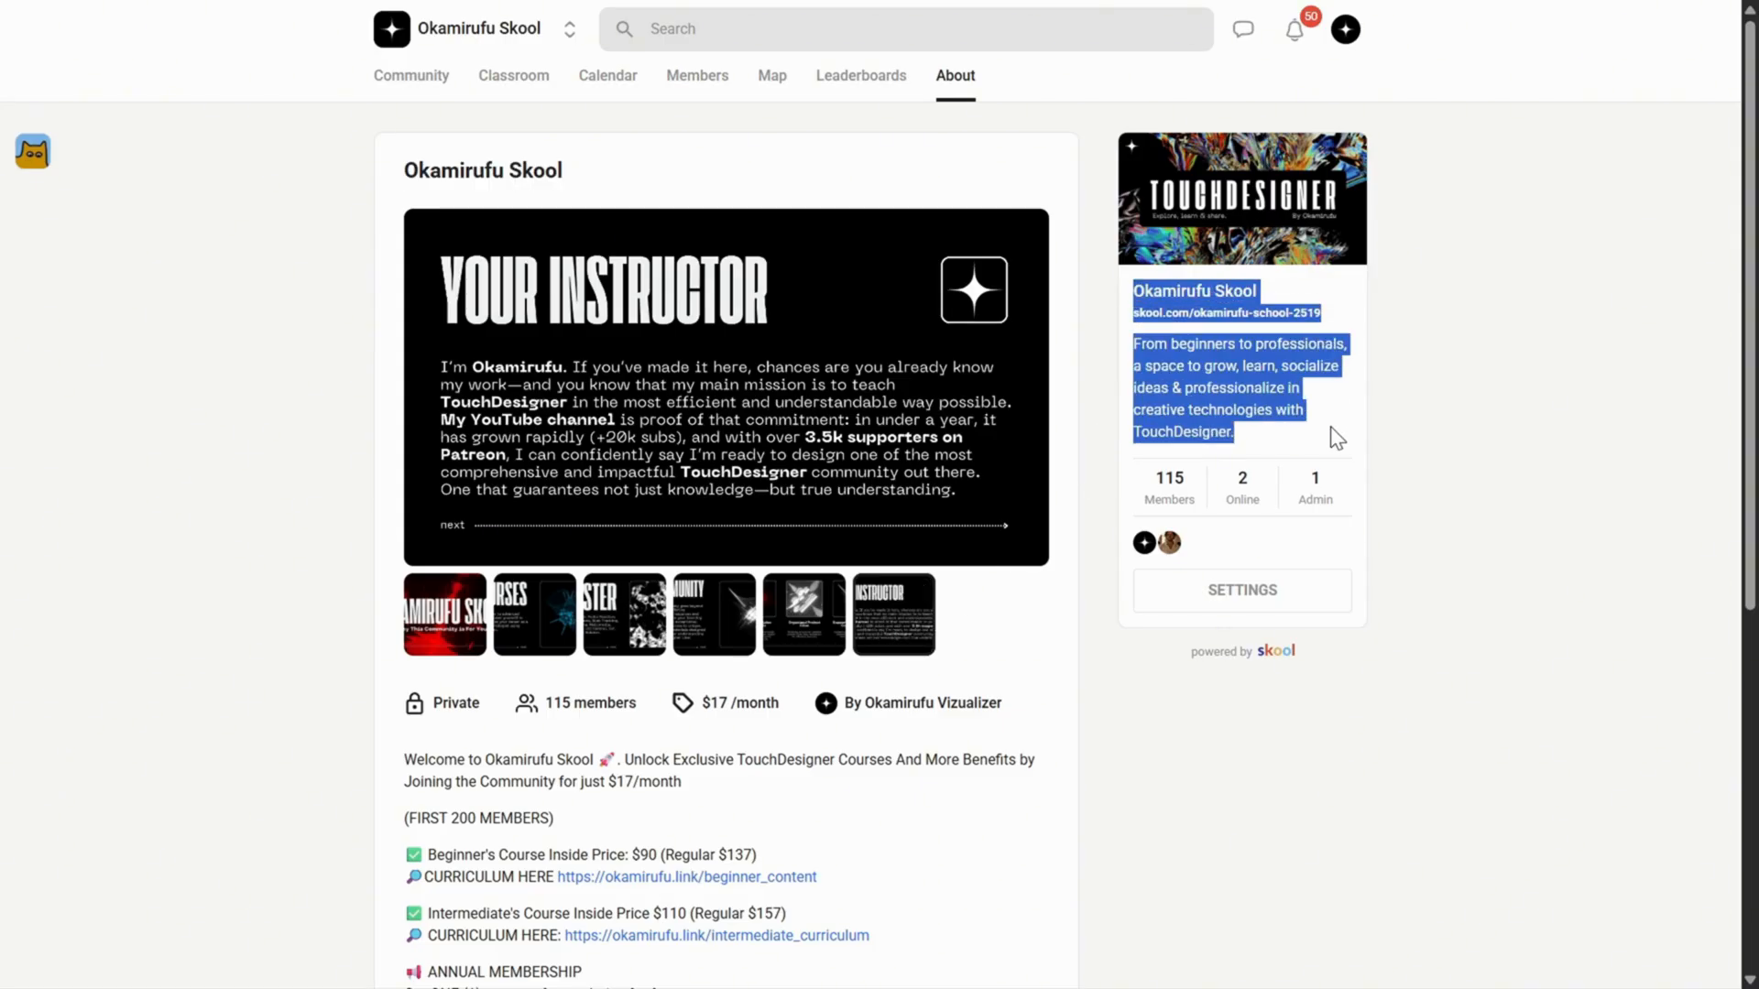
mouse_move(686, 130)
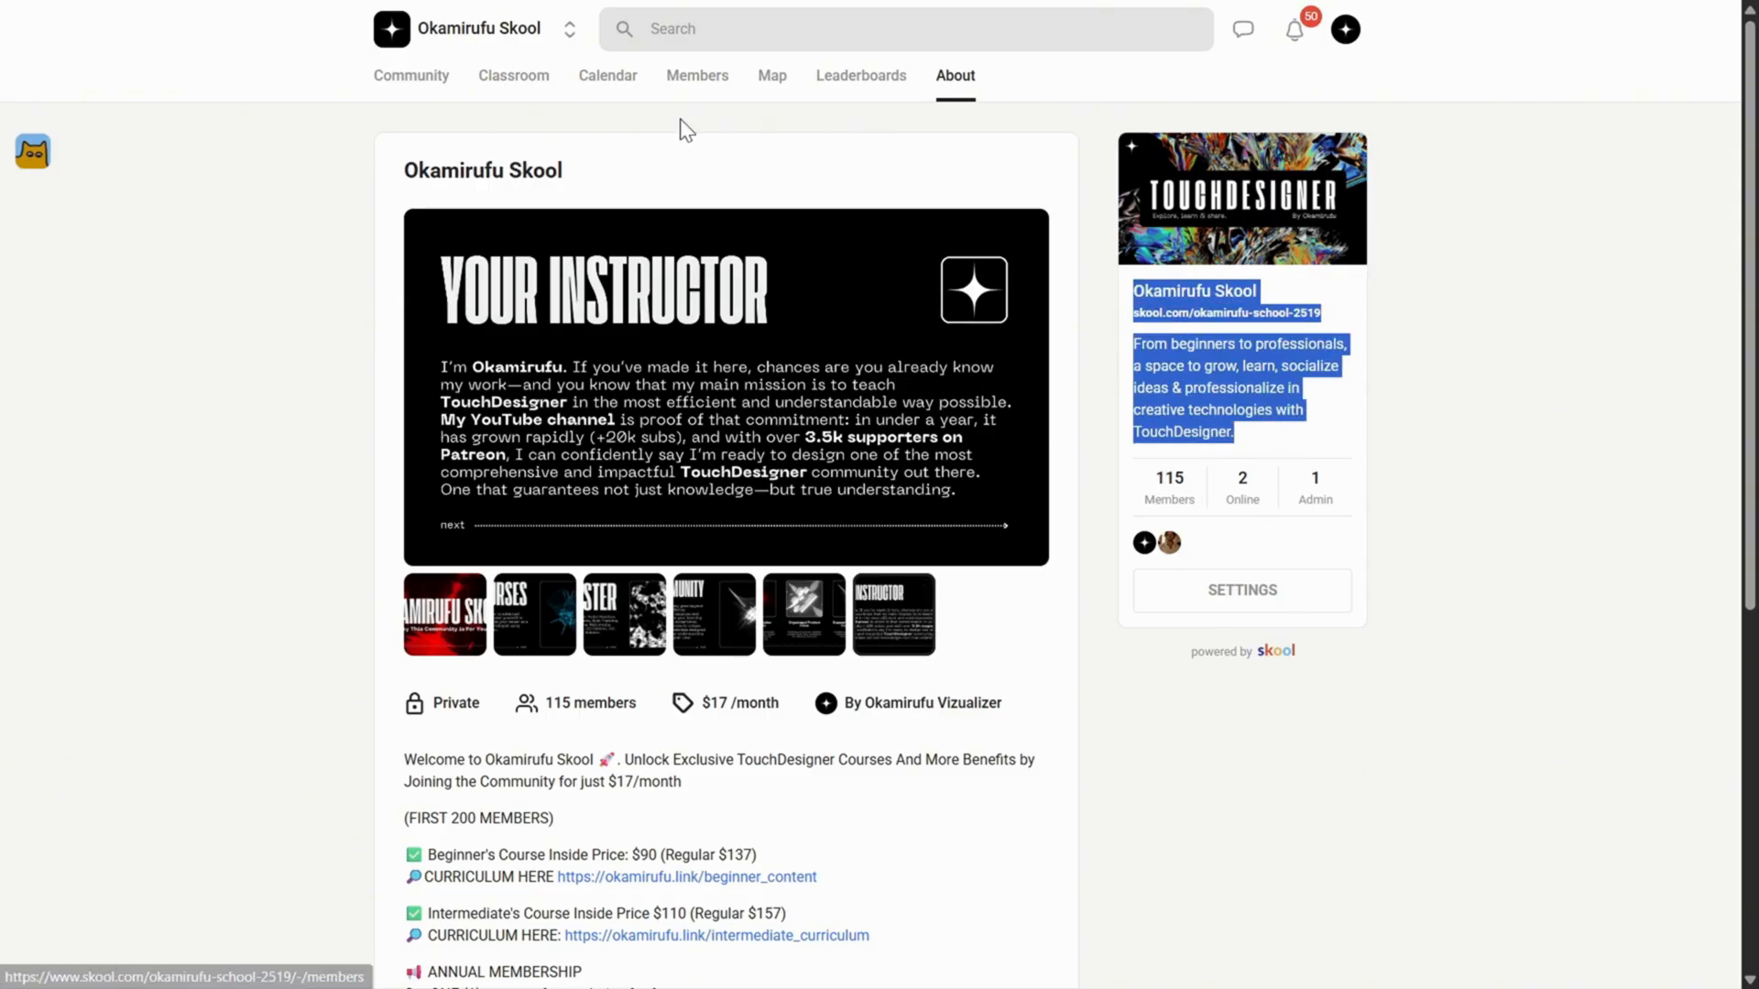
Open Classroom, scroll the K1 Radial Tentacles lesson discussion, then close the enlarged image.
left_click(521, 75)
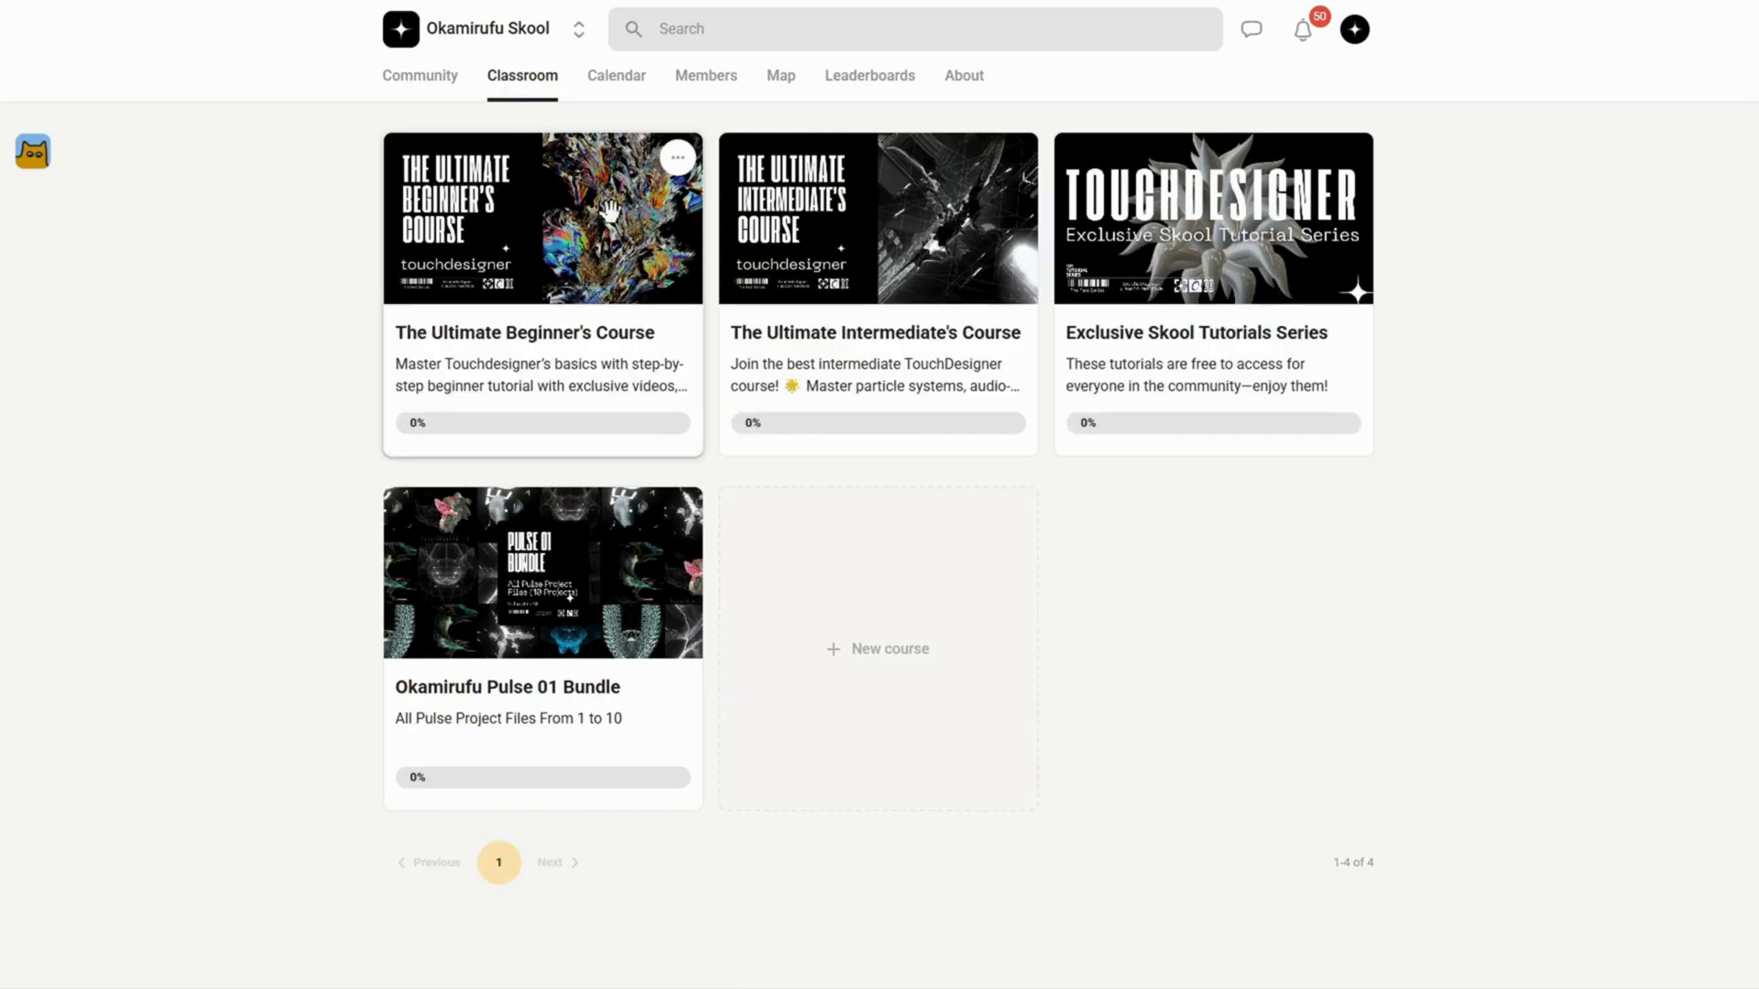
mouse_move(546, 599)
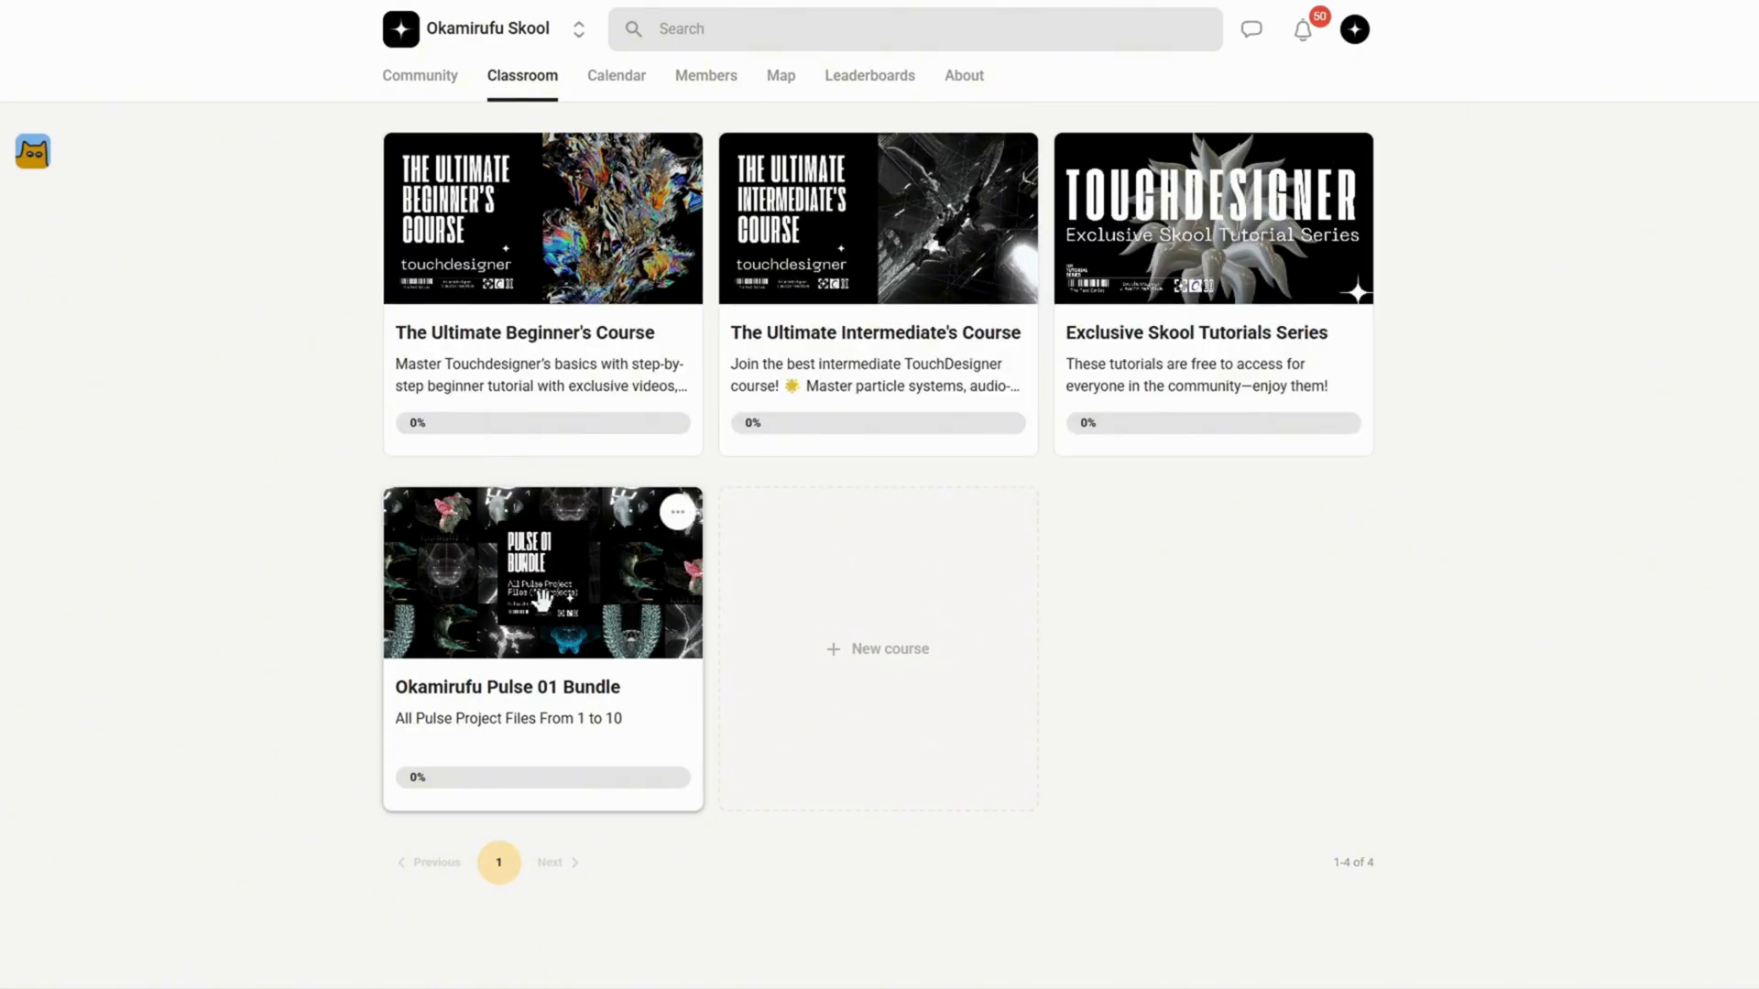
mouse_move(1311, 385)
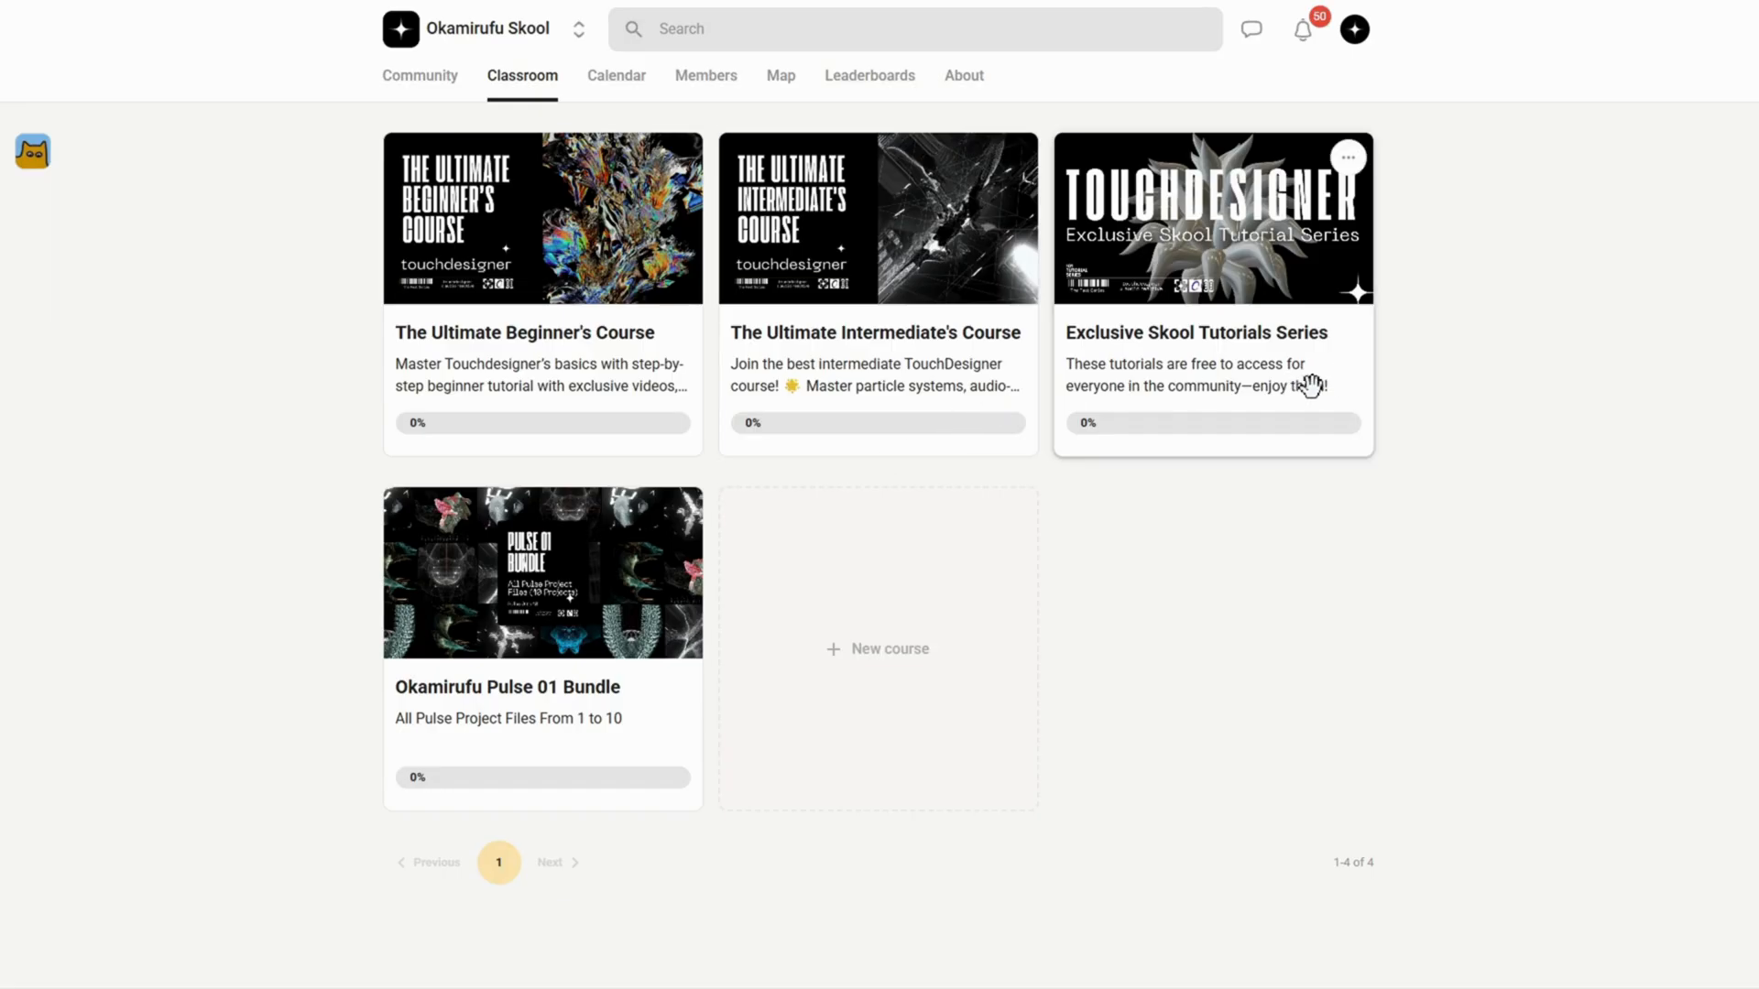
mouse_move(1500, 325)
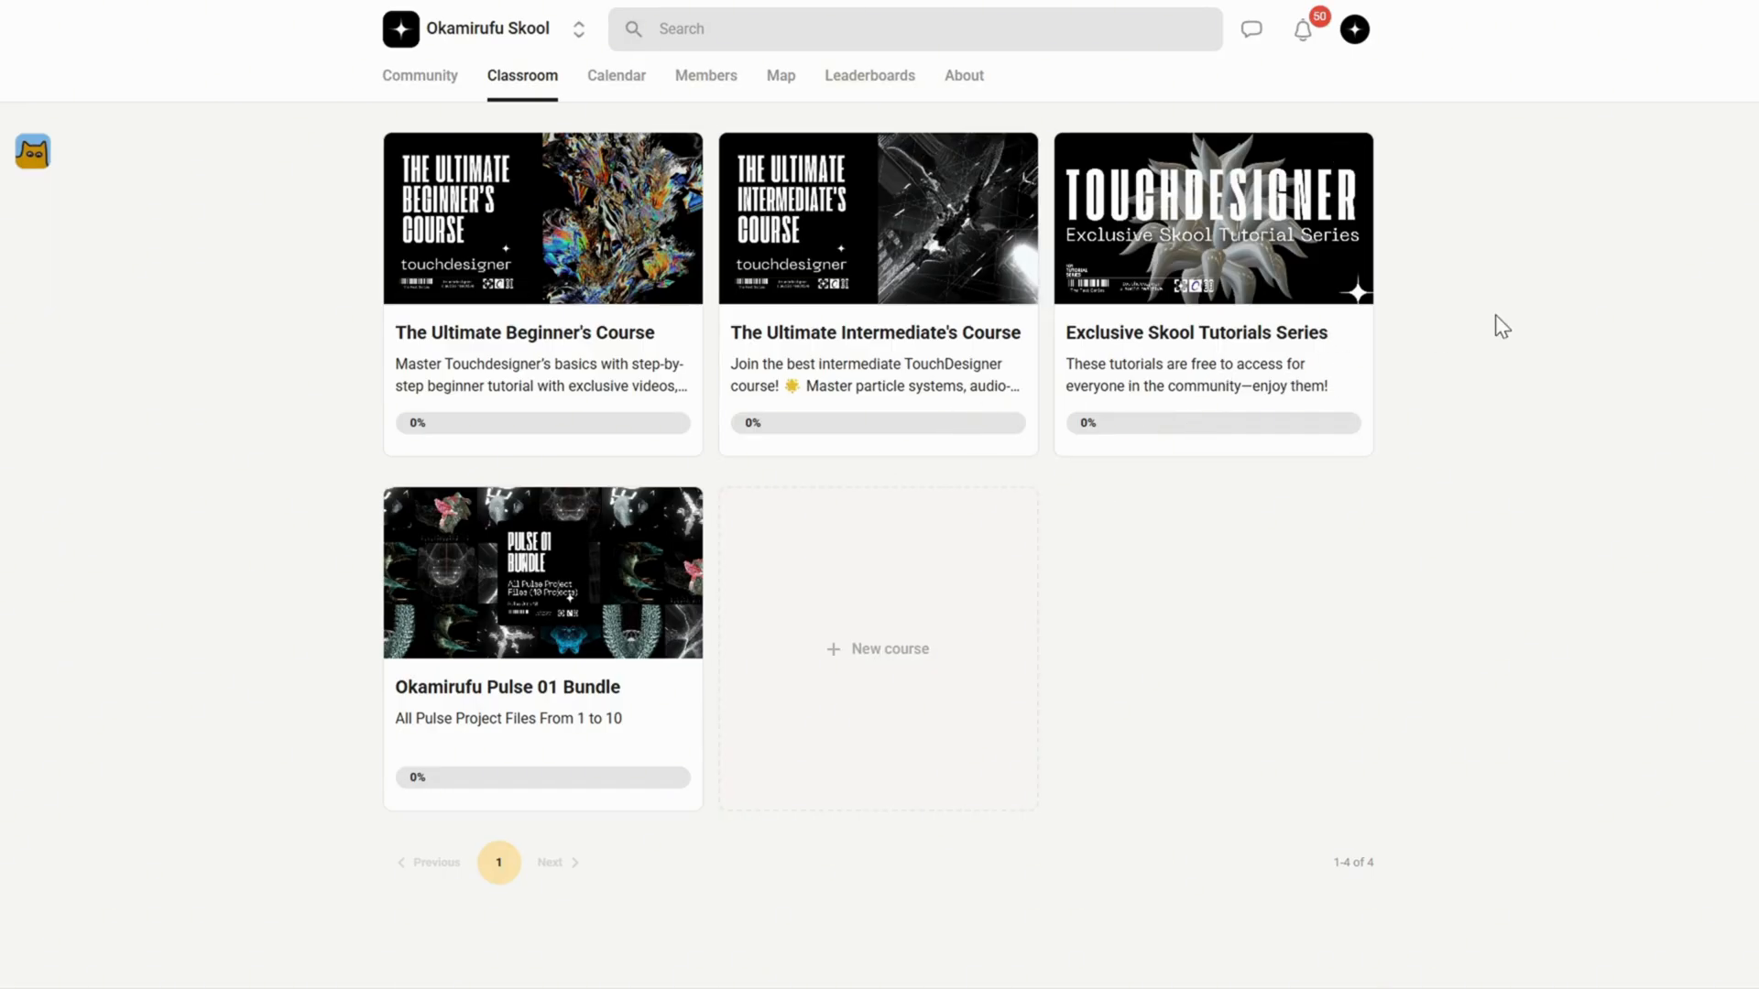
mouse_move(1239, 260)
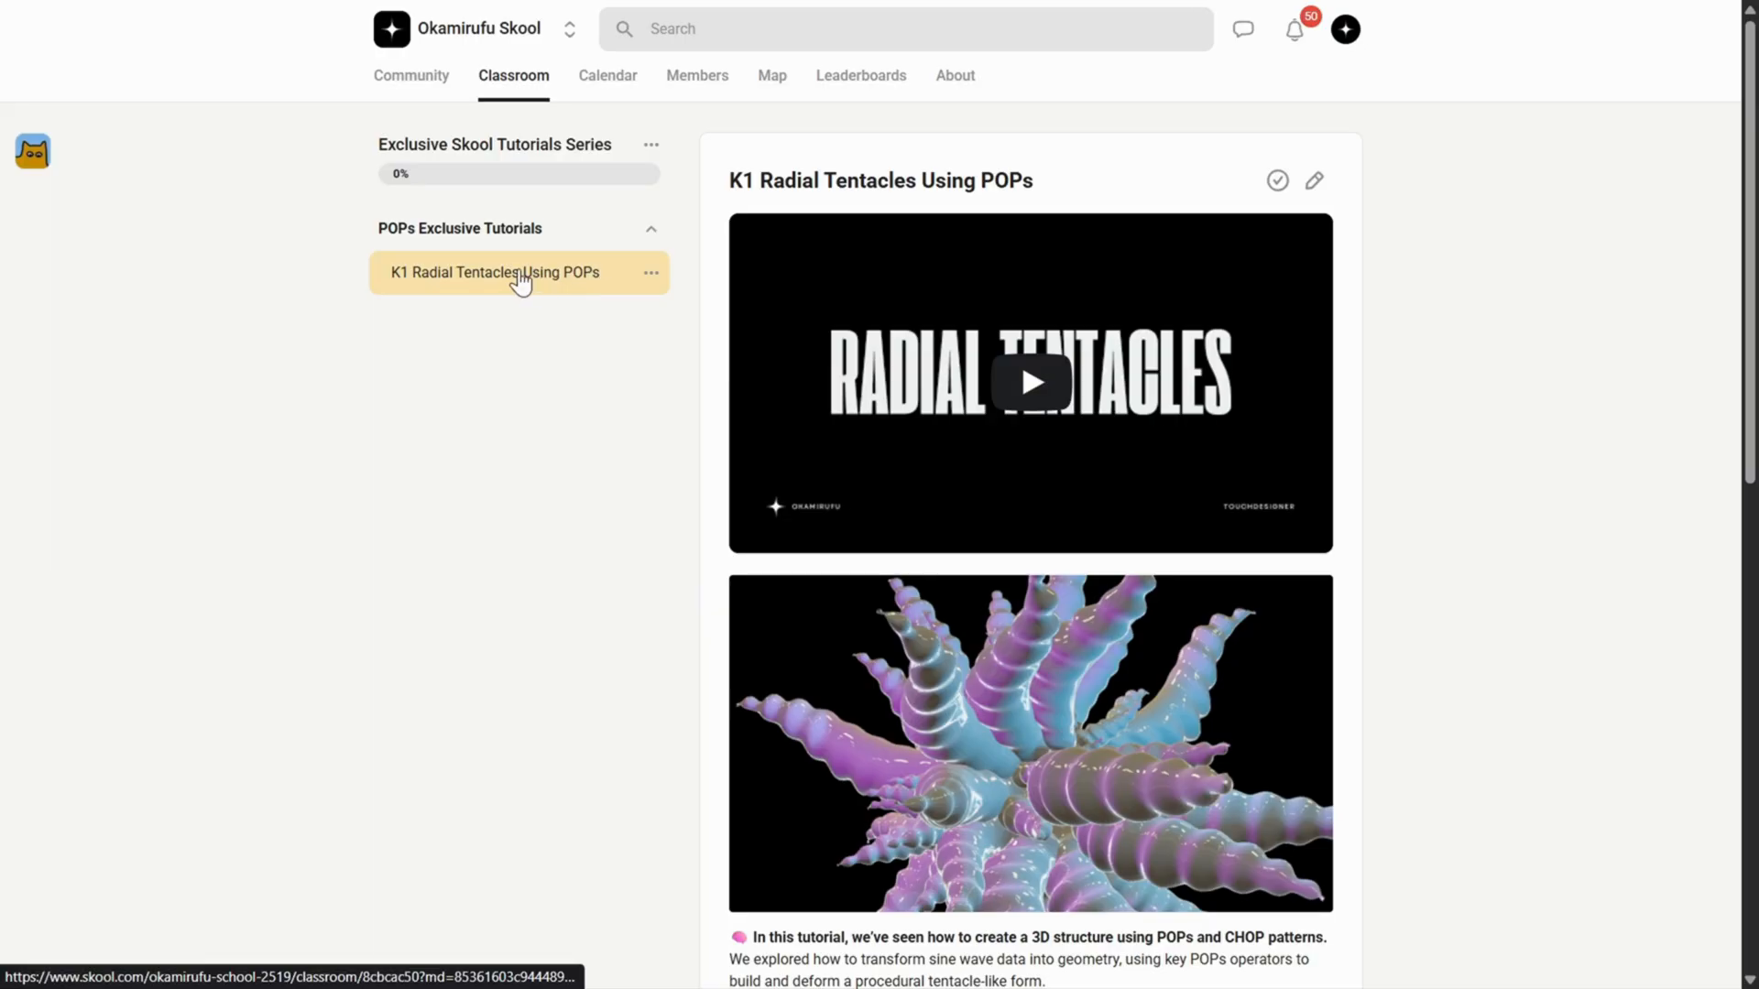
scroll("down", 3)
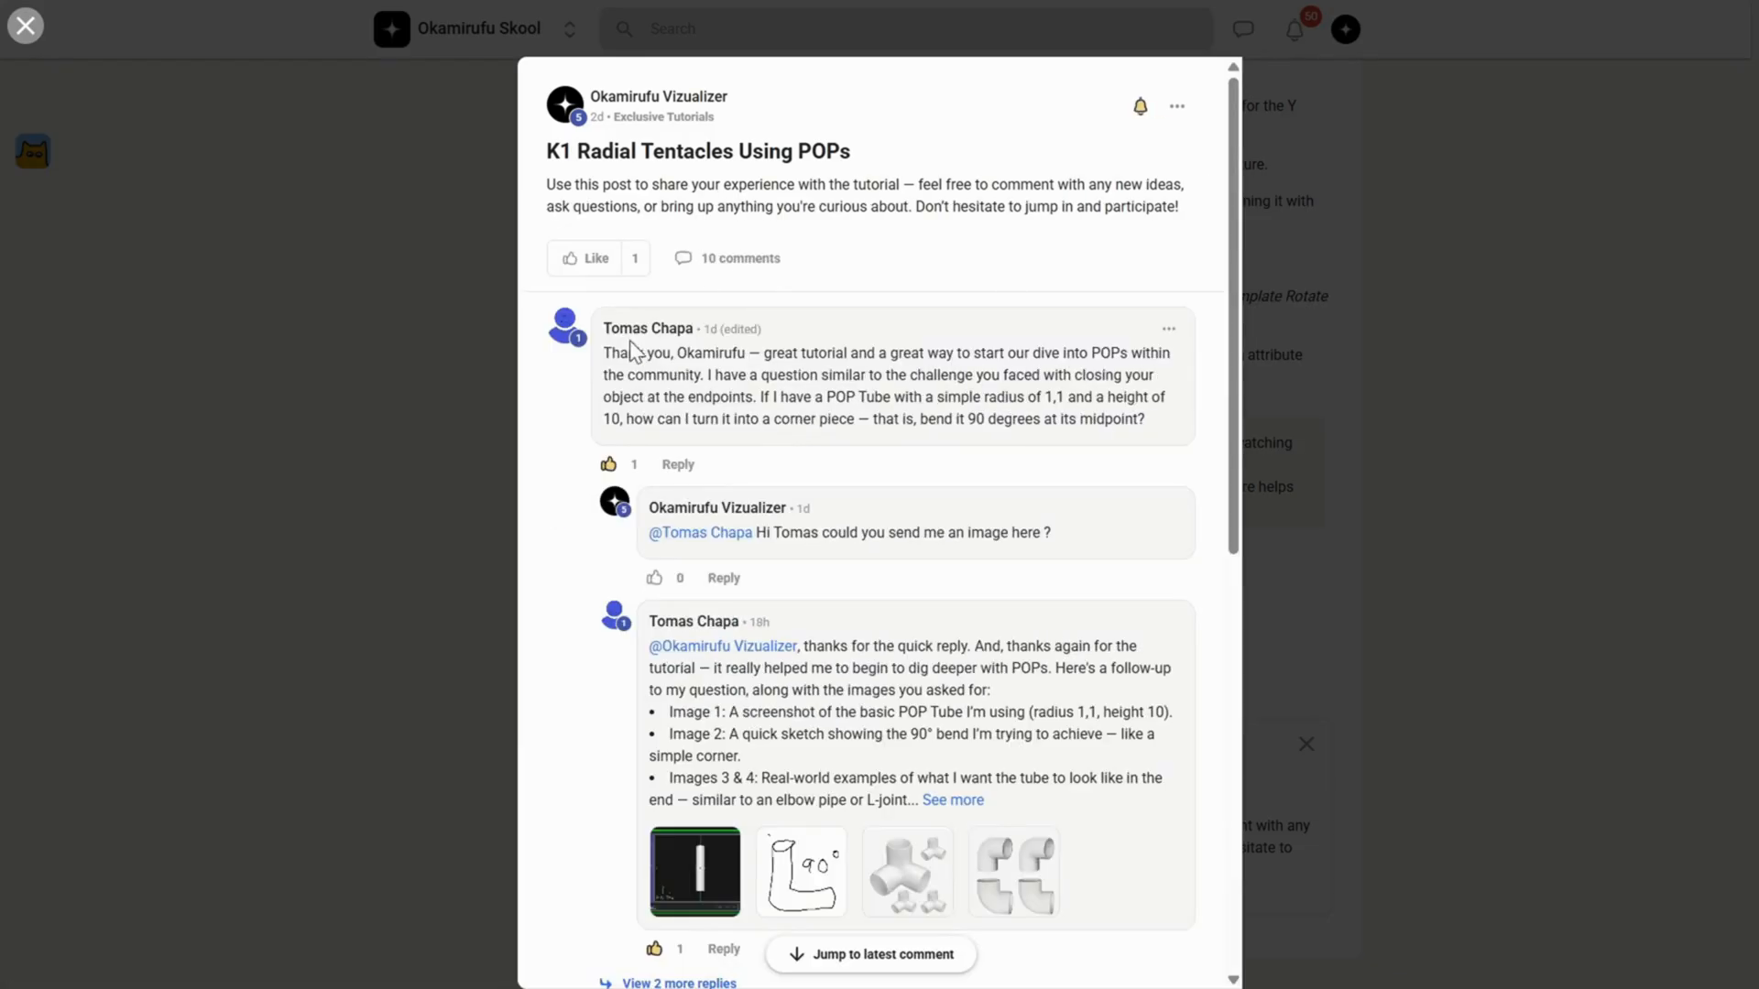
scroll("down", 3)
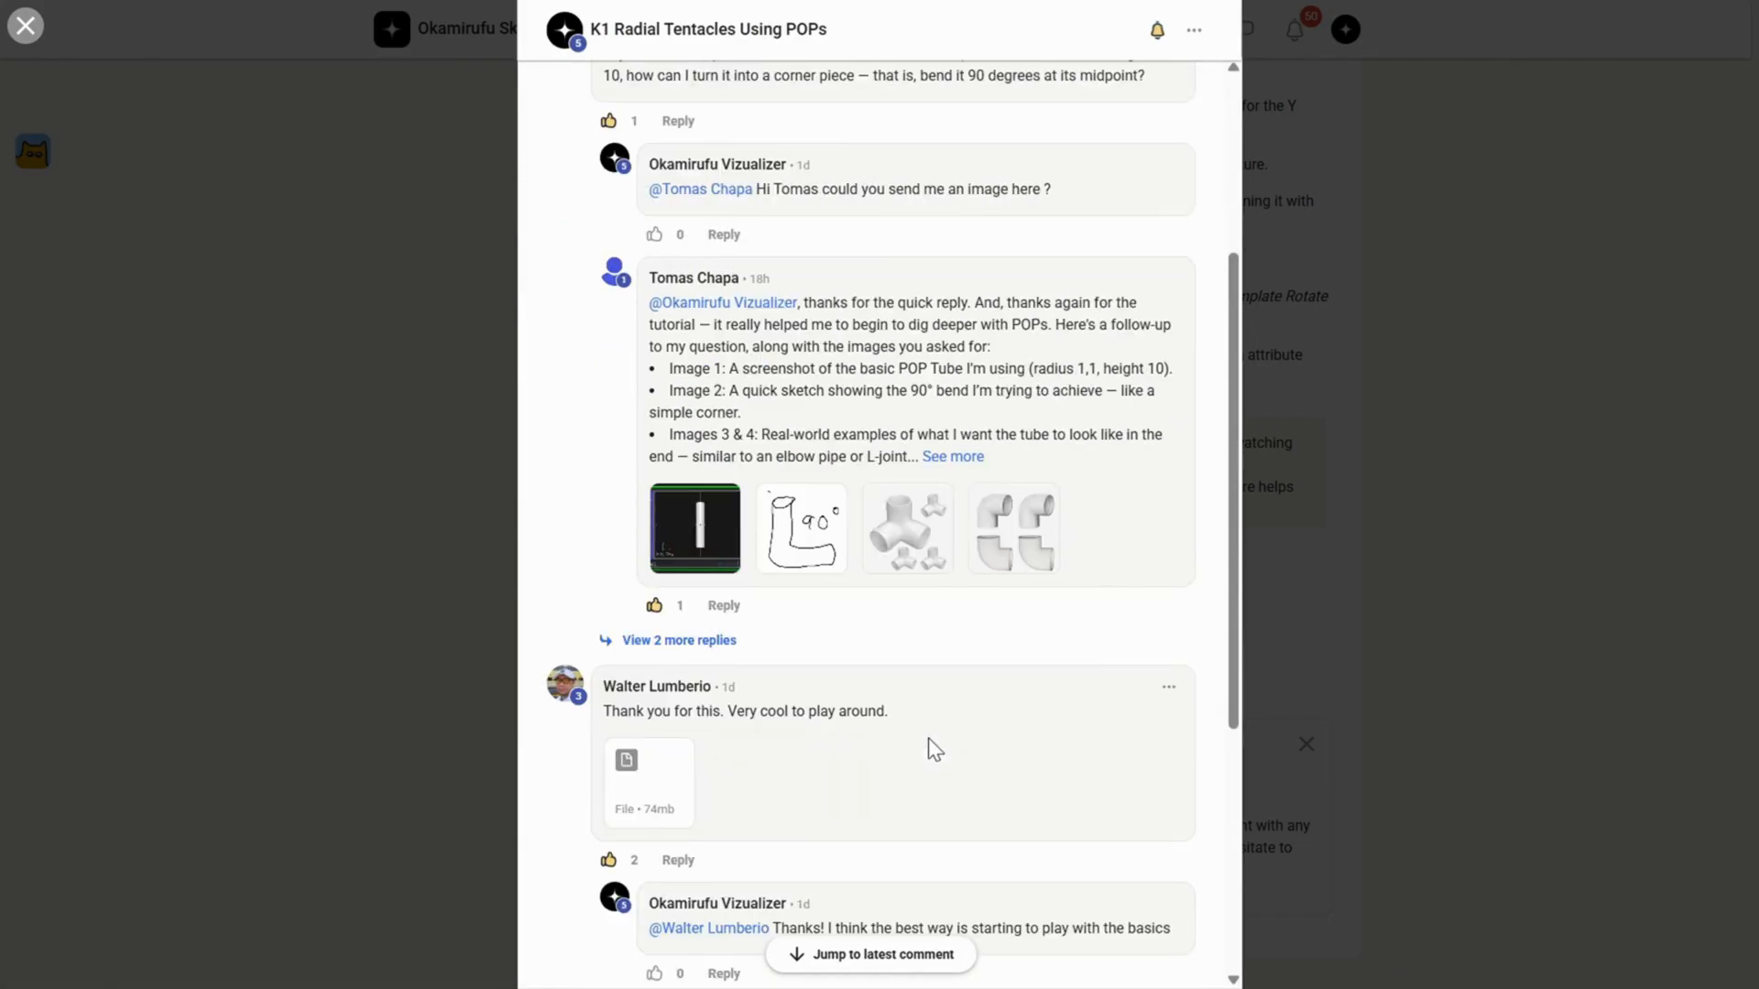
scroll("down", 3)
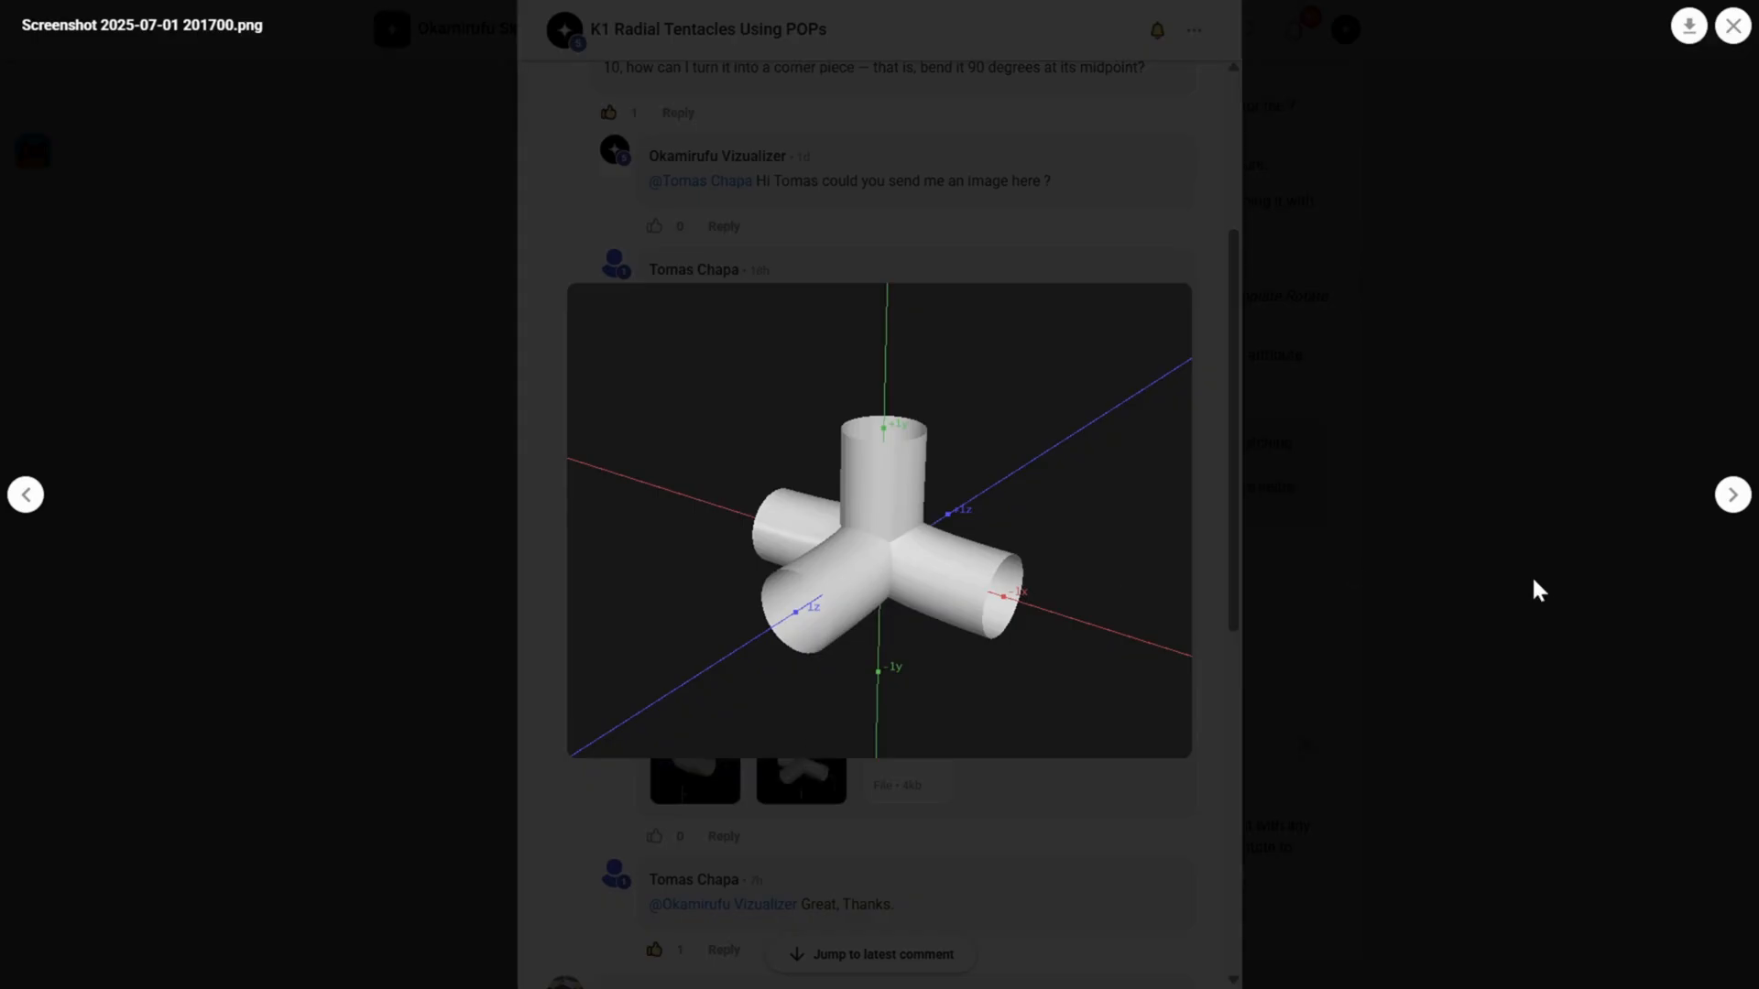
left_click(1731, 25)
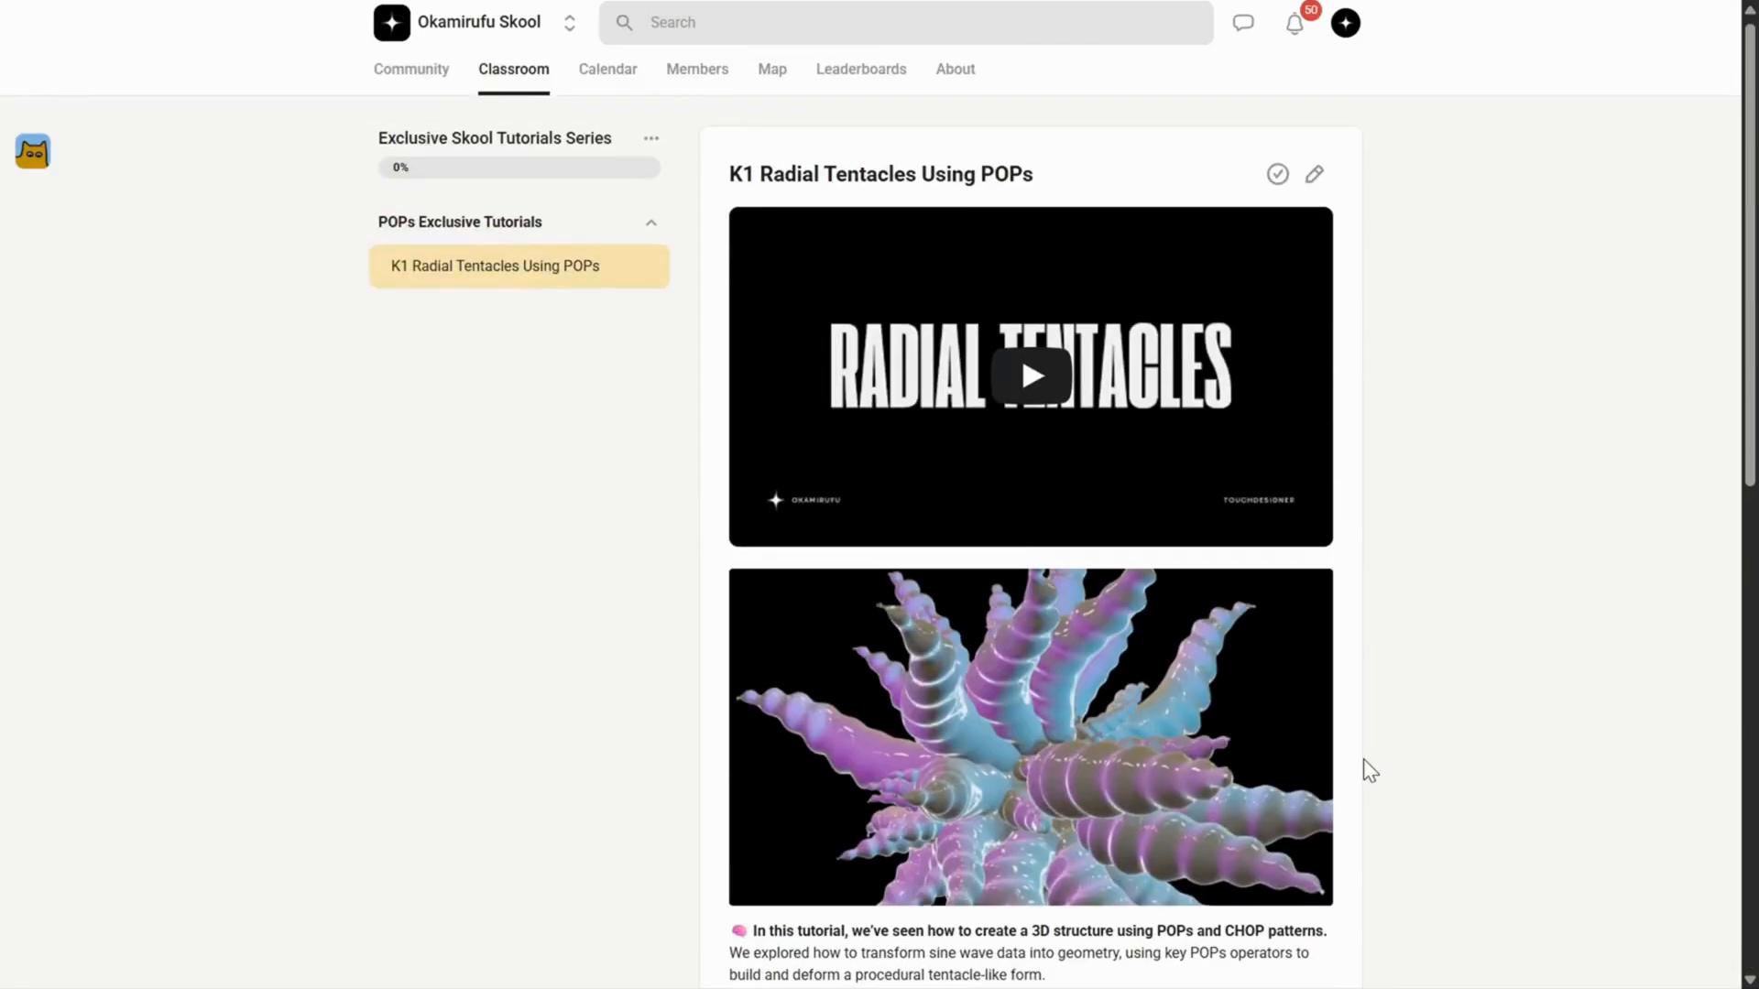
mouse_move(954, 75)
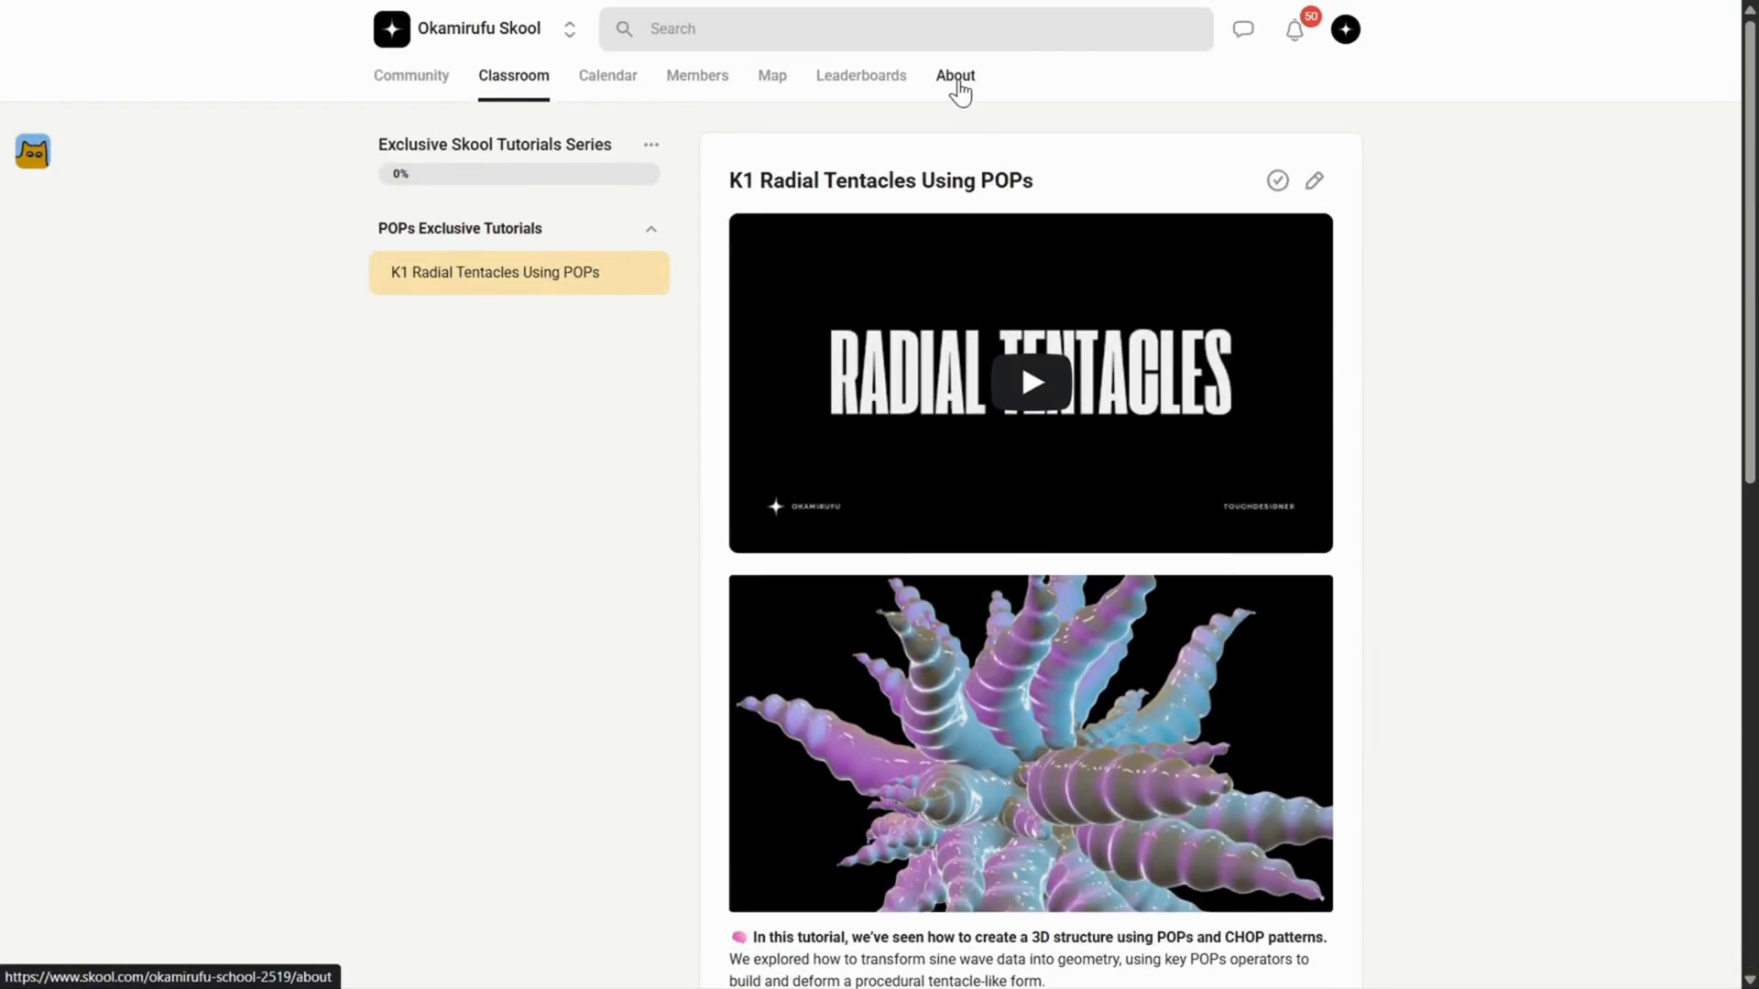
Go back to the About tab and scroll through the community description.
left_click(954, 75)
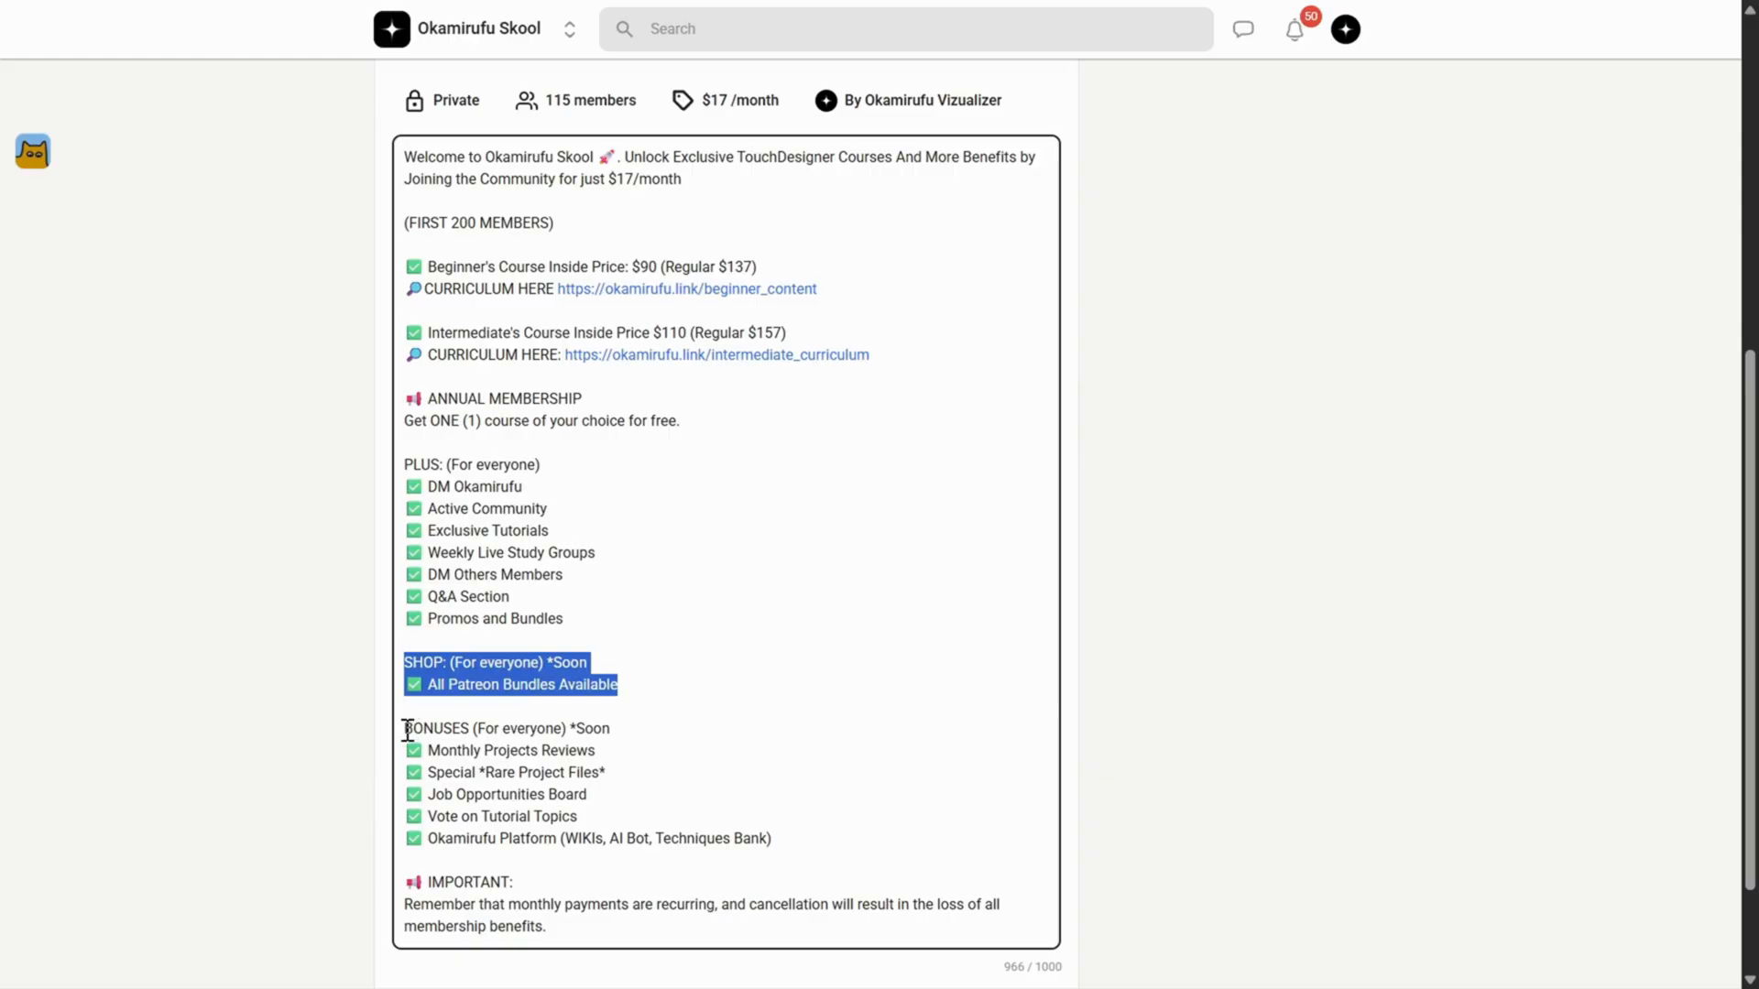
scroll("up", 3)
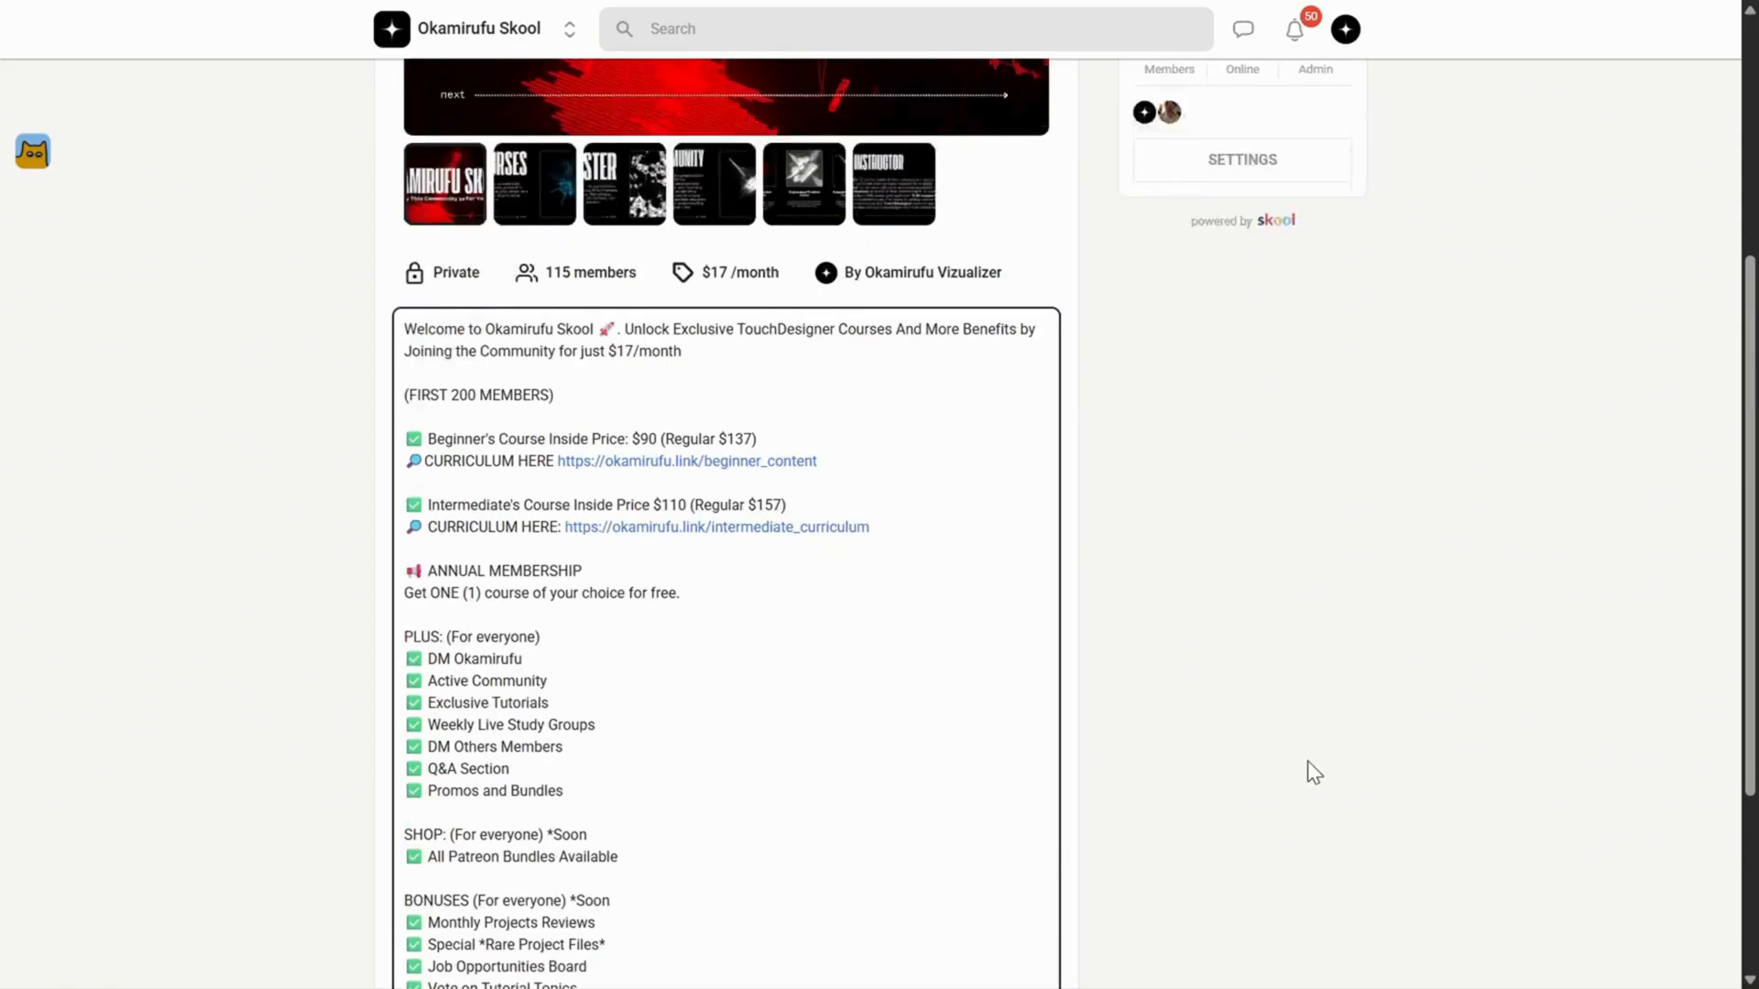
scroll("up", 3)
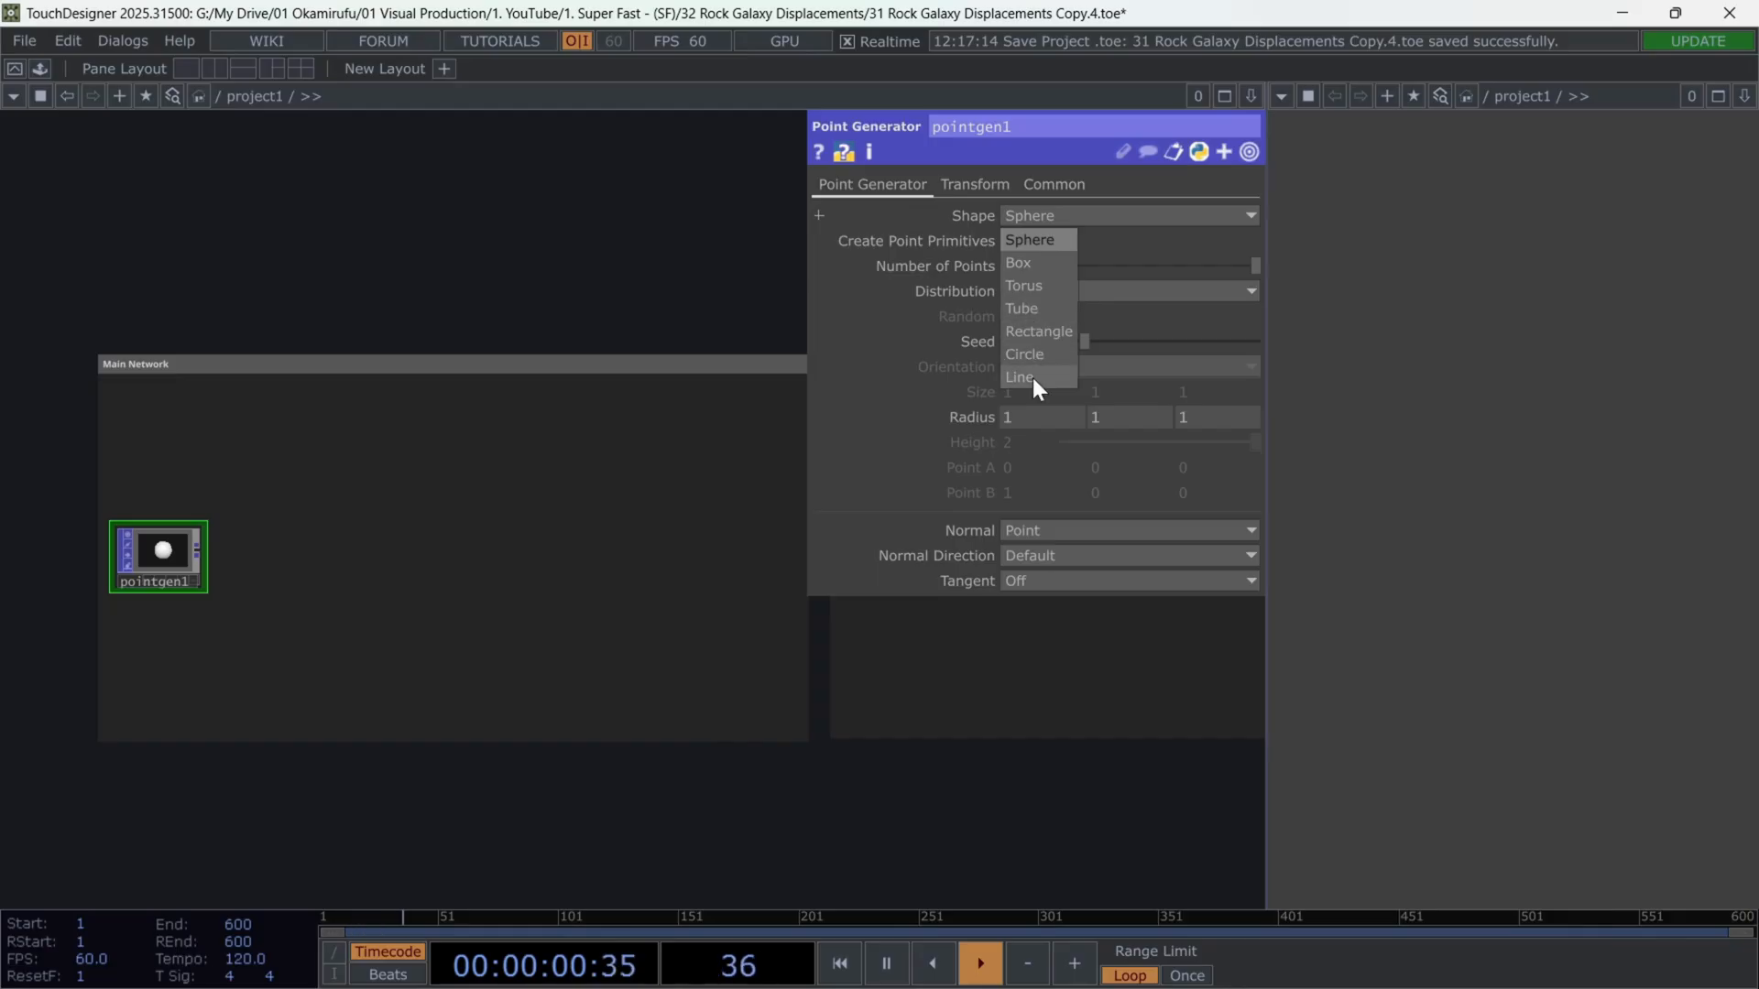
Set pointgen1's Shape to Line with 100000 points.
left_click(1019, 377)
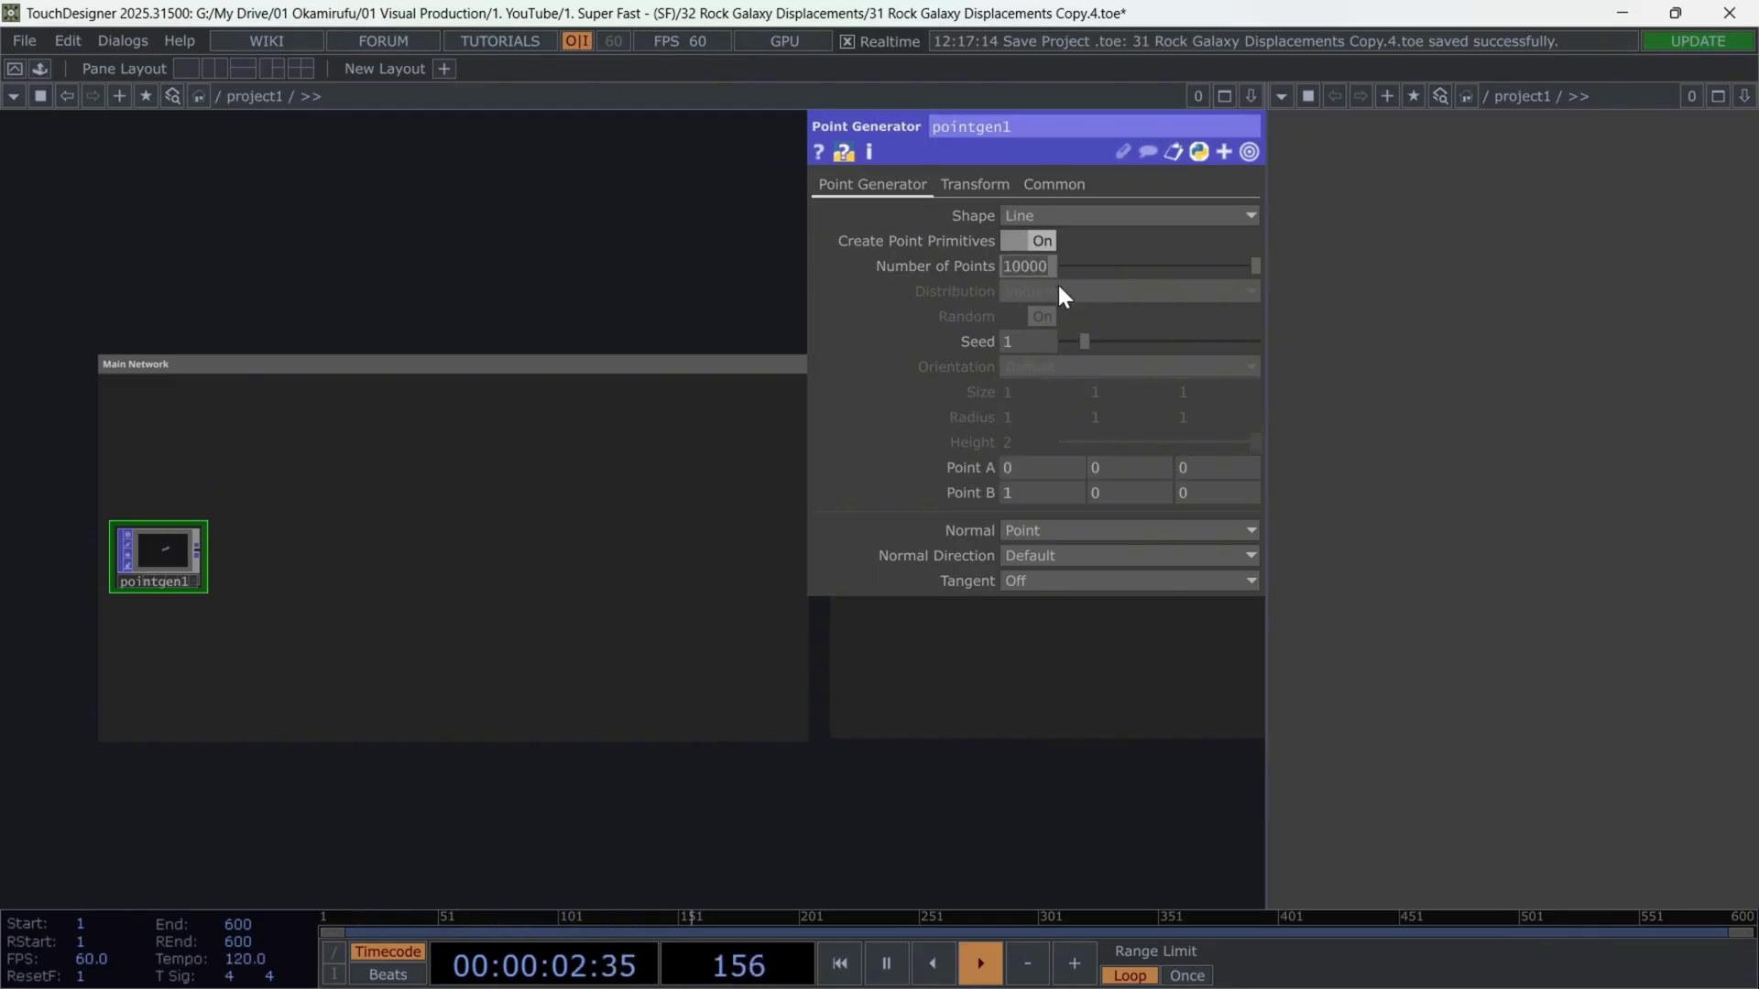
type("100000")
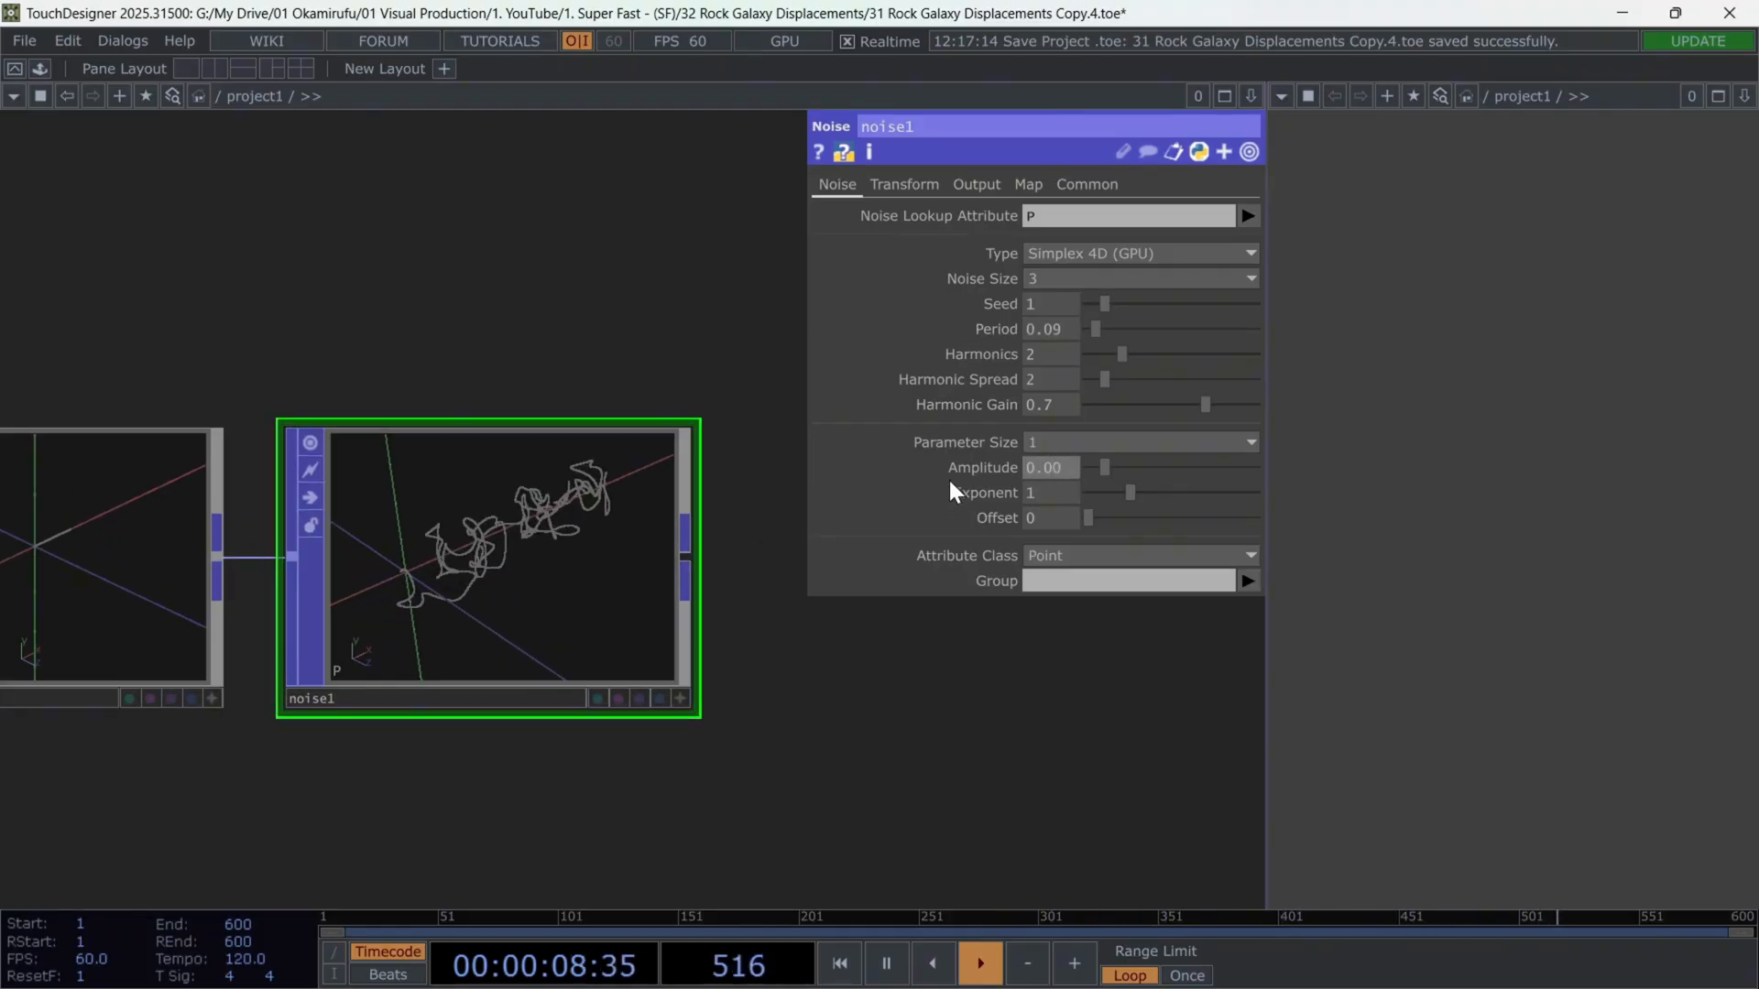
Adjust noise1's Amplitude value.
left_click(1049, 466)
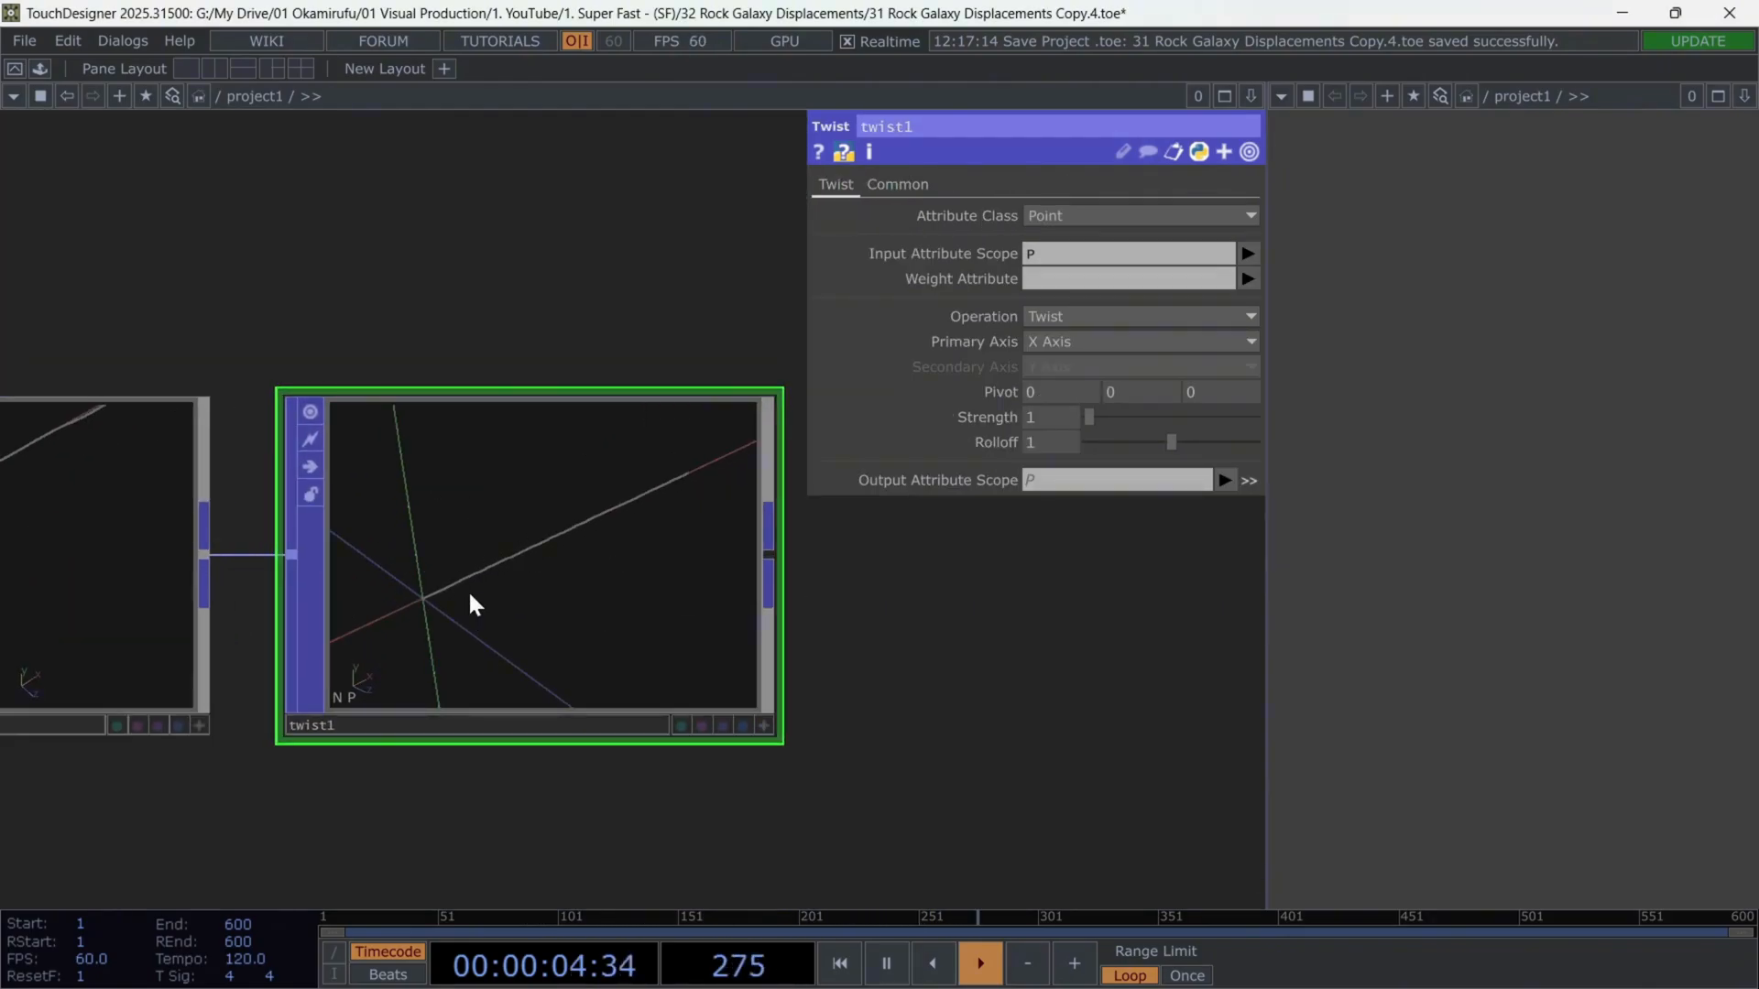
Change twist1's Operation from the dropdown to Bend.
left_click(1139, 315)
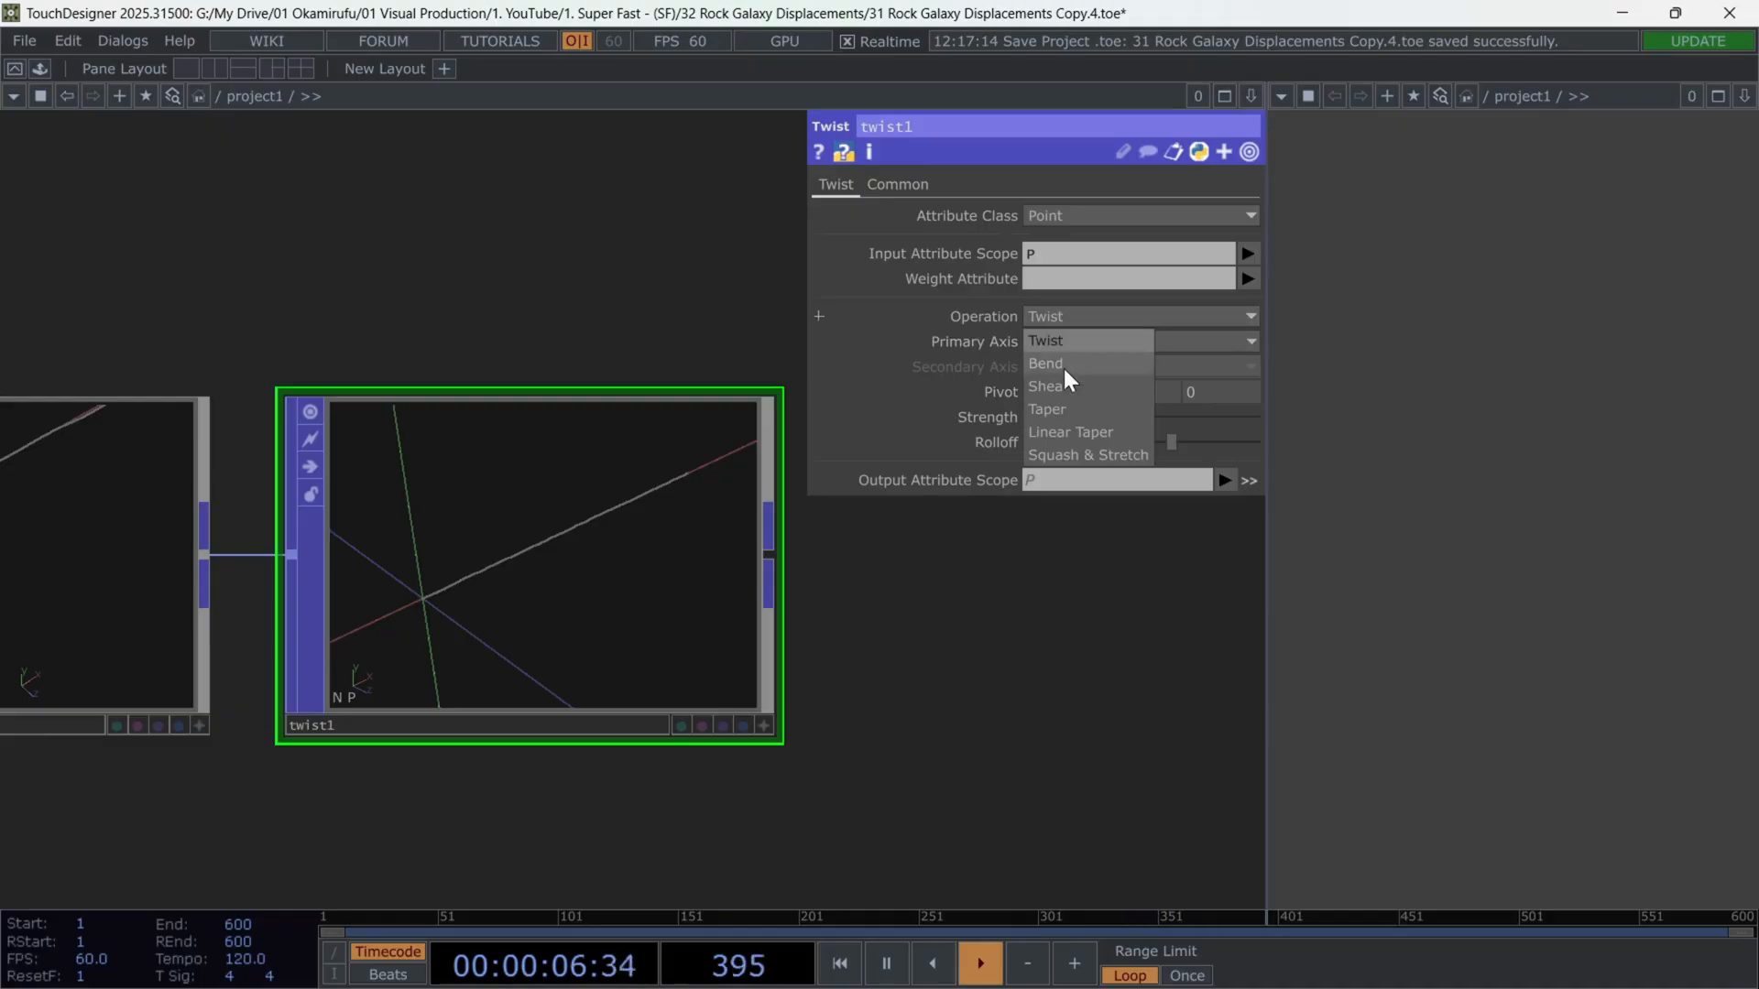
left_click(1045, 363)
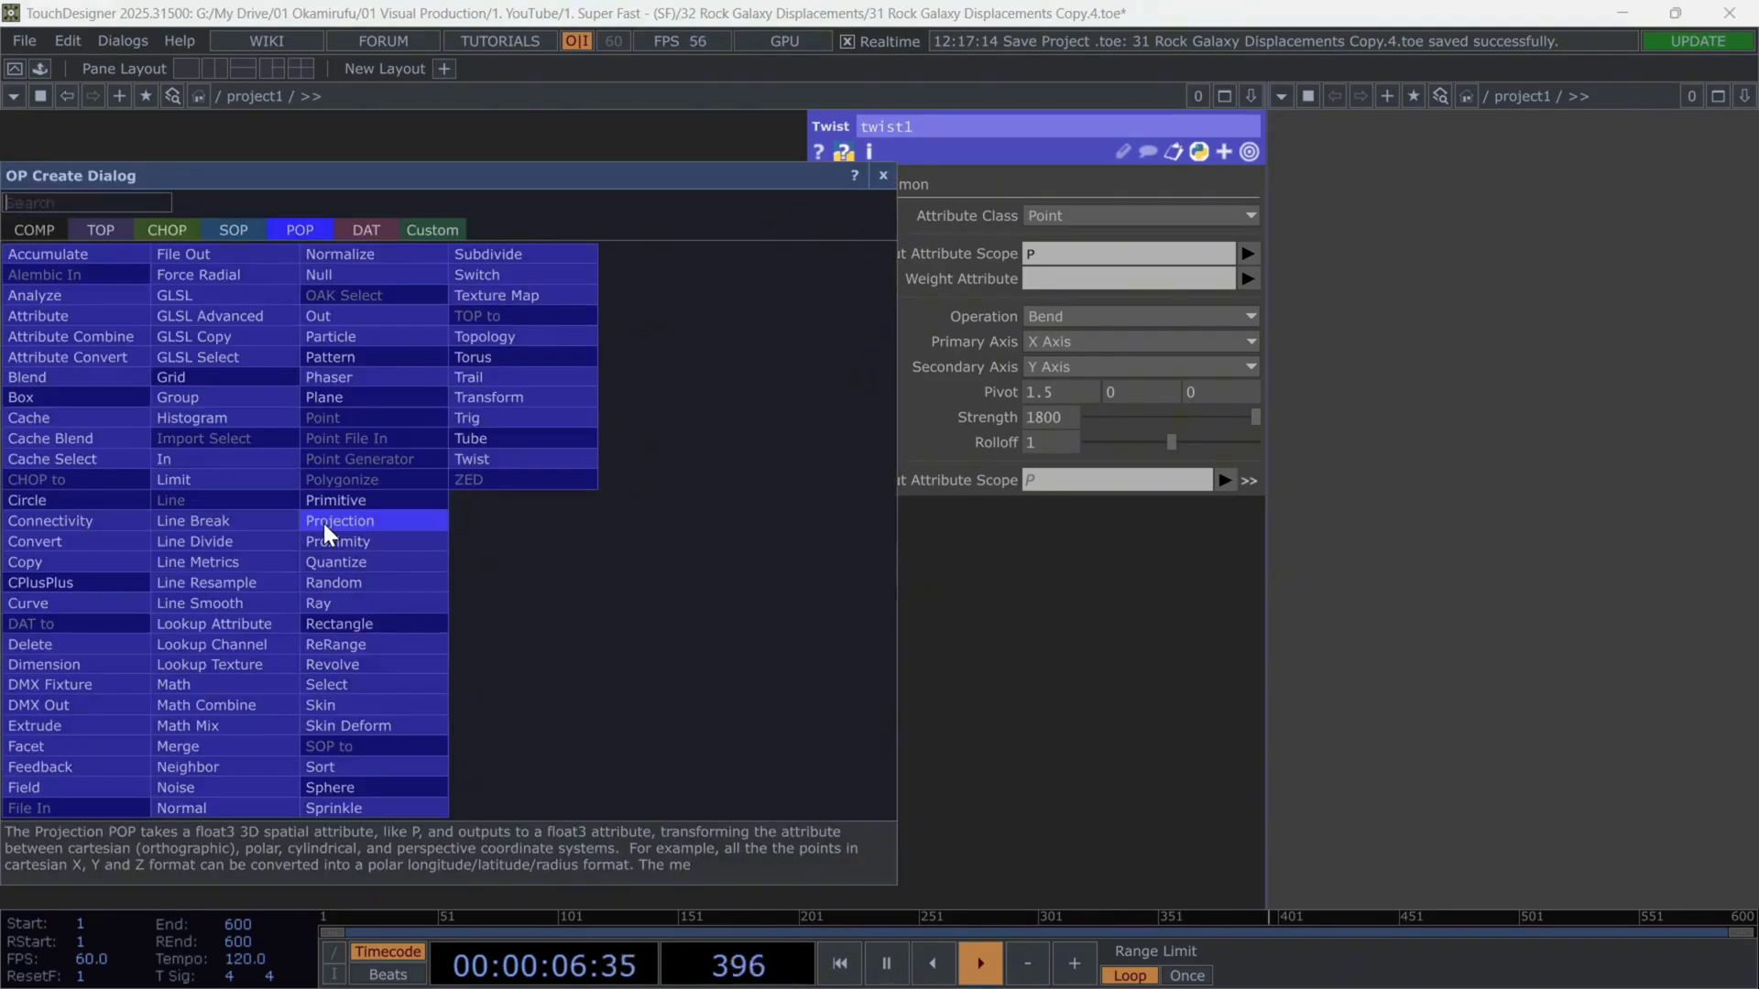
Add noise2 after the twist and adjust its harmonic spread for rocky roughness.
type("noi")
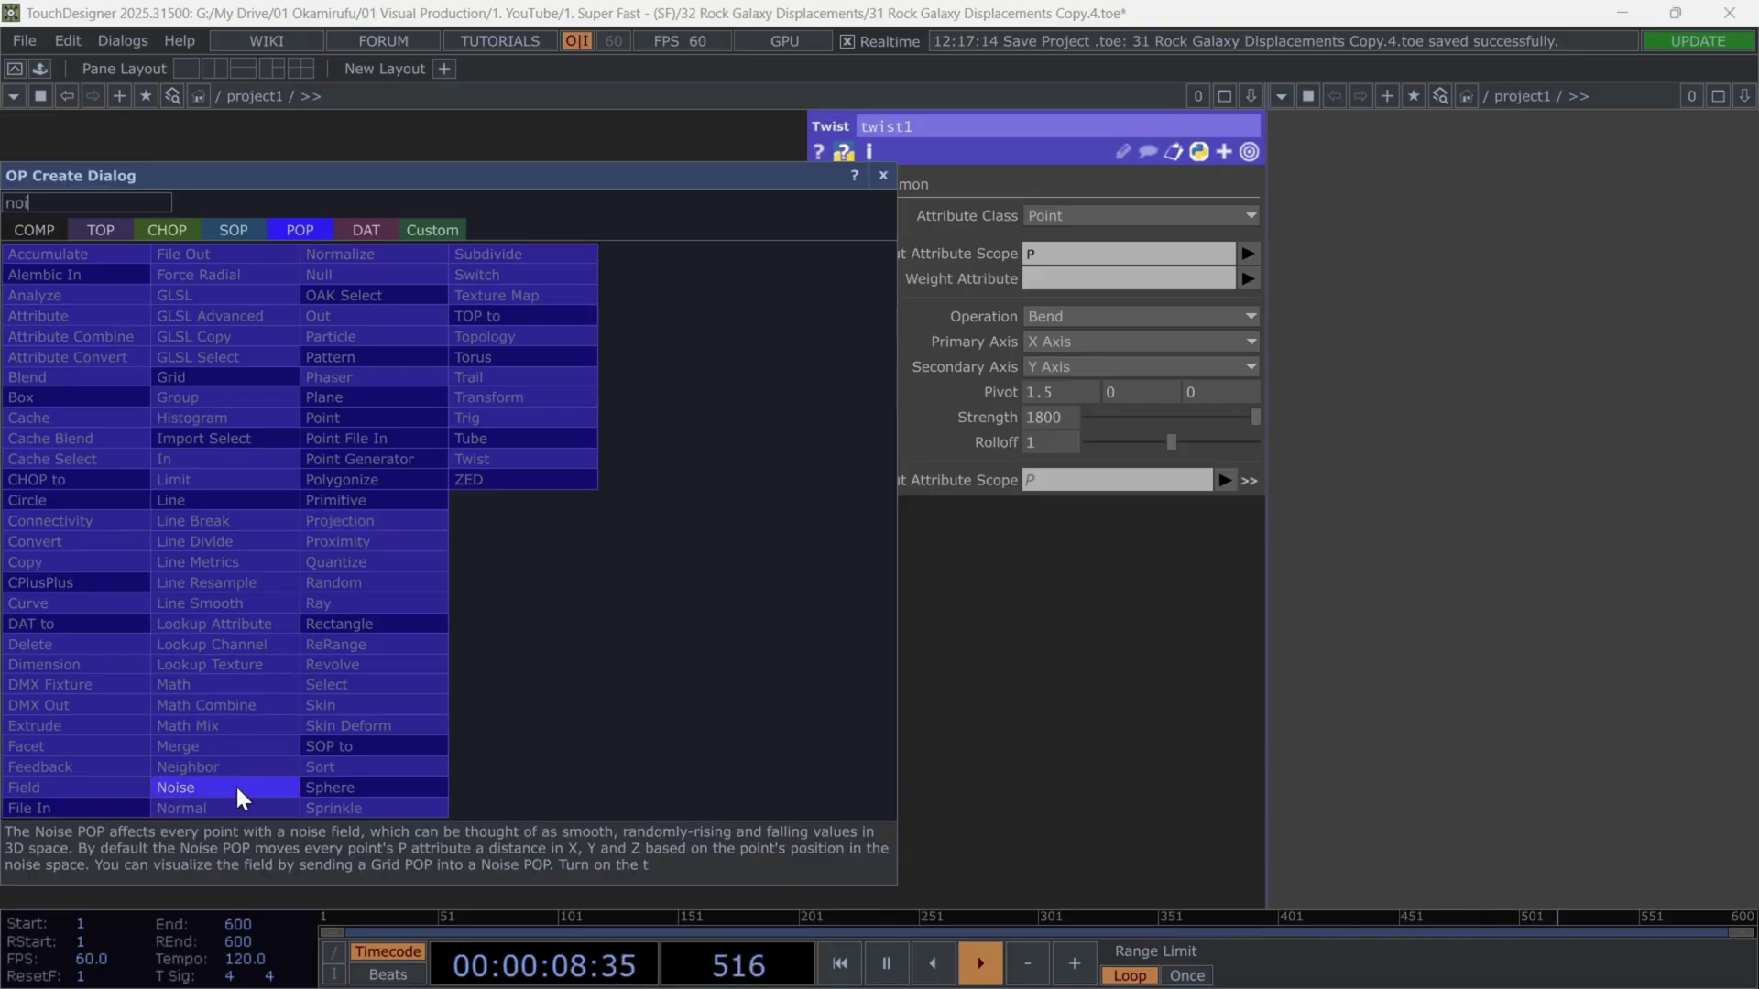
double_click(175, 788)
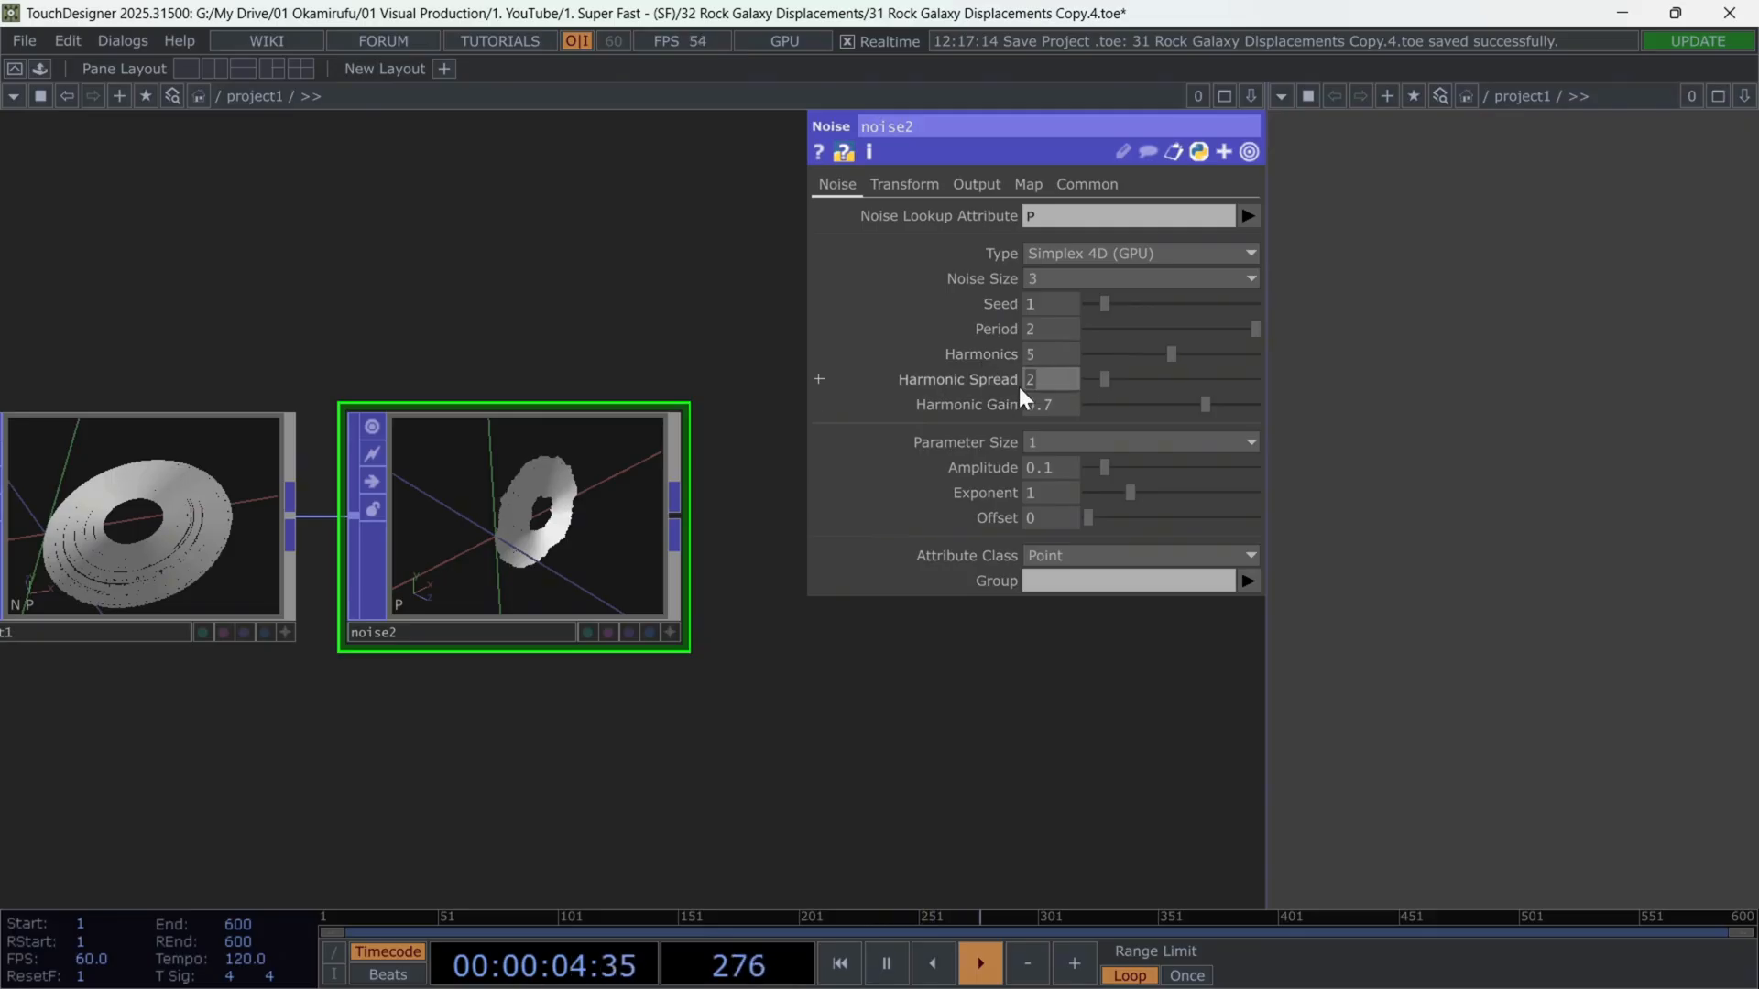
left_click_drag(1055, 379, 1032, 379)
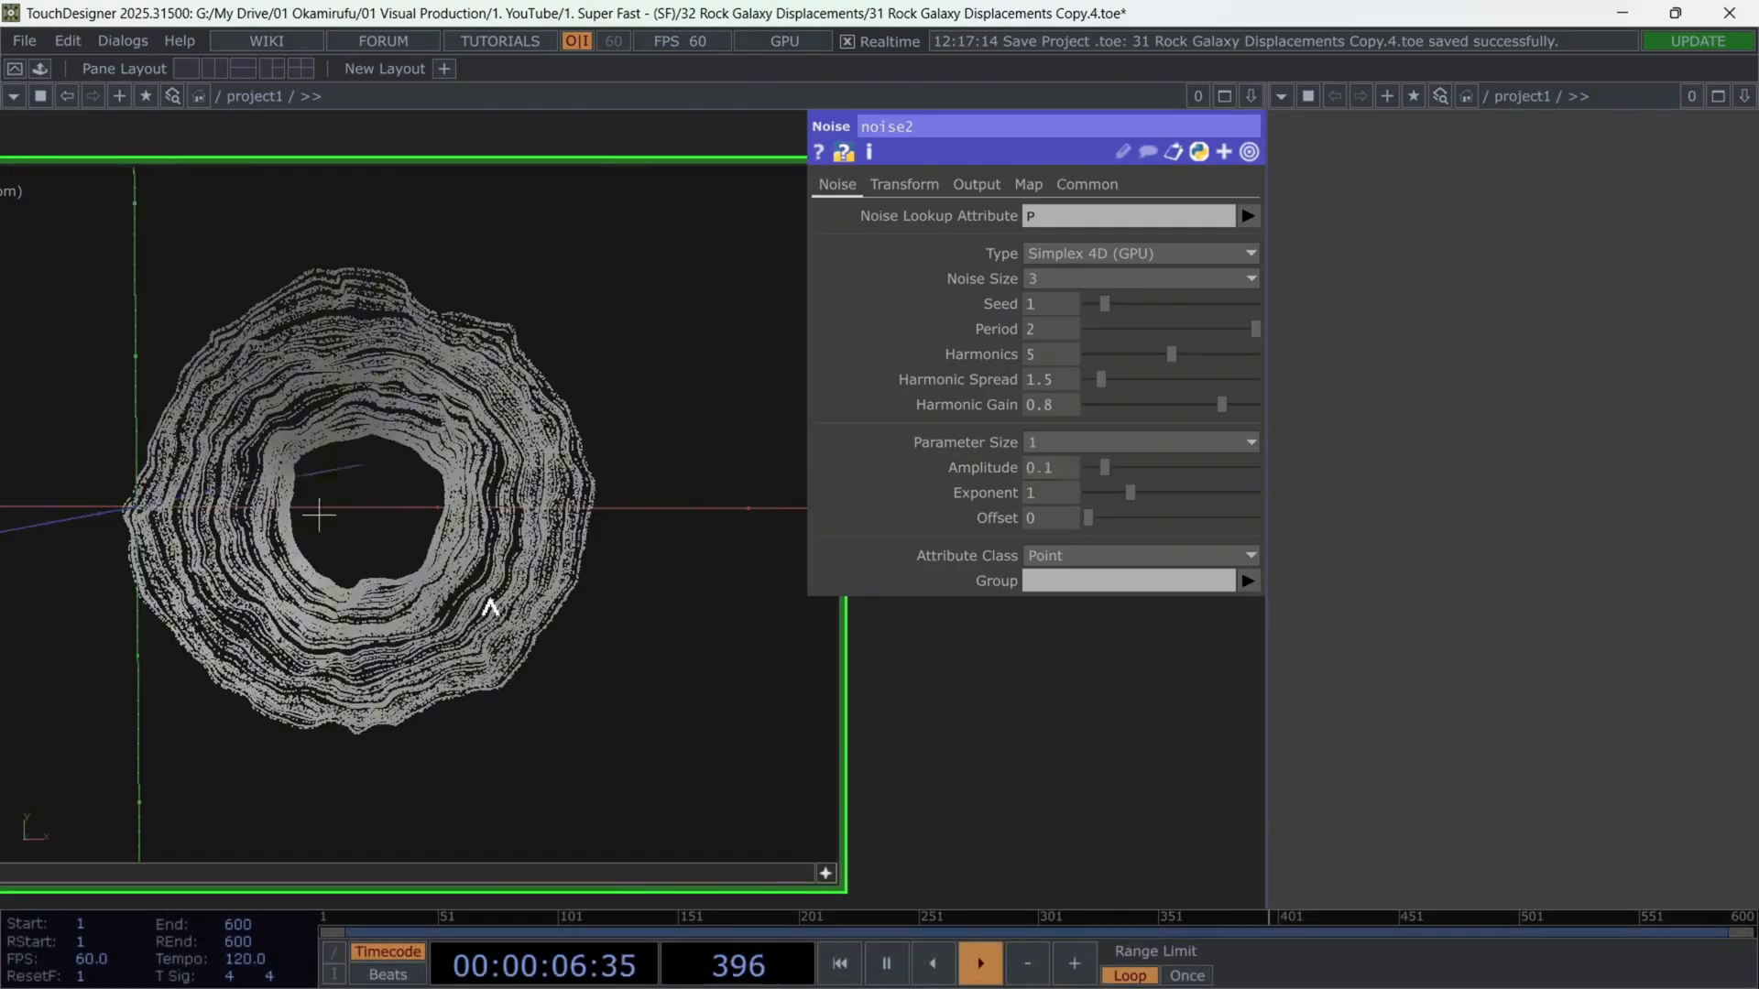
left_click(904, 184)
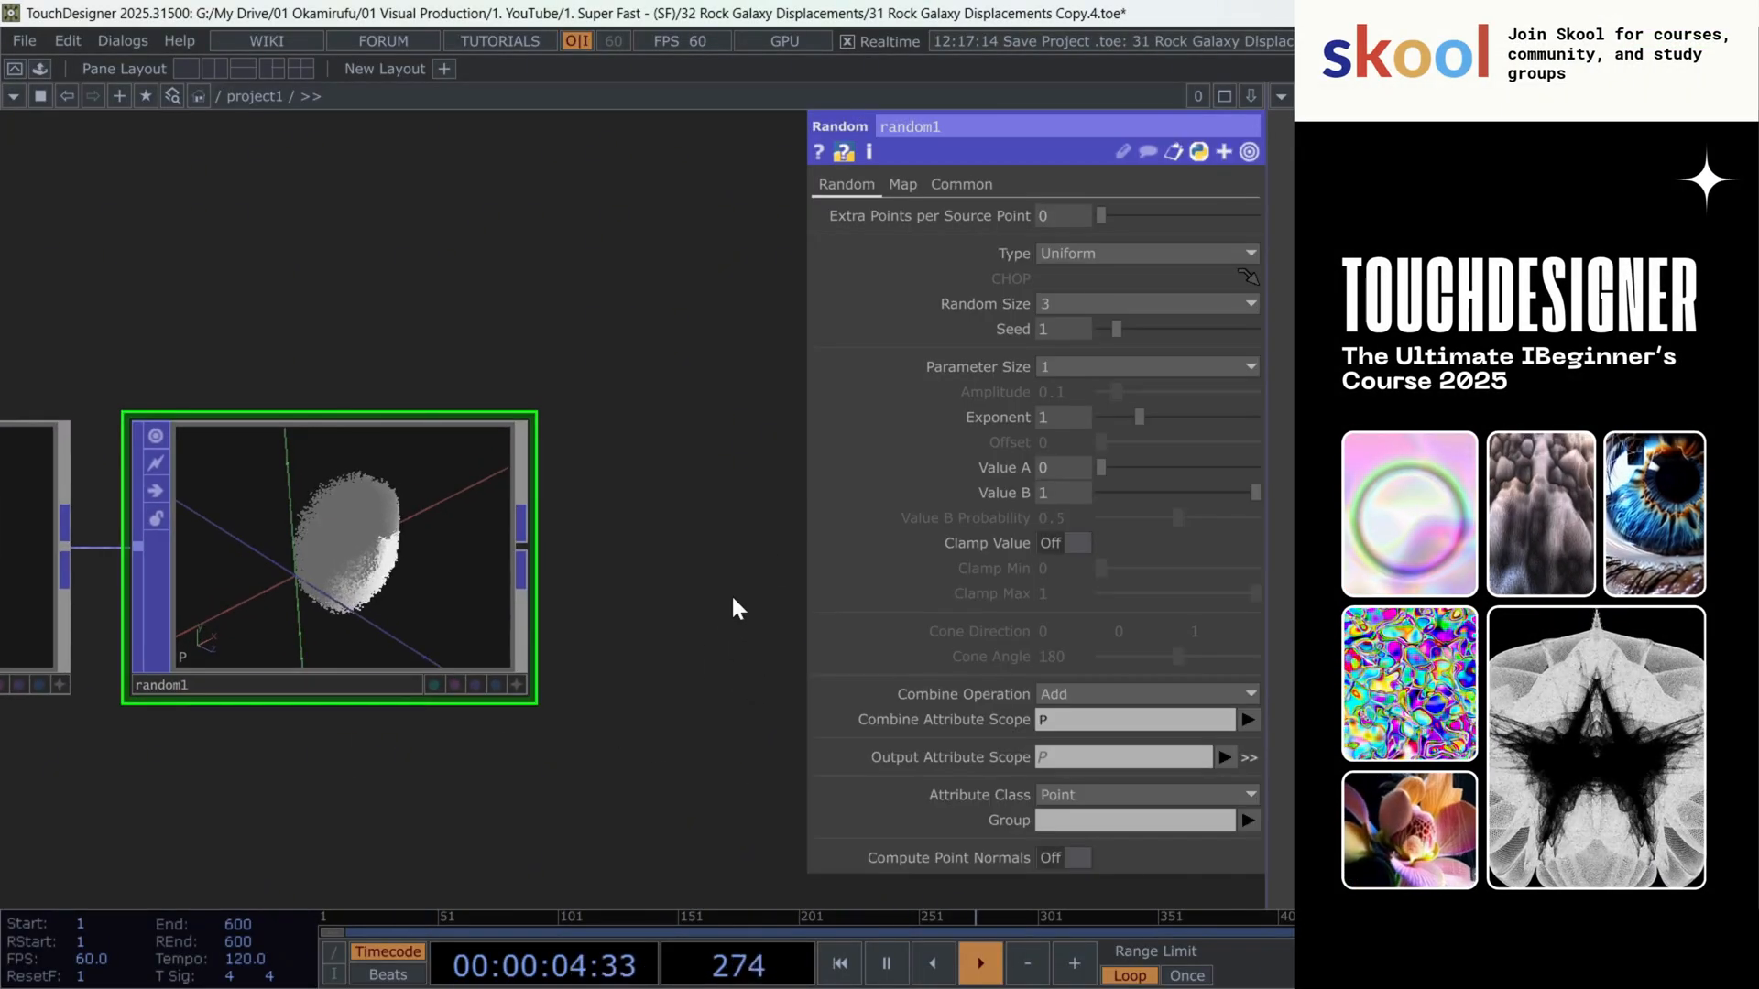
Set random1's Parameter Size to 3 and start typing a rotation output attribute.
left_click(1248, 365)
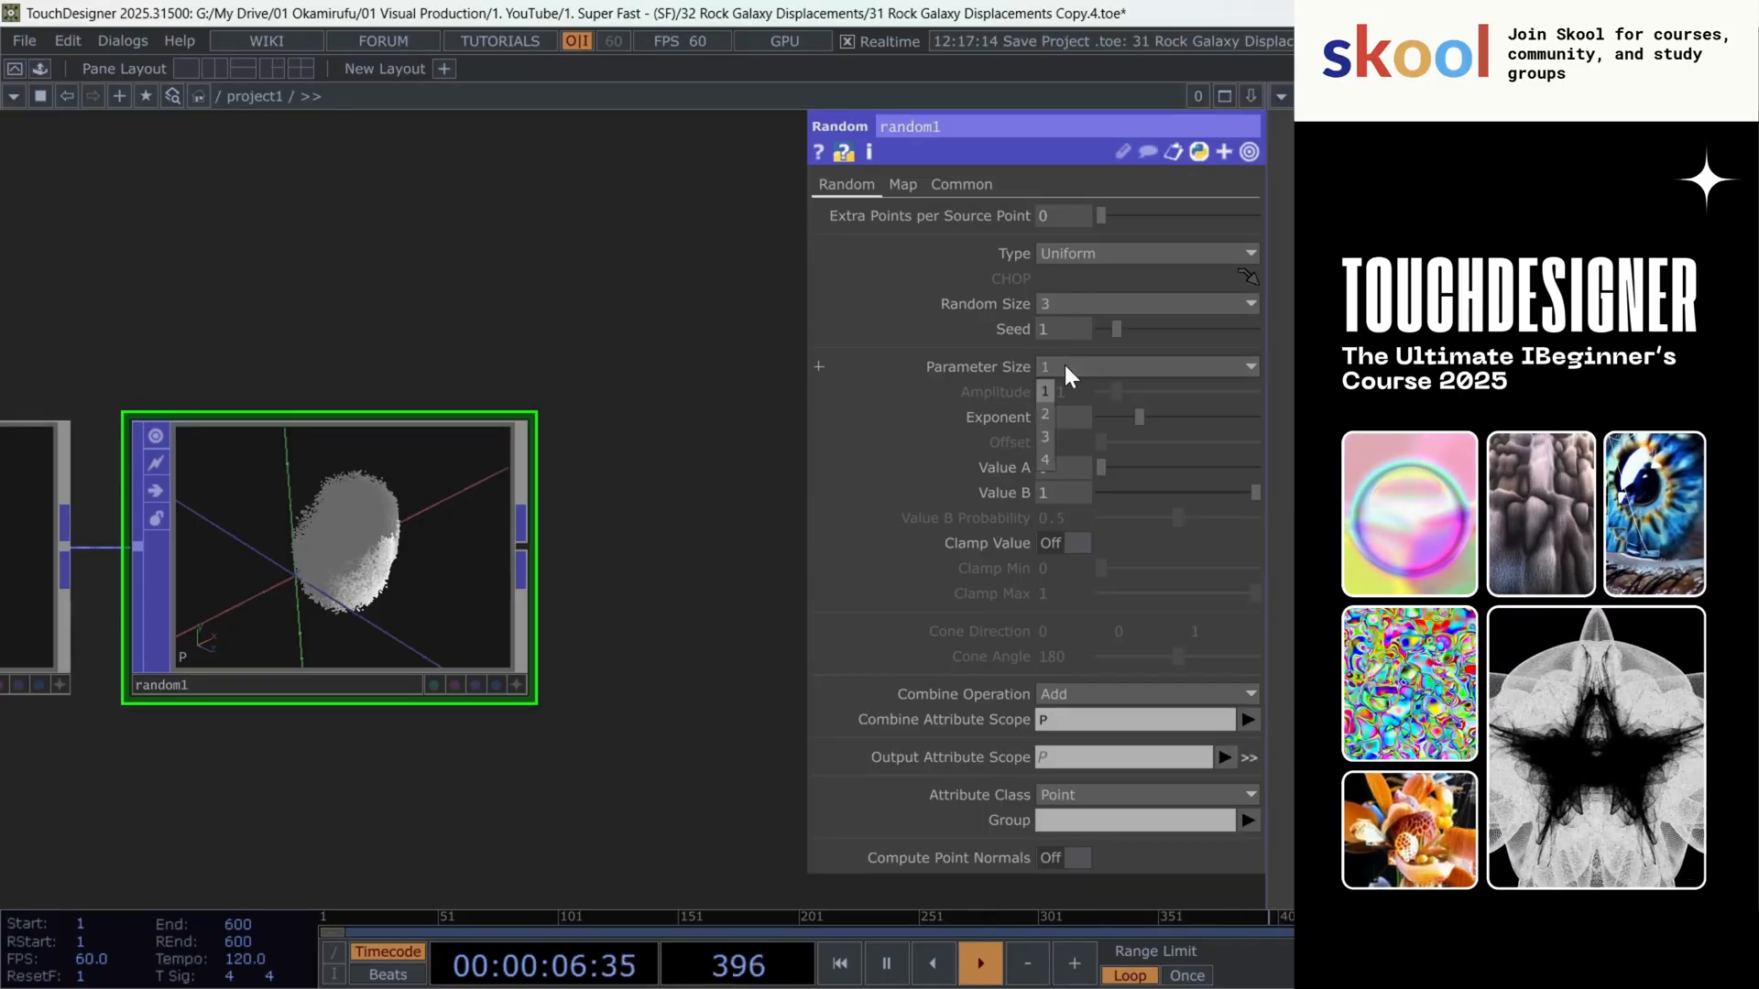
left_click(1043, 441)
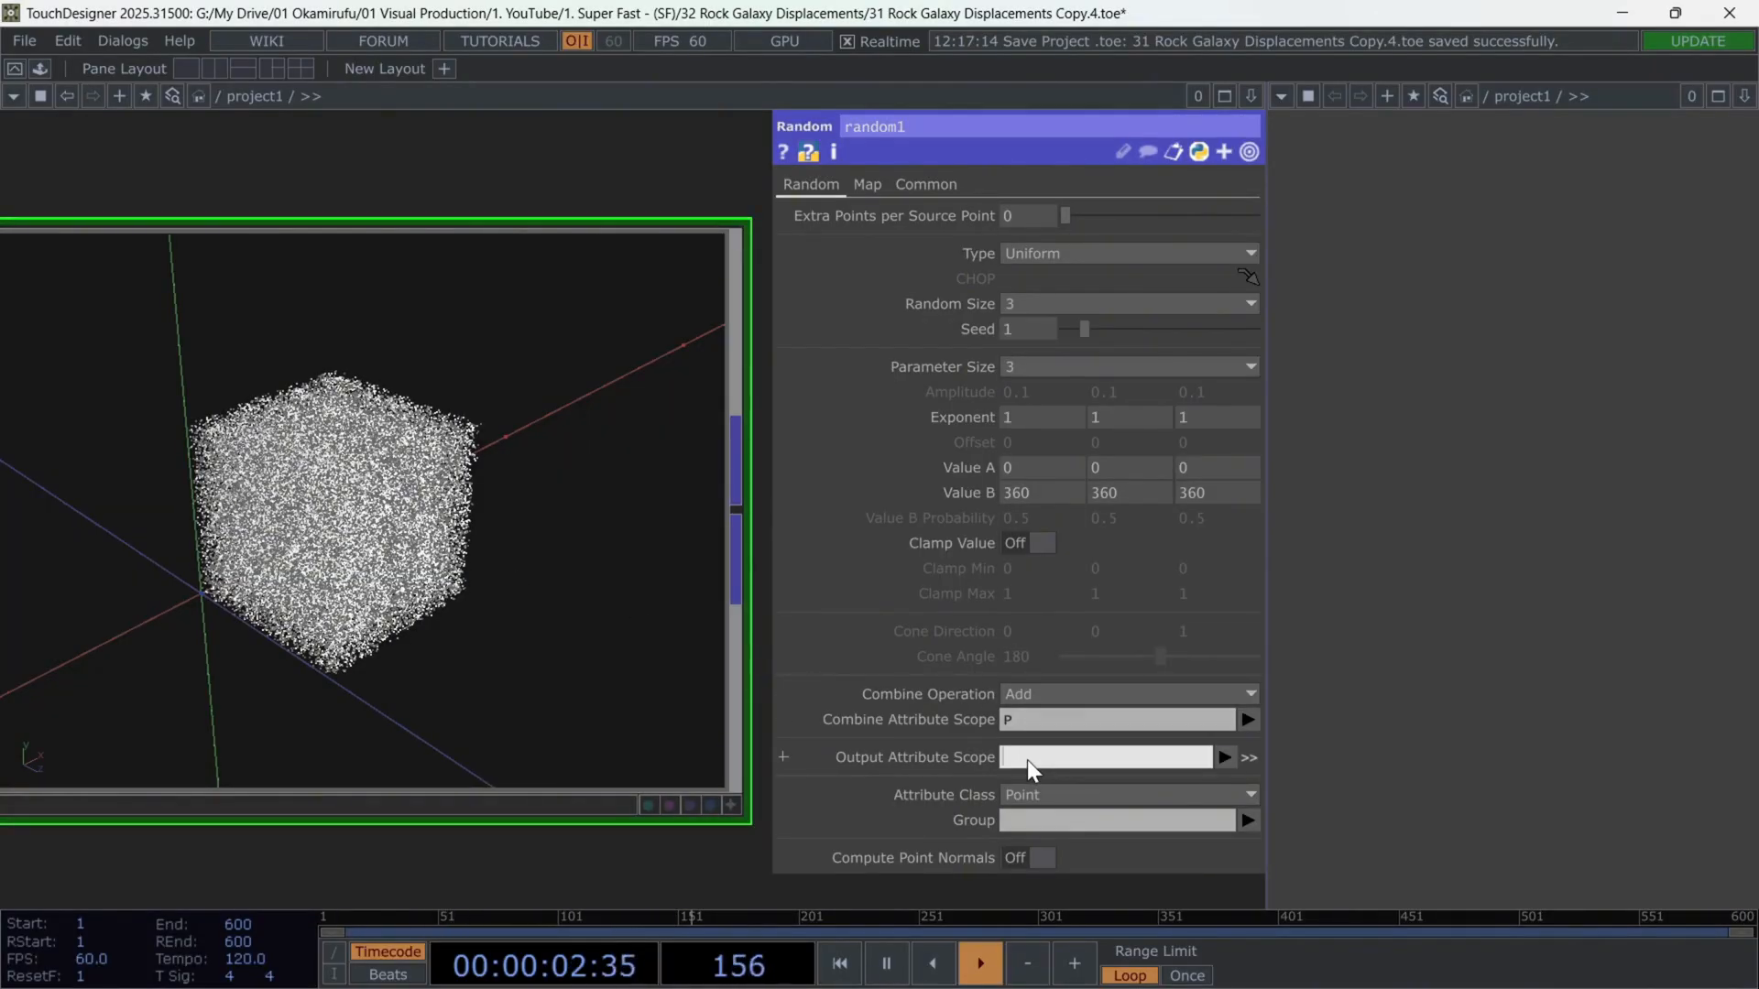
type("Ro")
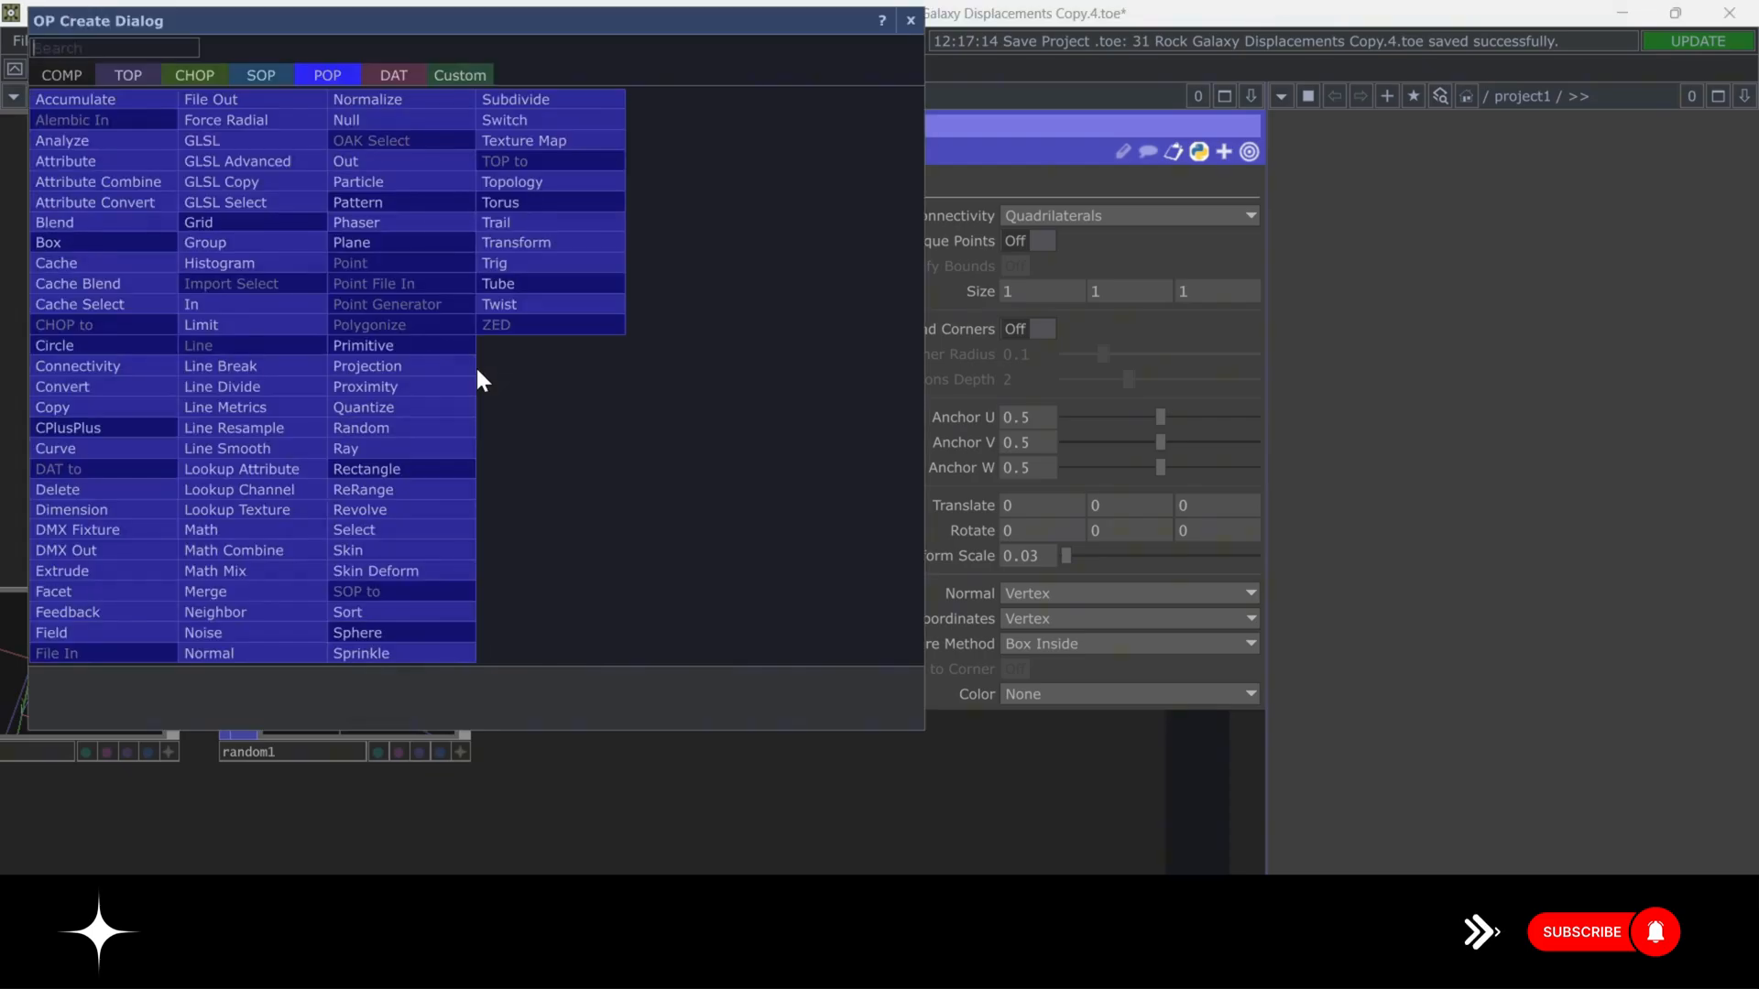
mouse_move(374, 283)
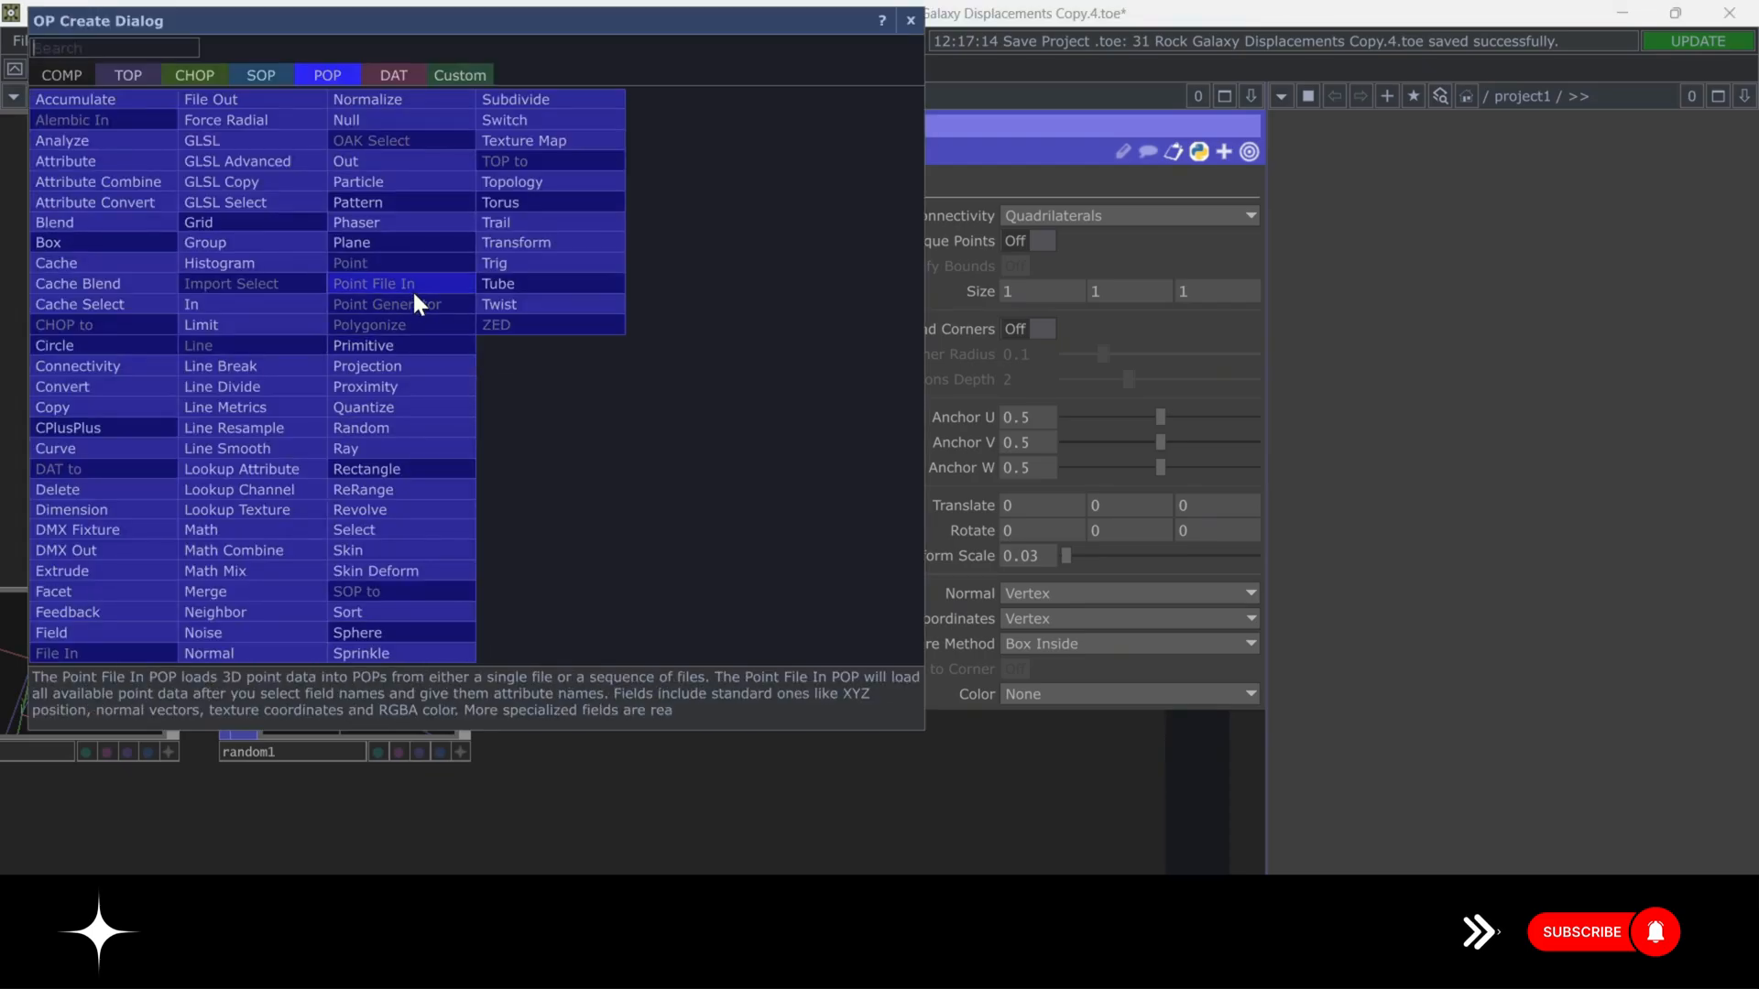
Add a Copy POP, copy1, to combine the box and the random disk.
type("cop")
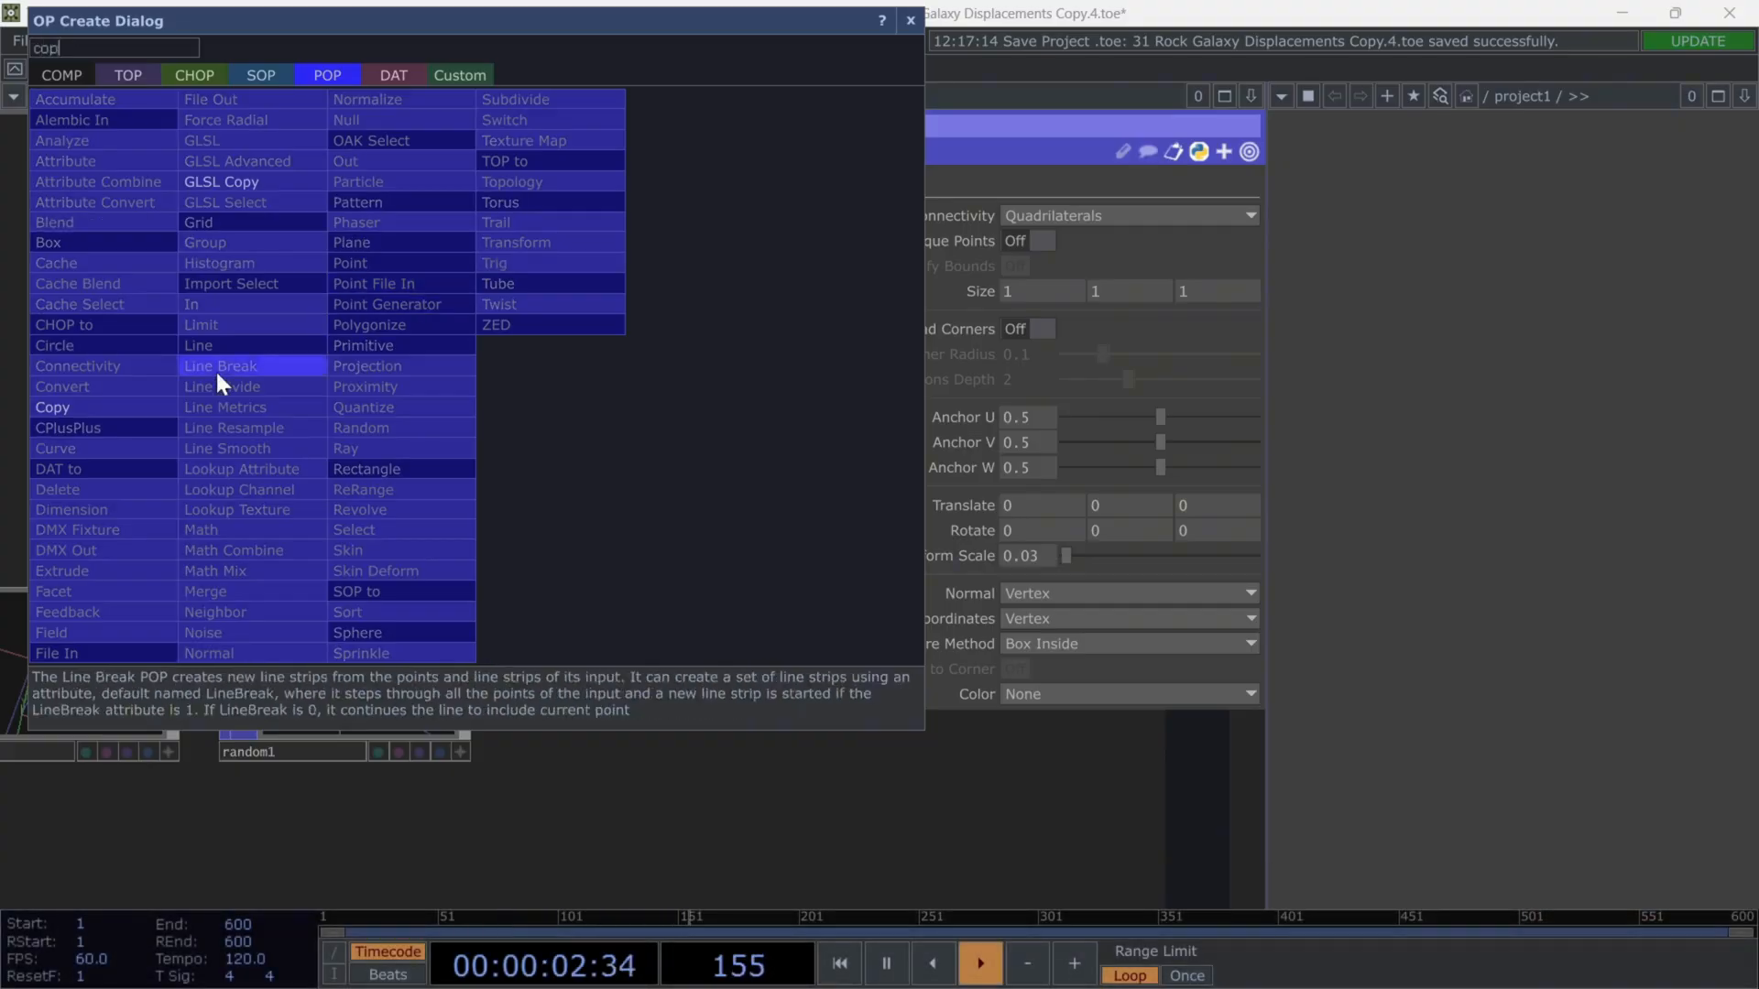
left_click(51, 407)
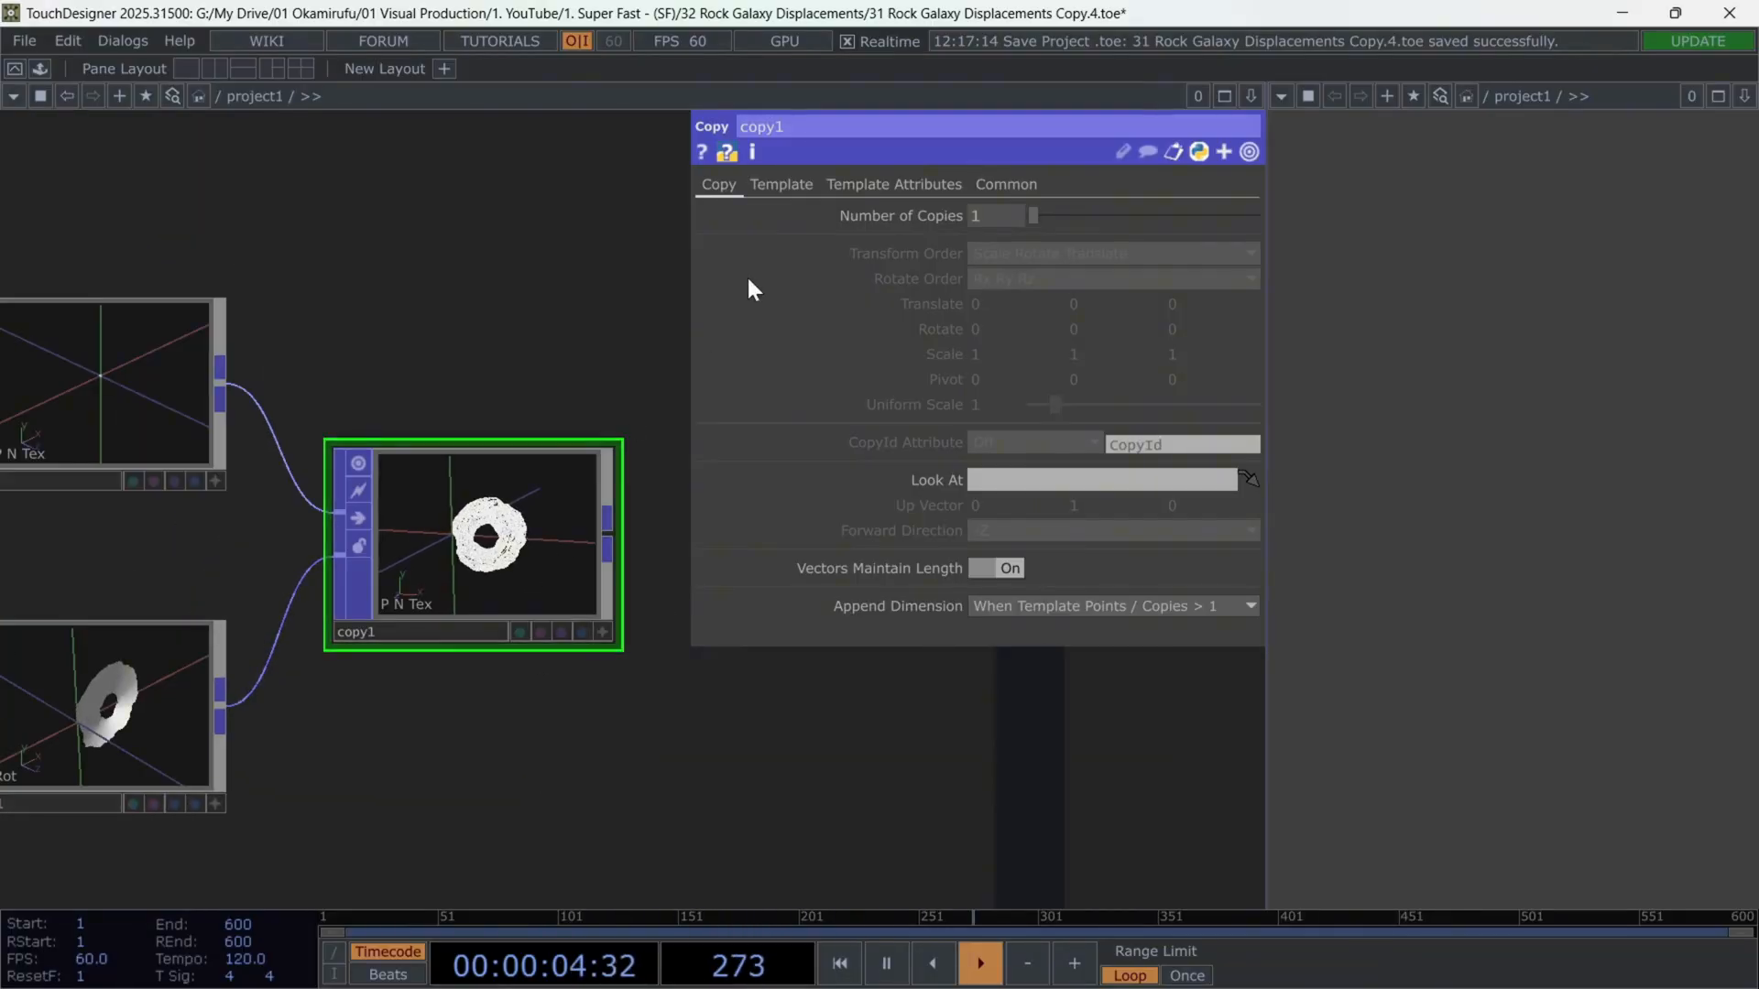
left_click(781, 184)
type("ge")
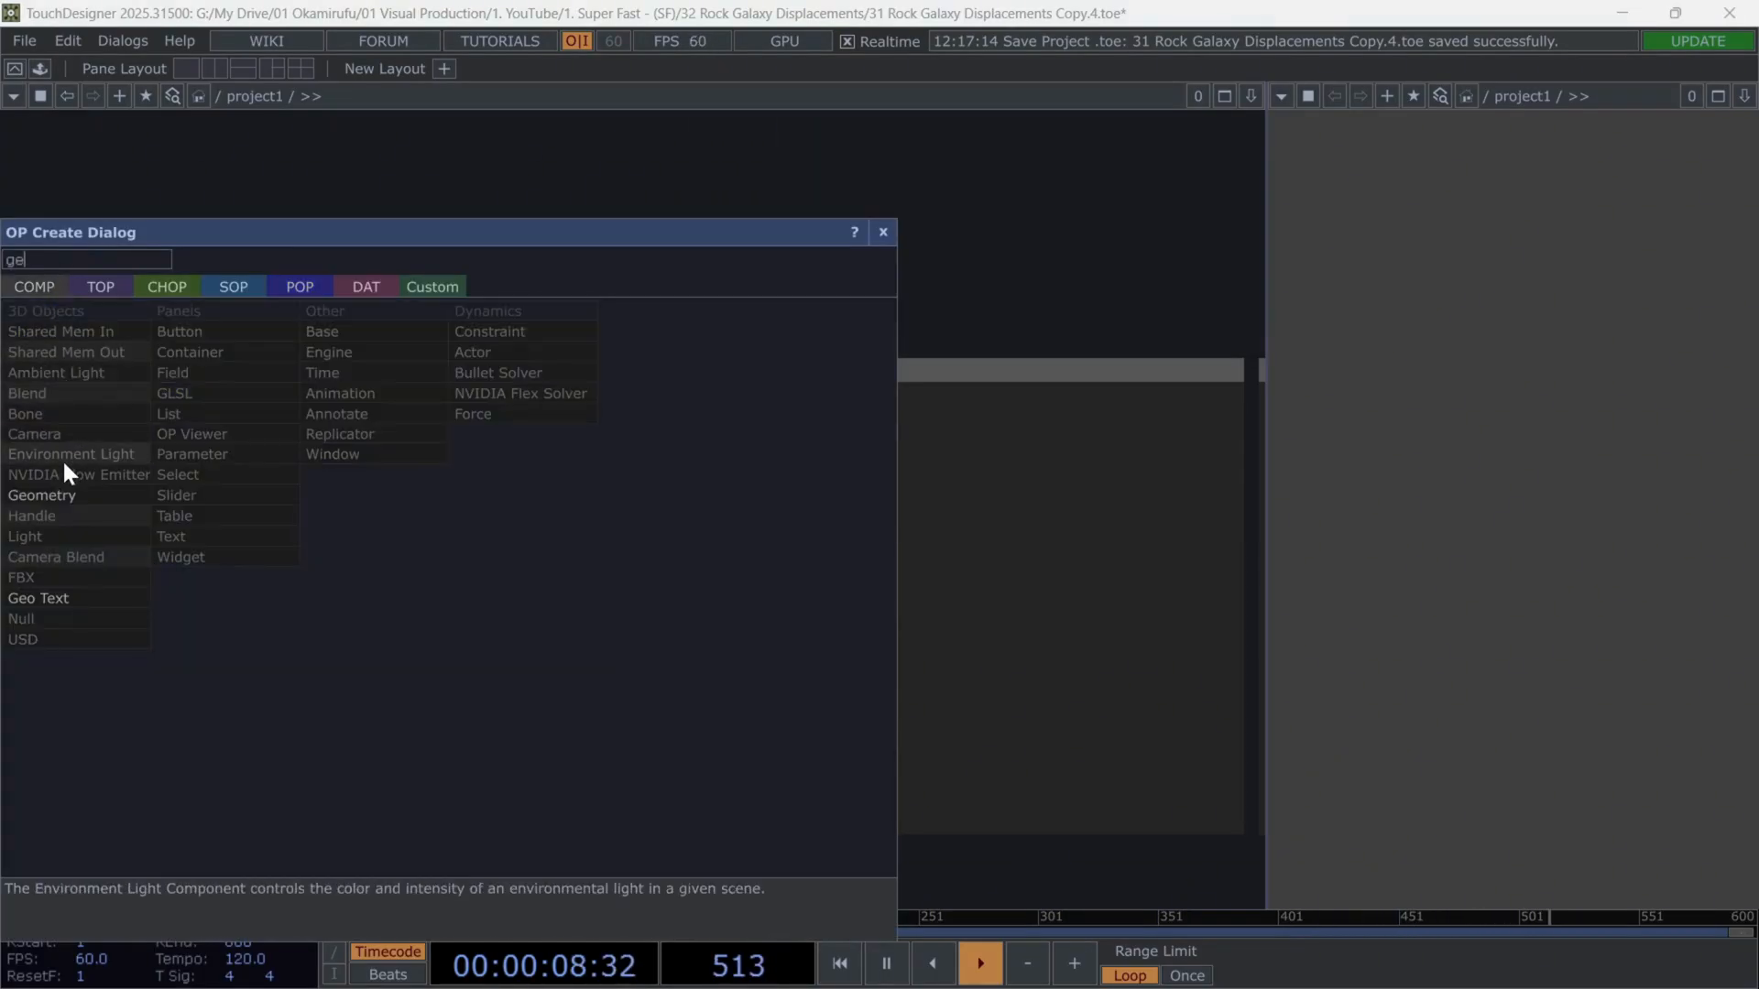
Add a Geometry COMP, browse MAT operators, and add a Camera COMP.
left_click(41, 495)
type("pb")
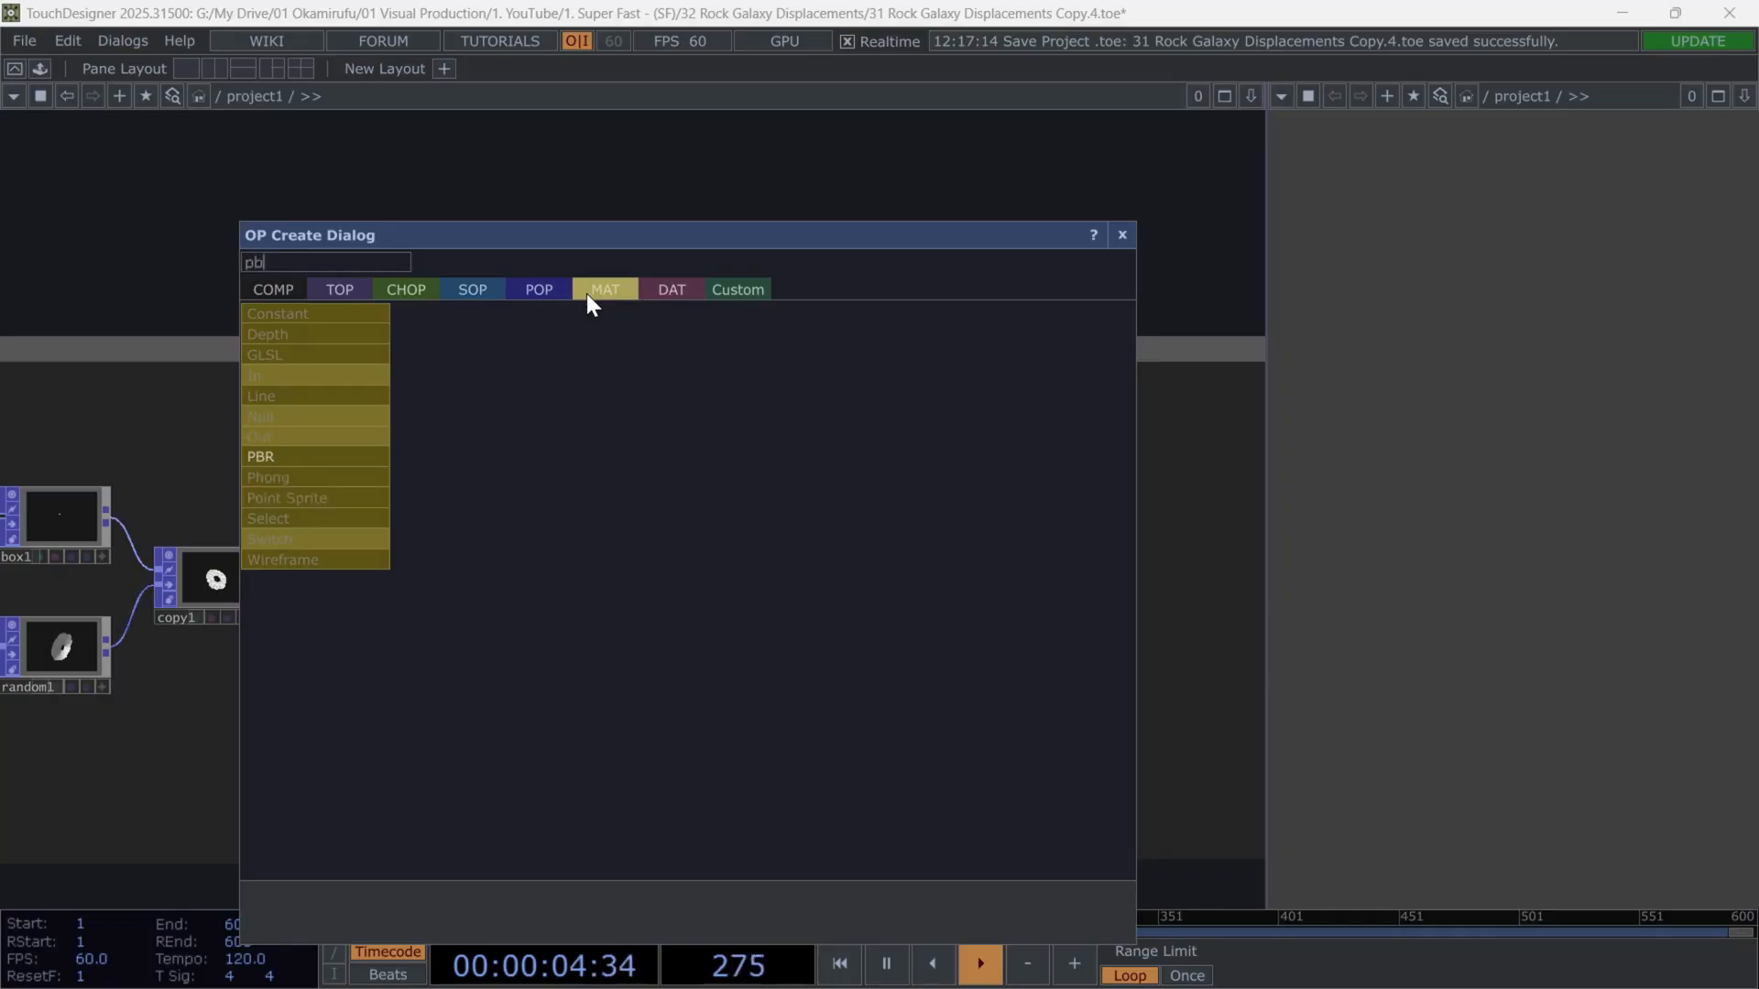
left_click(260, 456)
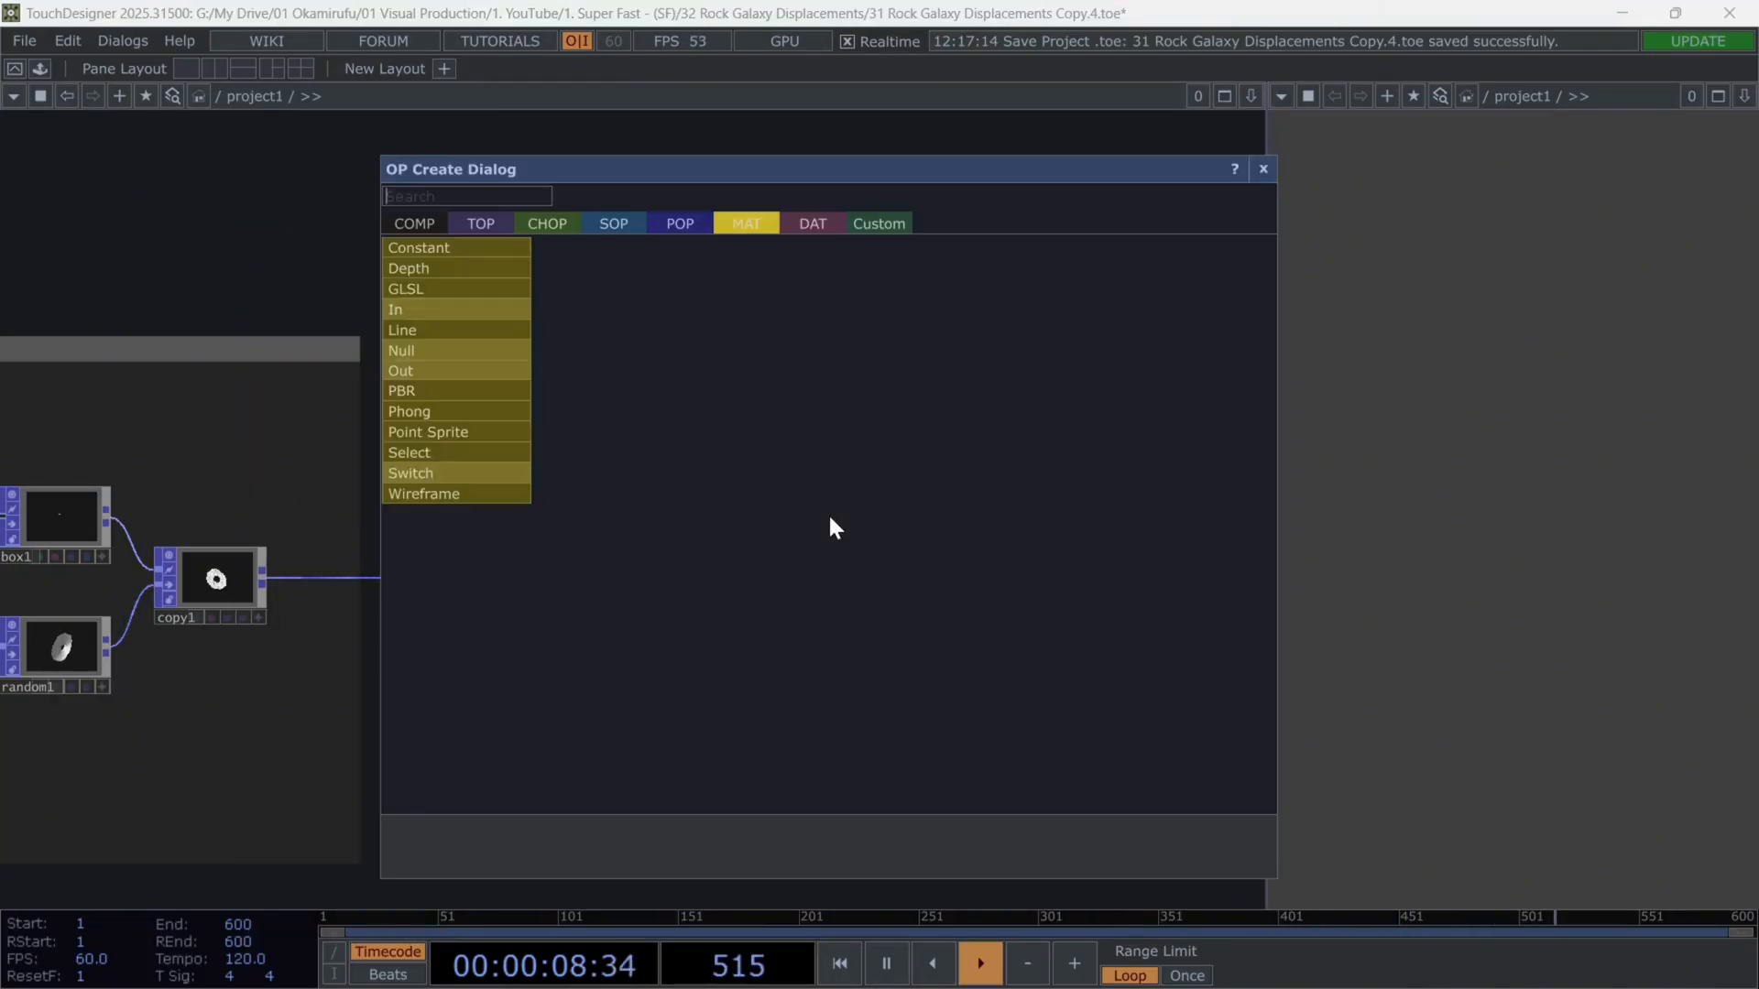
type("cam")
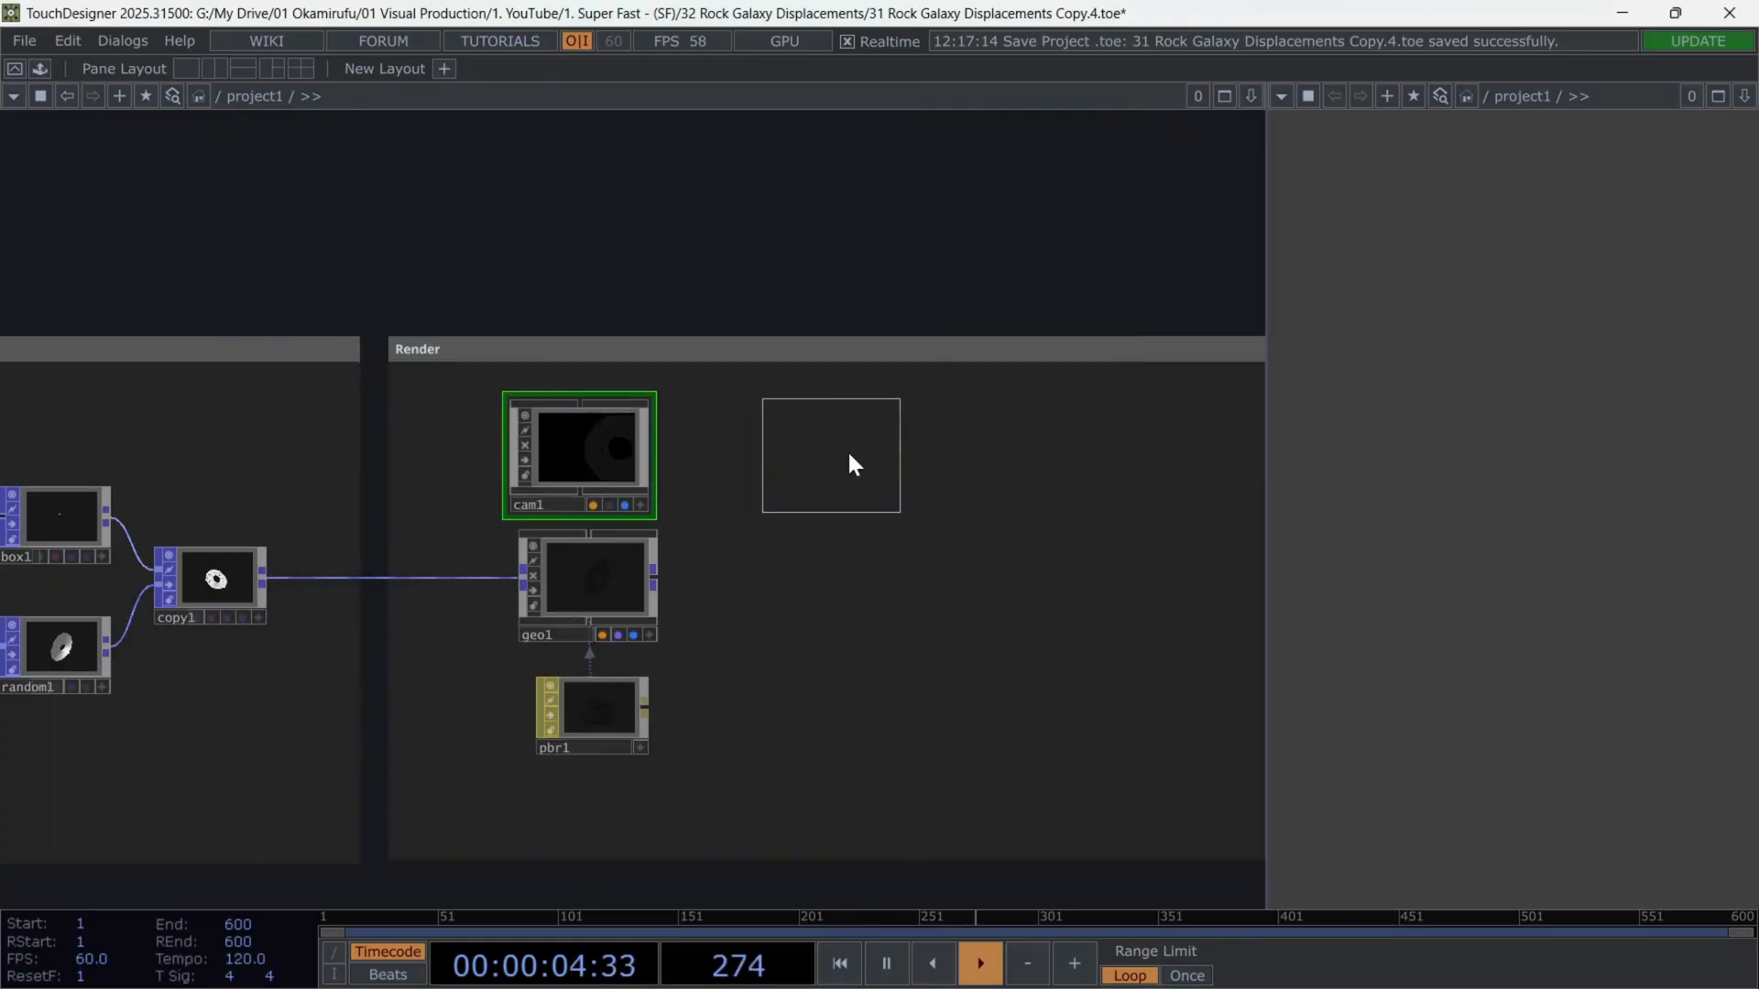
key("ctrl+v")
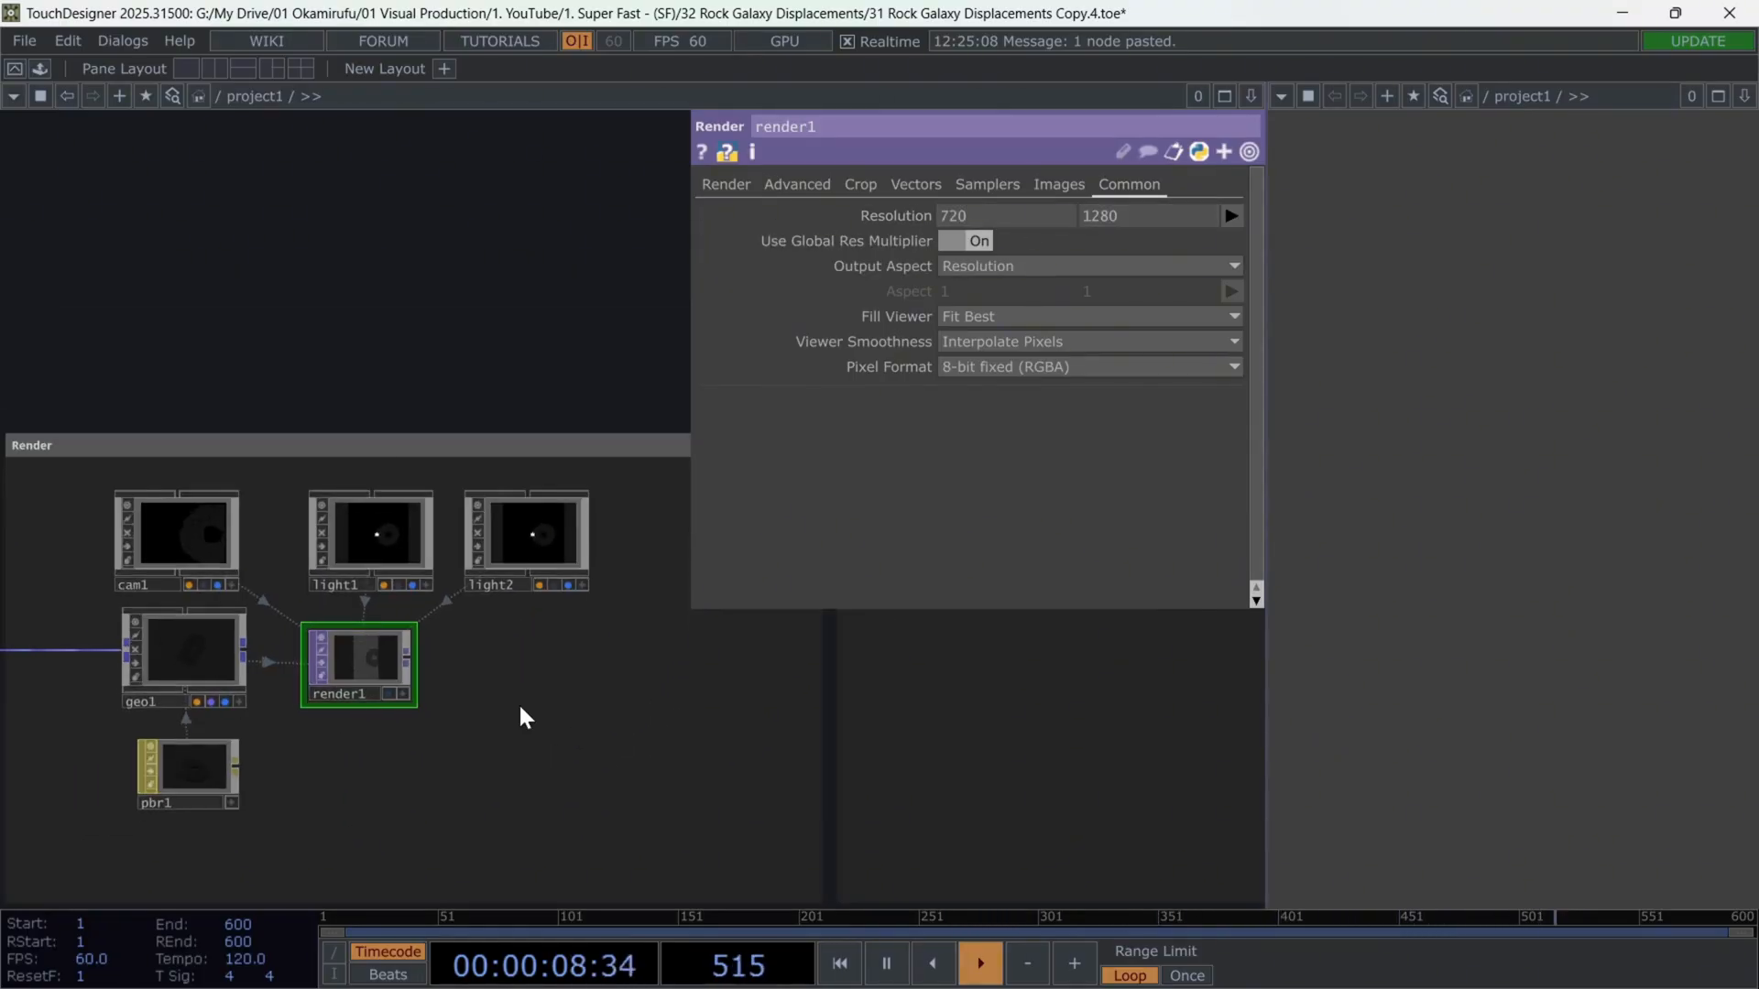
Add a 720x1280 Render TOP using light1 and light2, then inspect pbr1's material.
type("se")
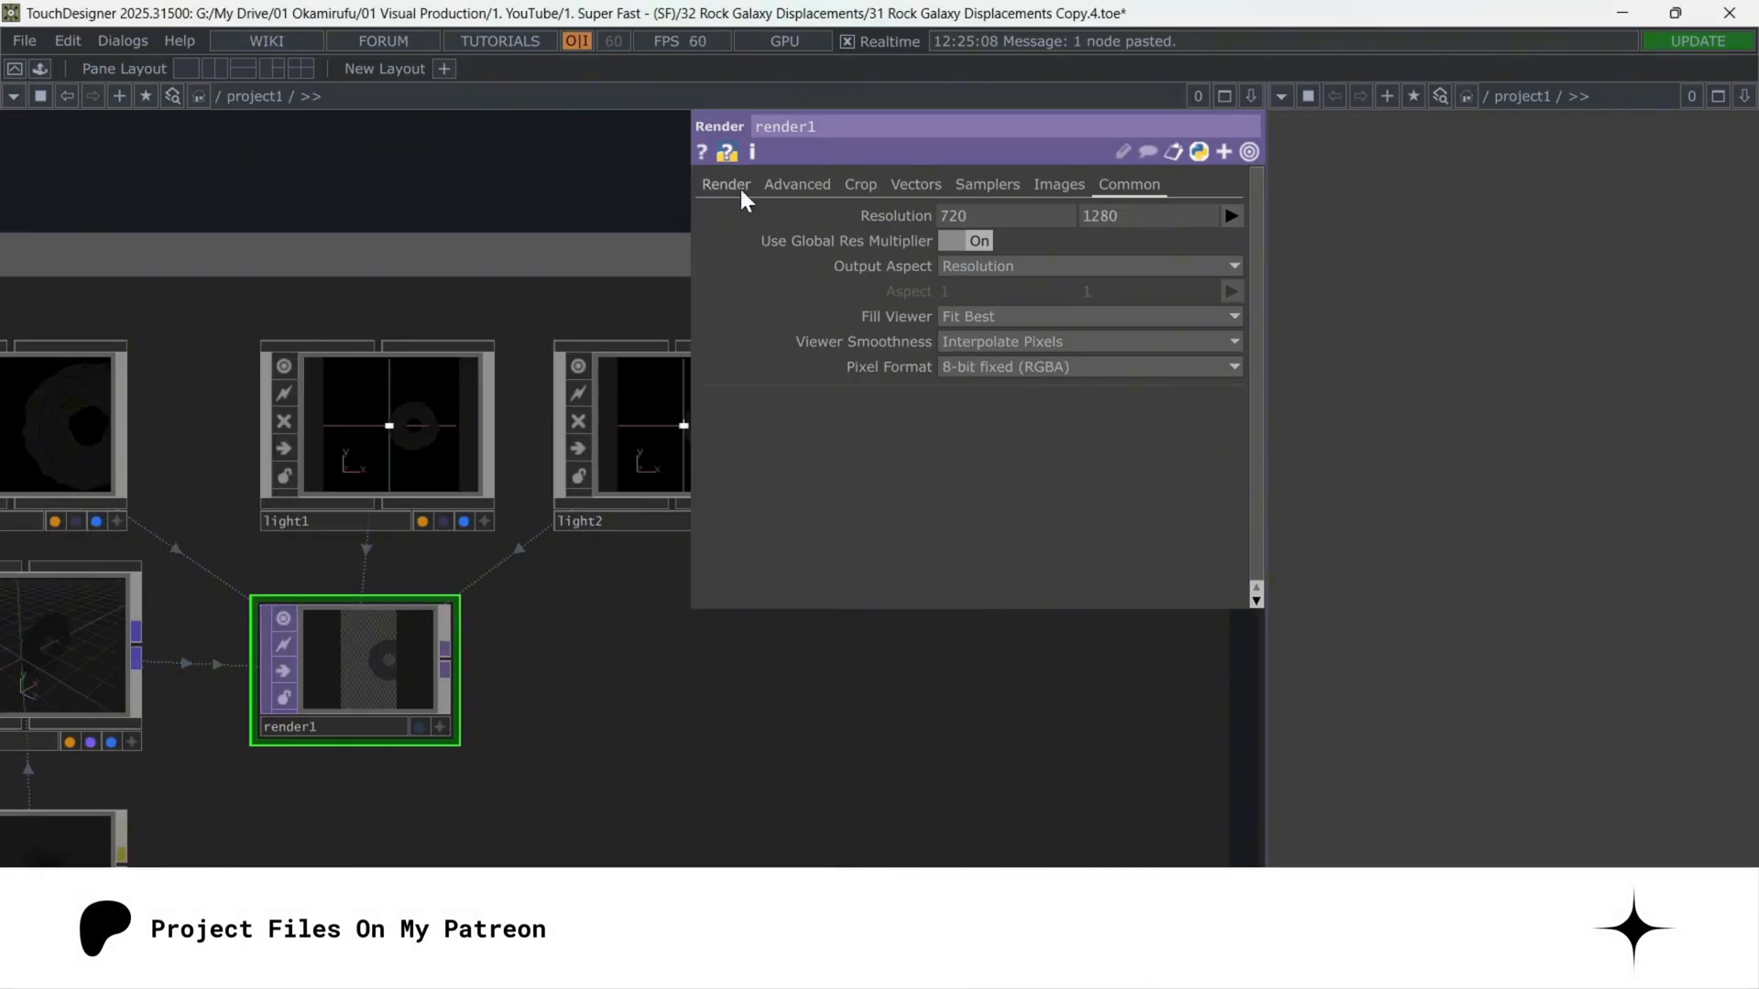
left_click(725, 184)
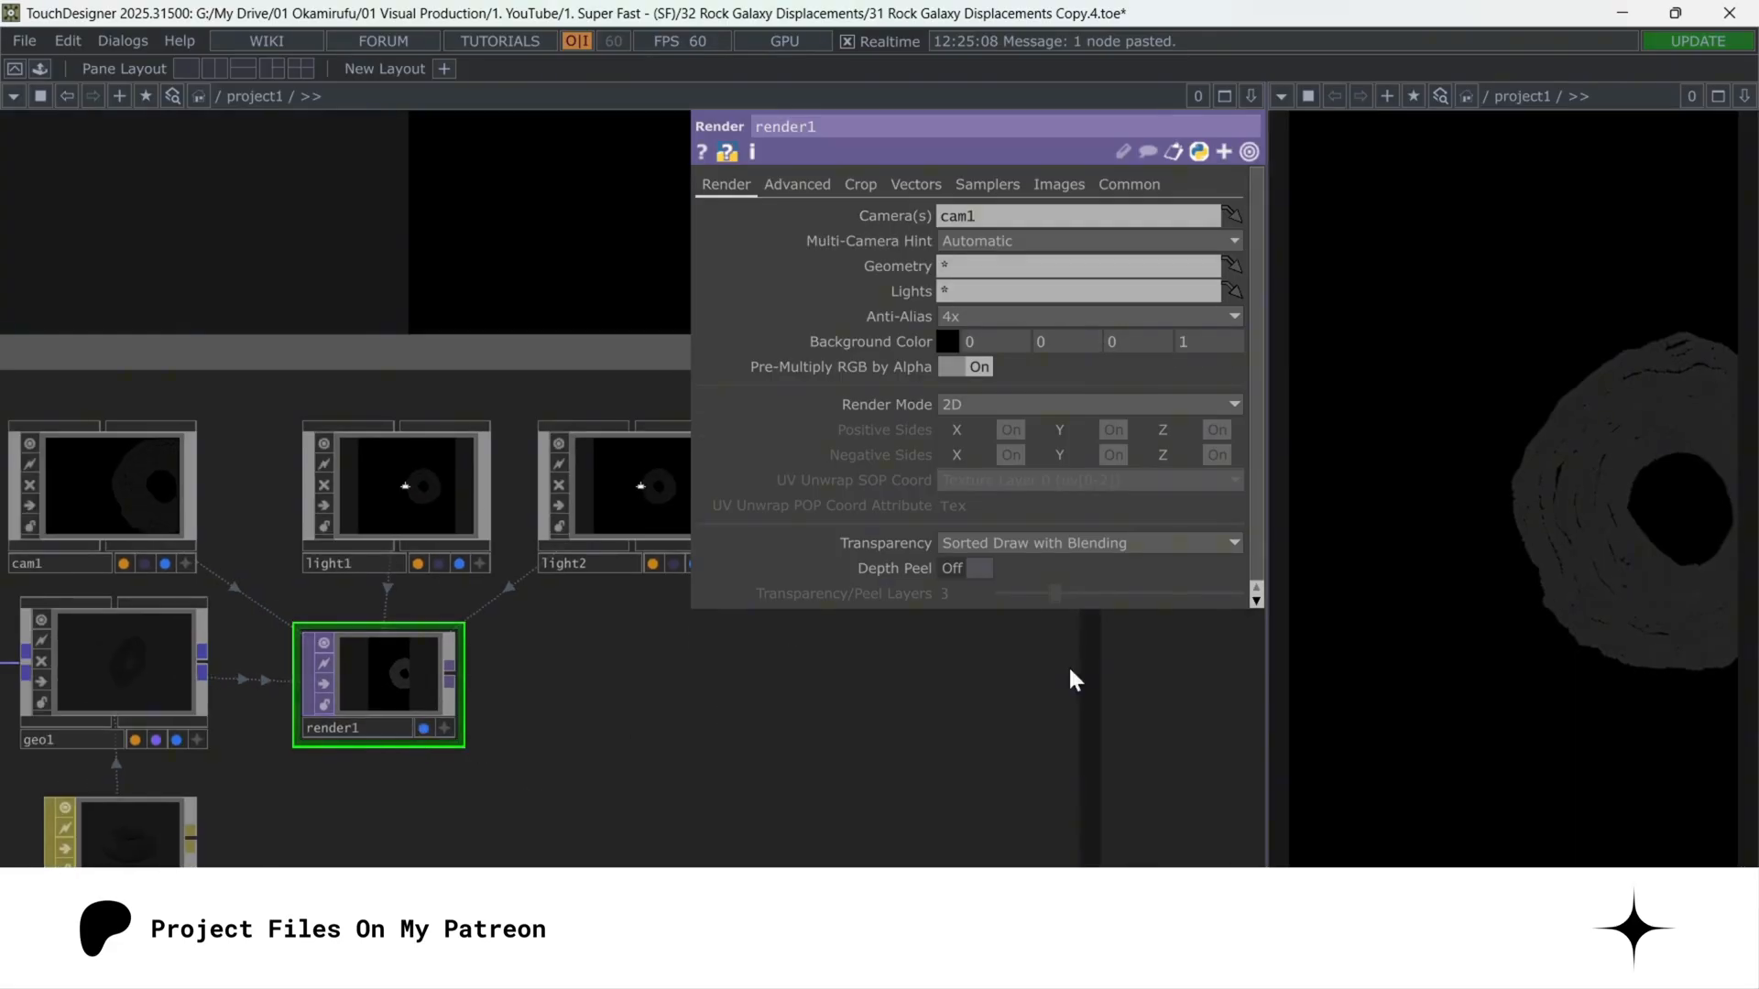
left_click(975, 963)
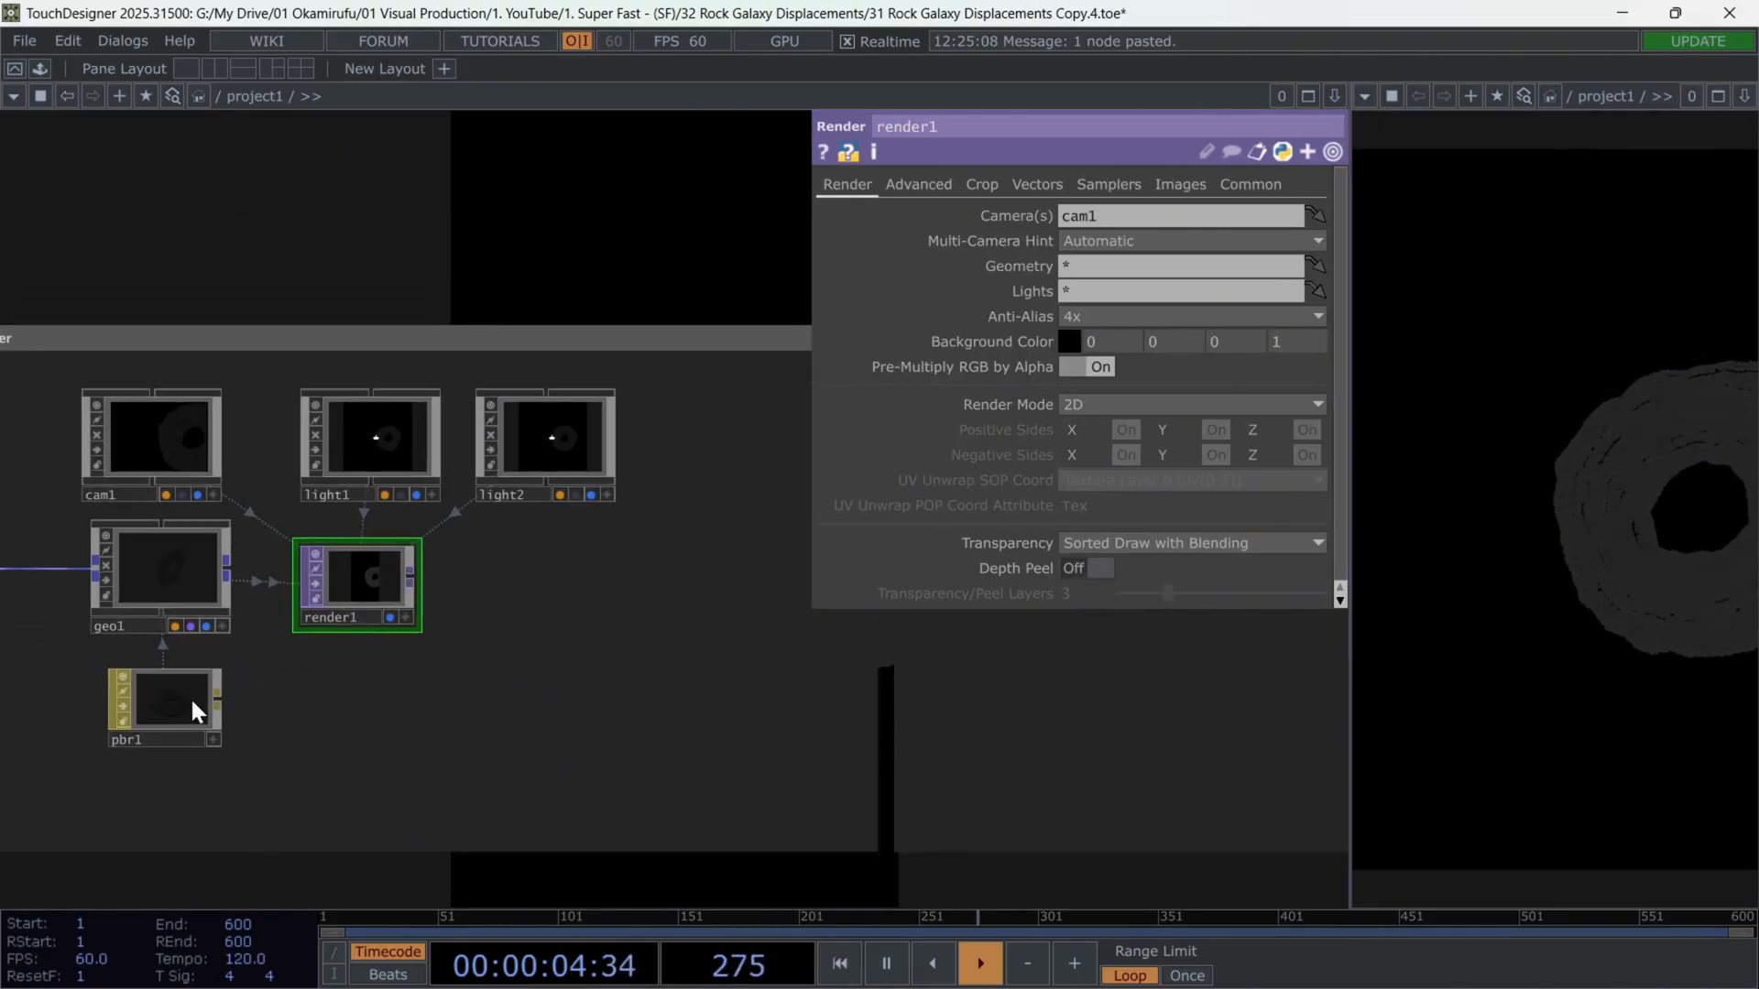
left_click(163, 701)
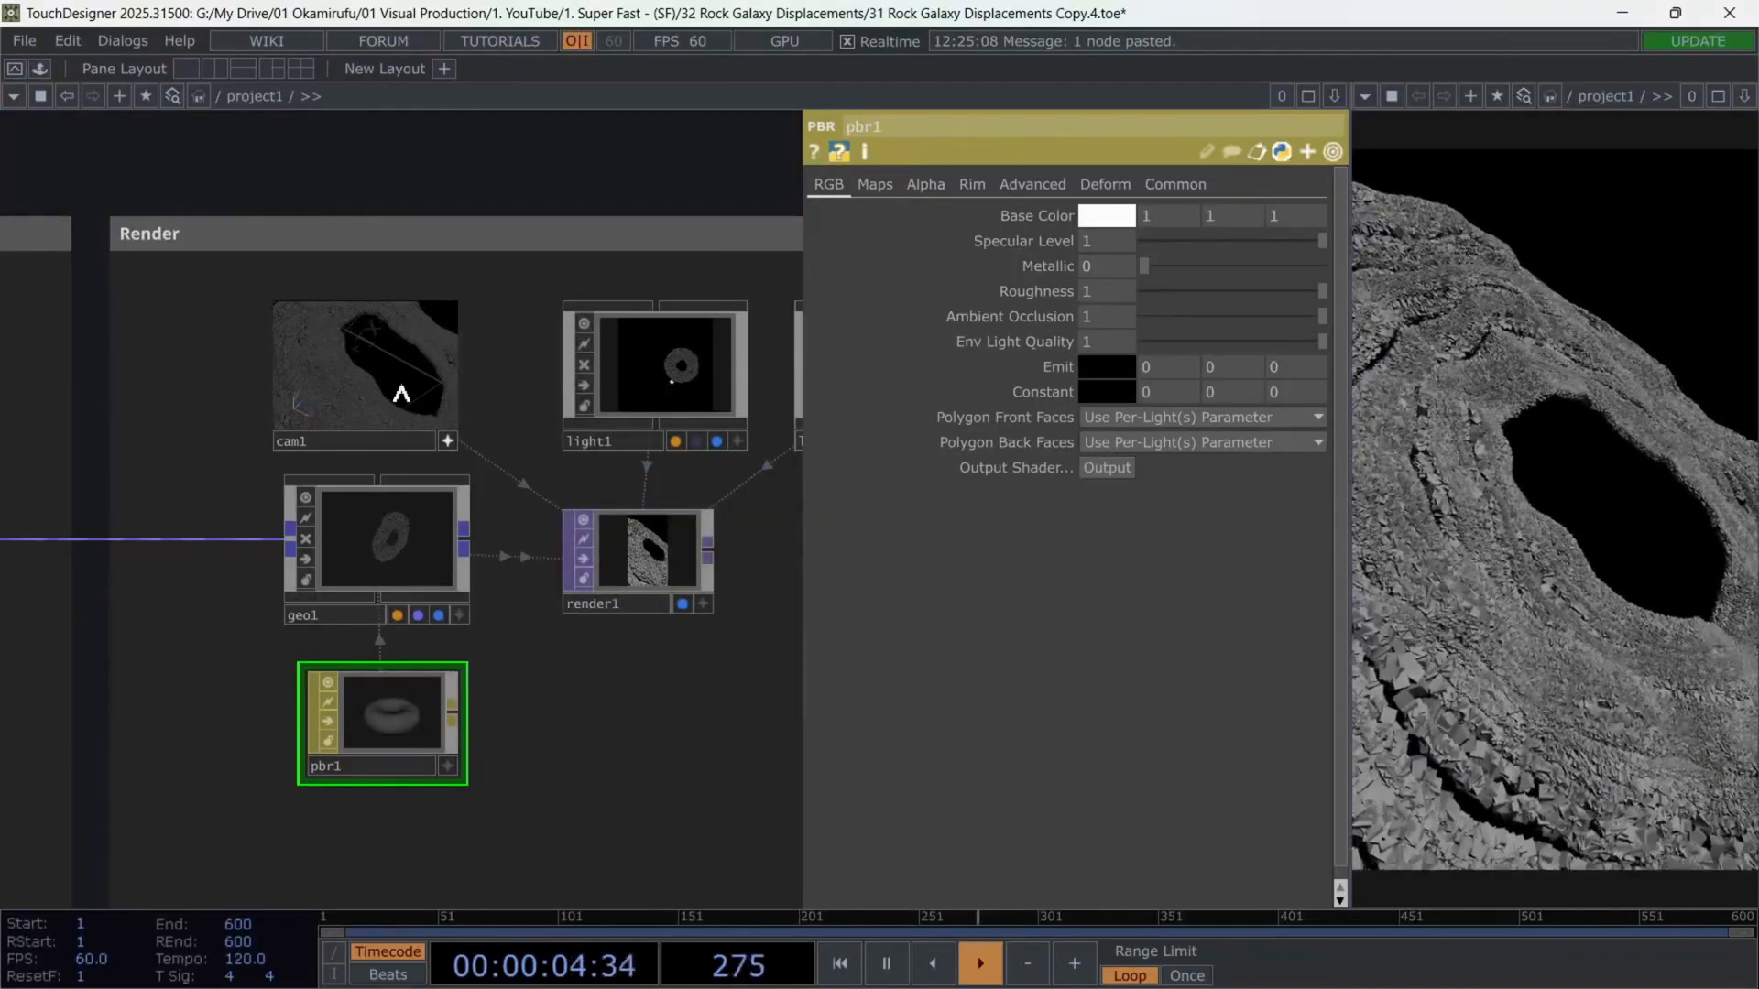
Set light1's Shadow Type to Soft, 2D Mapped.
left_click(381, 419)
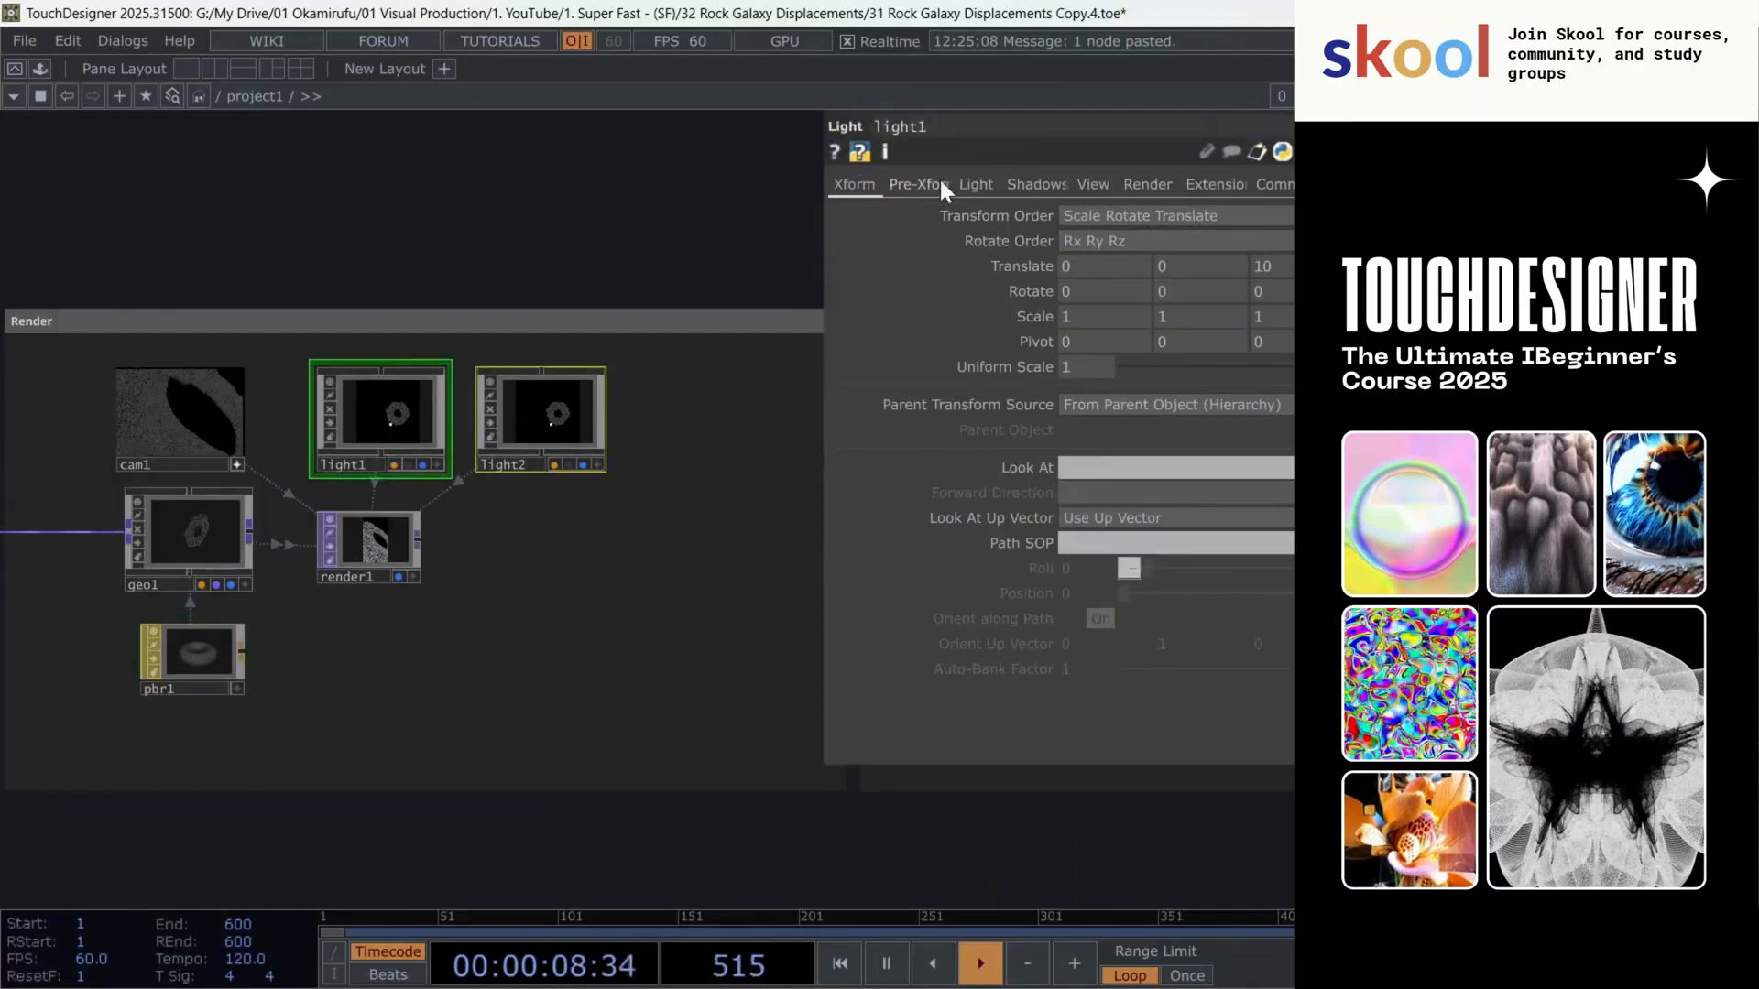
left_click(974, 184)
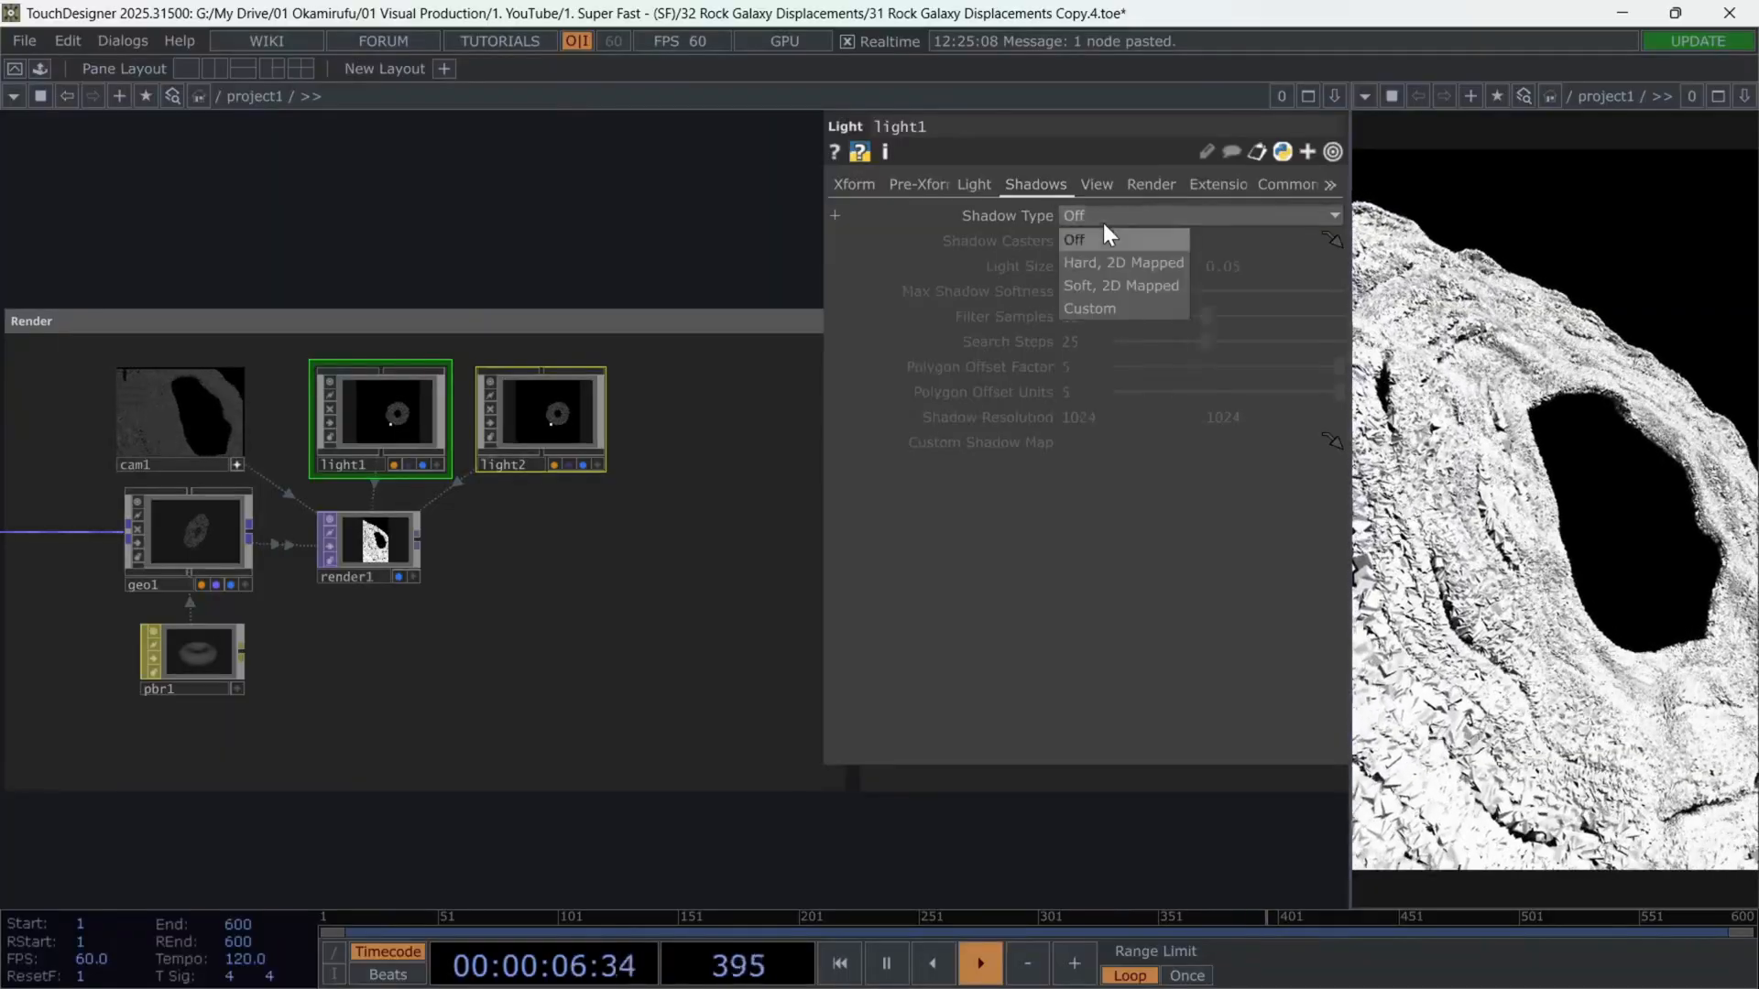
left_click(1118, 285)
type("lum")
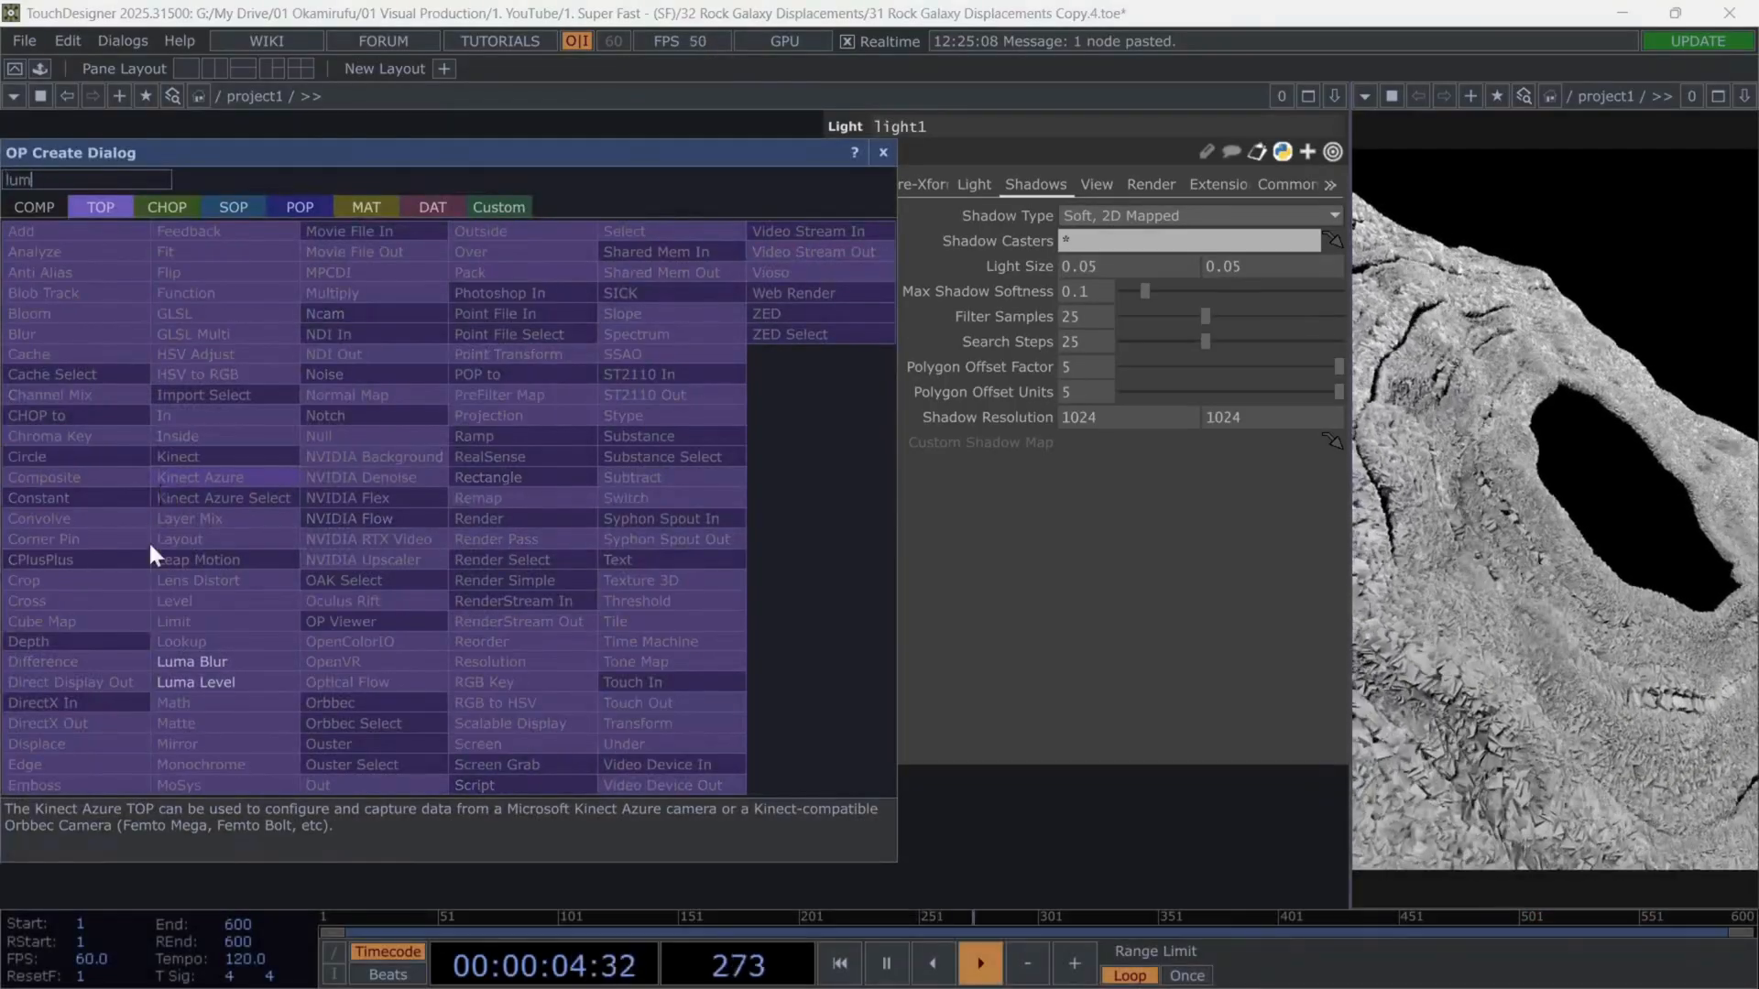
Add Luma Blur TOP after render1, fed by a Ramp TOP with a center key.
left_click(192, 662)
type("ramp")
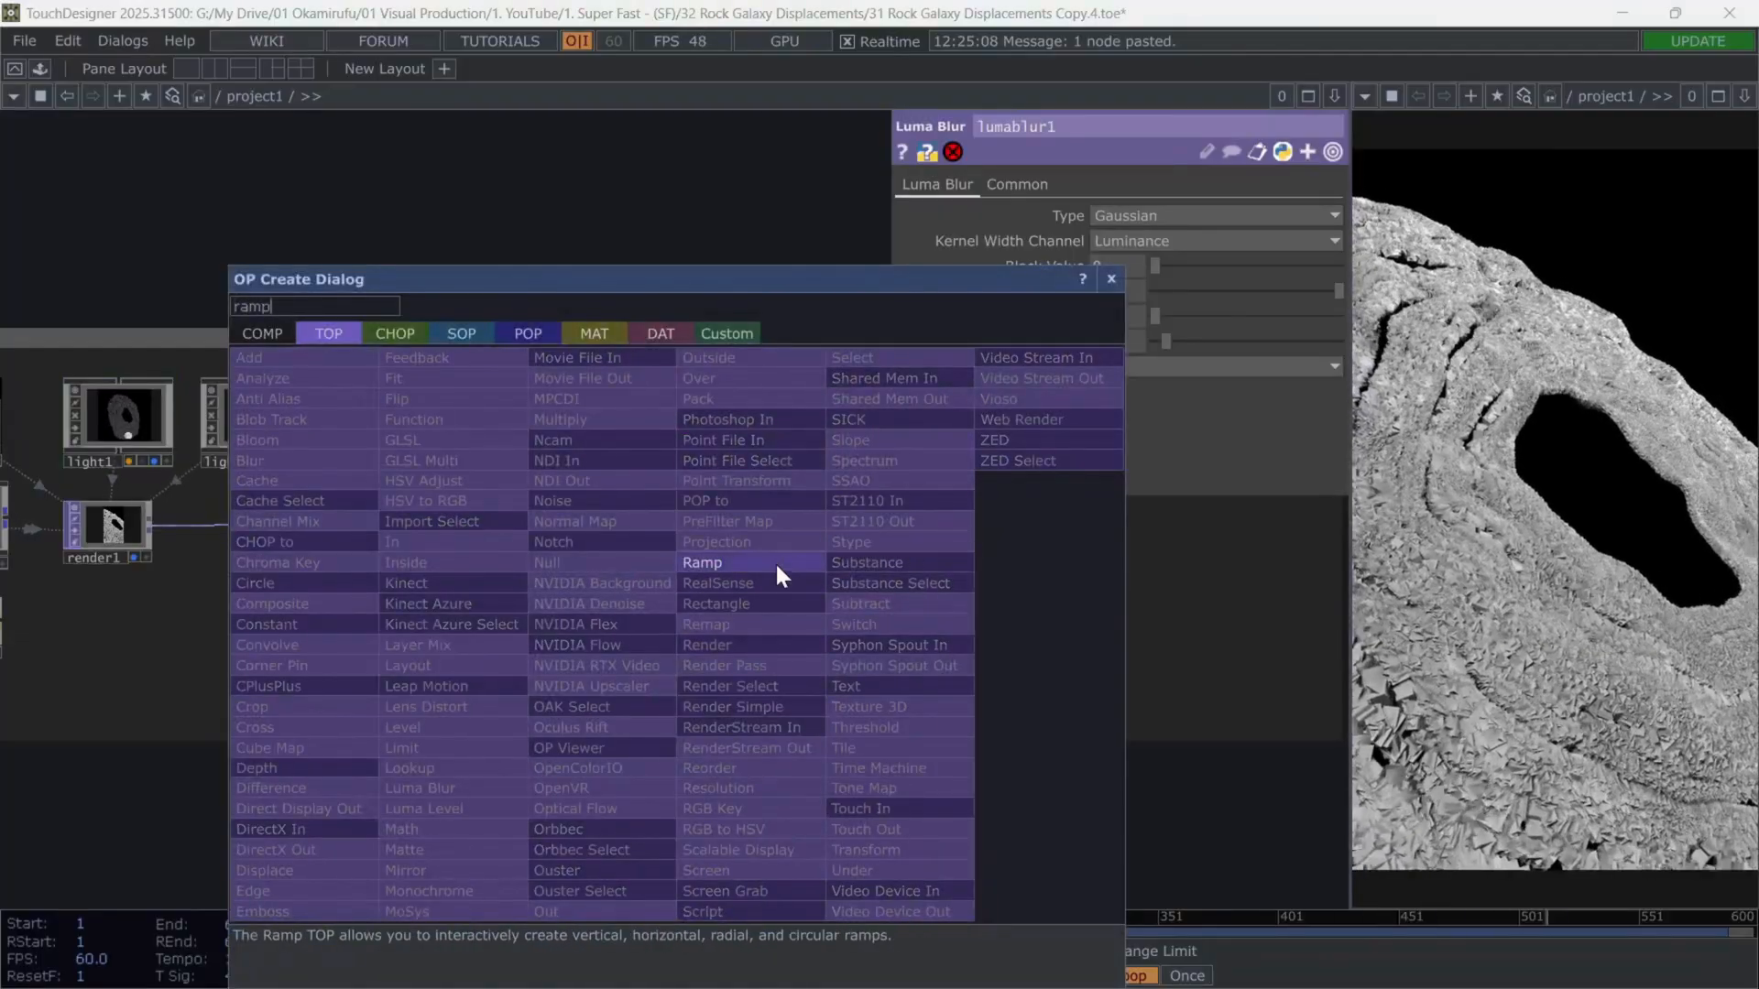
double_click(704, 562)
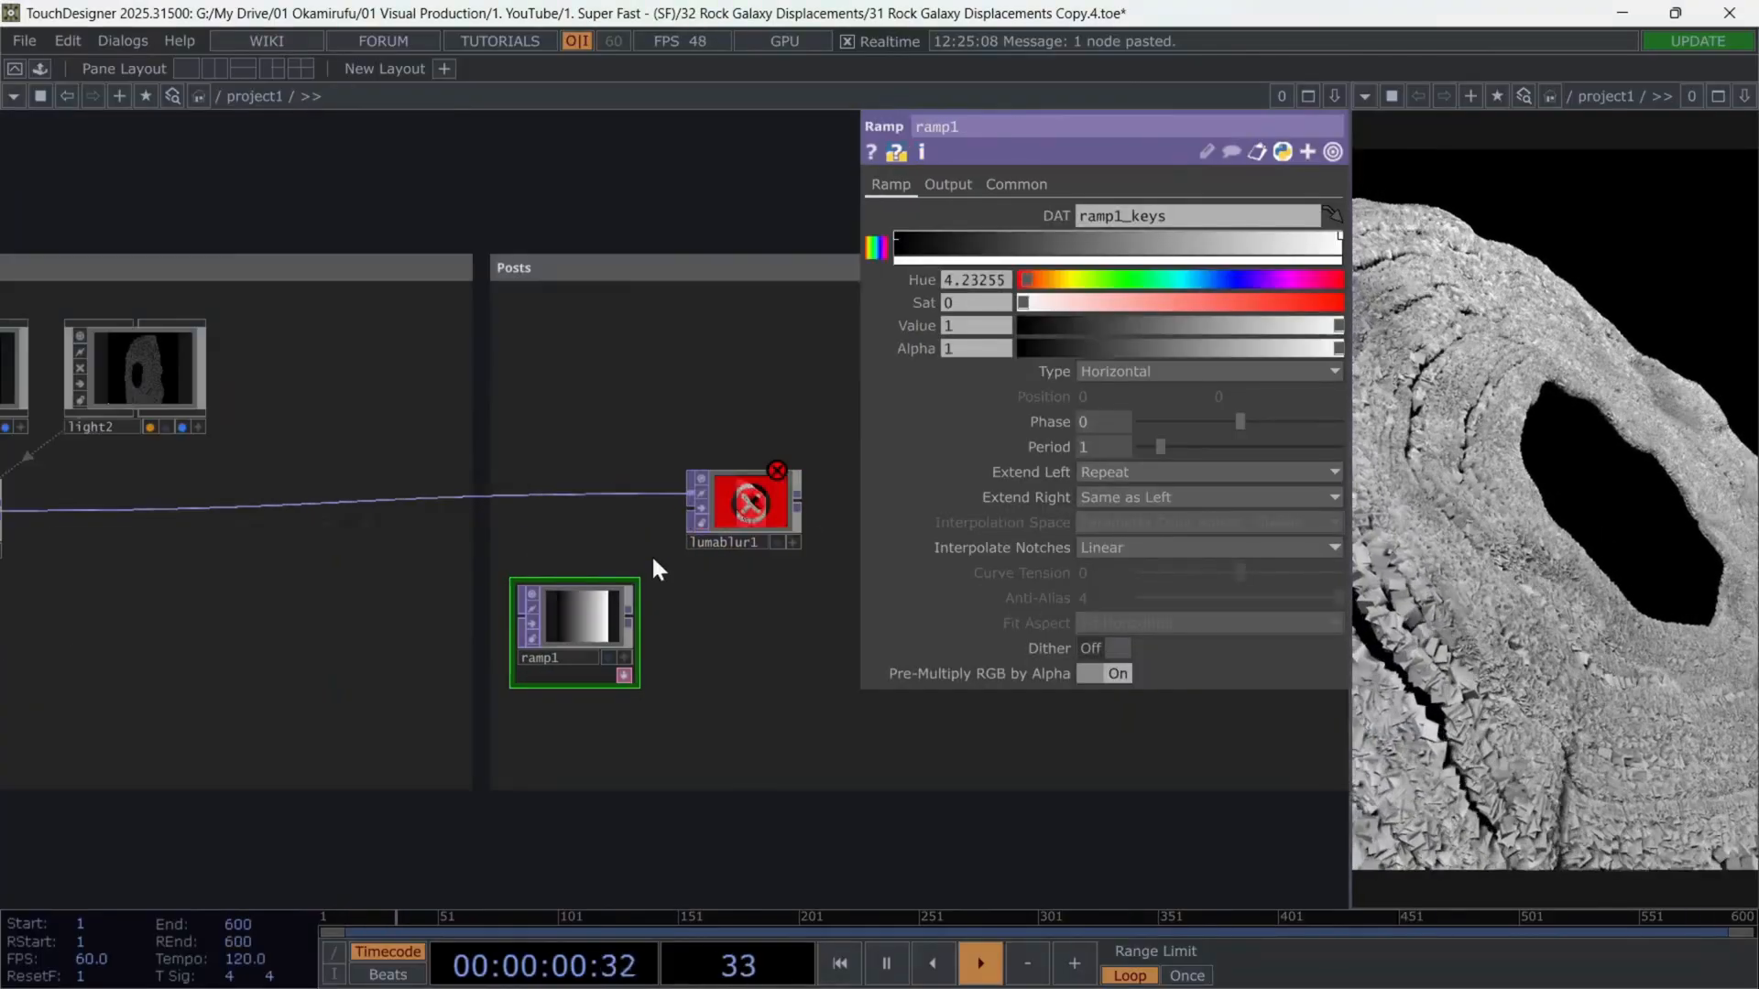
left_click(1015, 184)
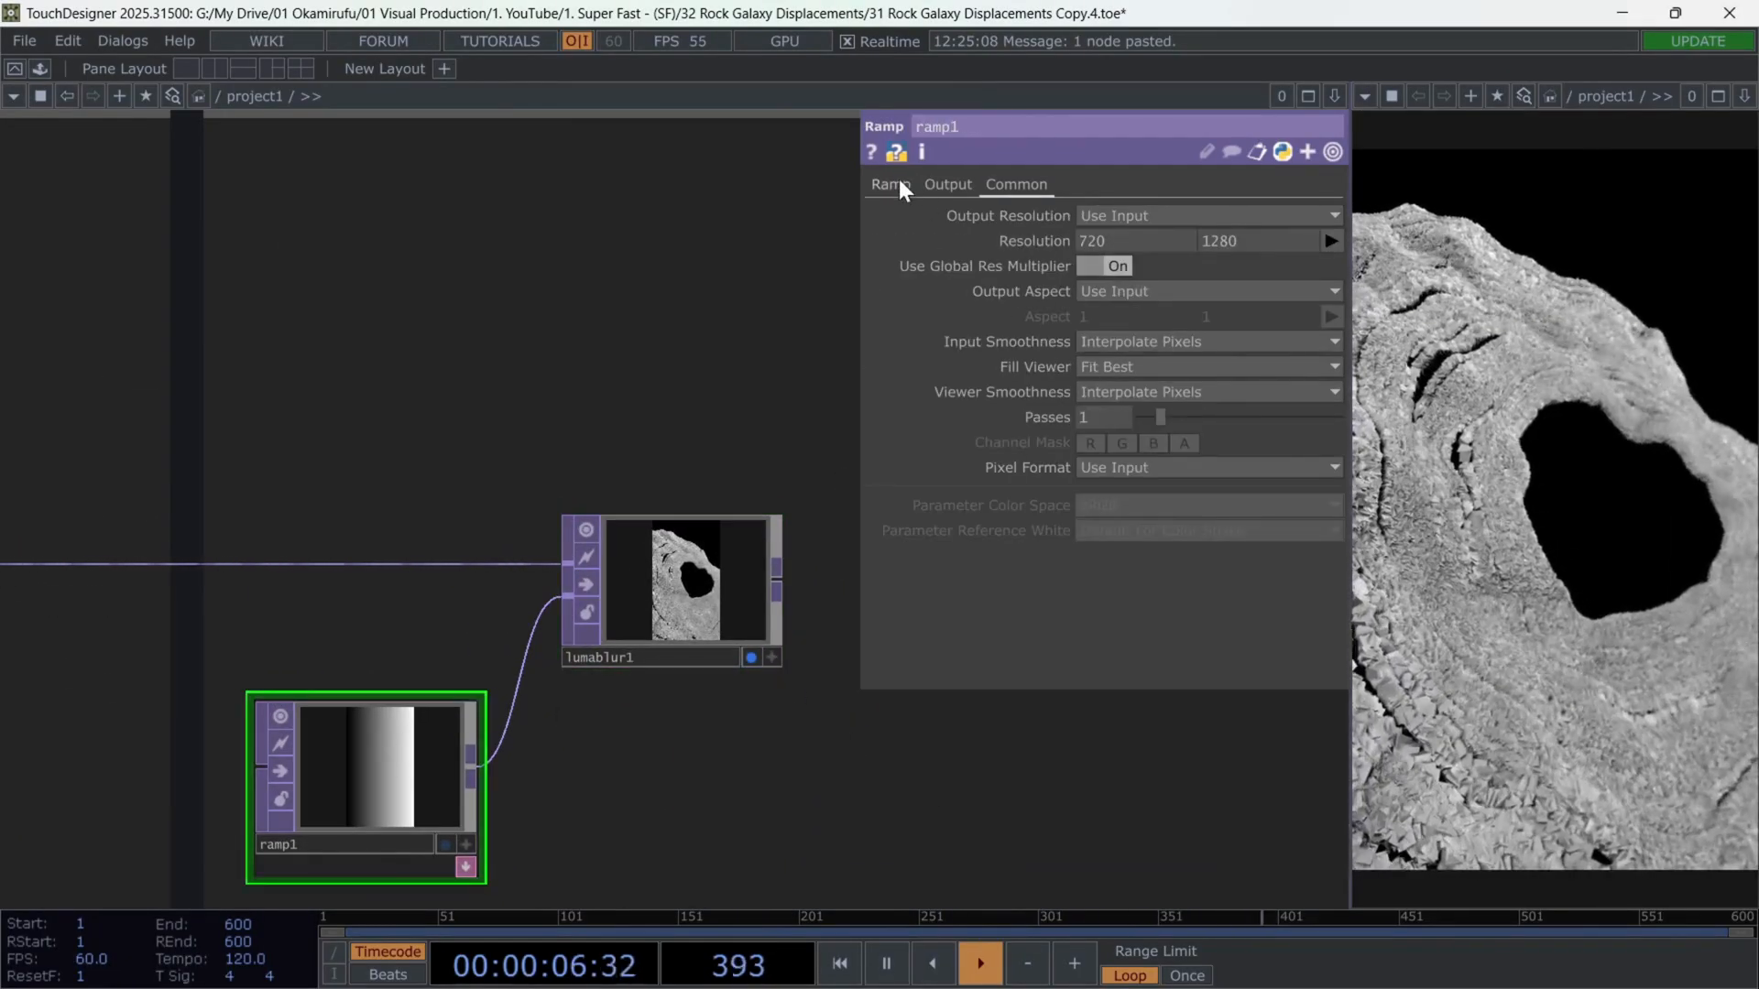
left_click(890, 184)
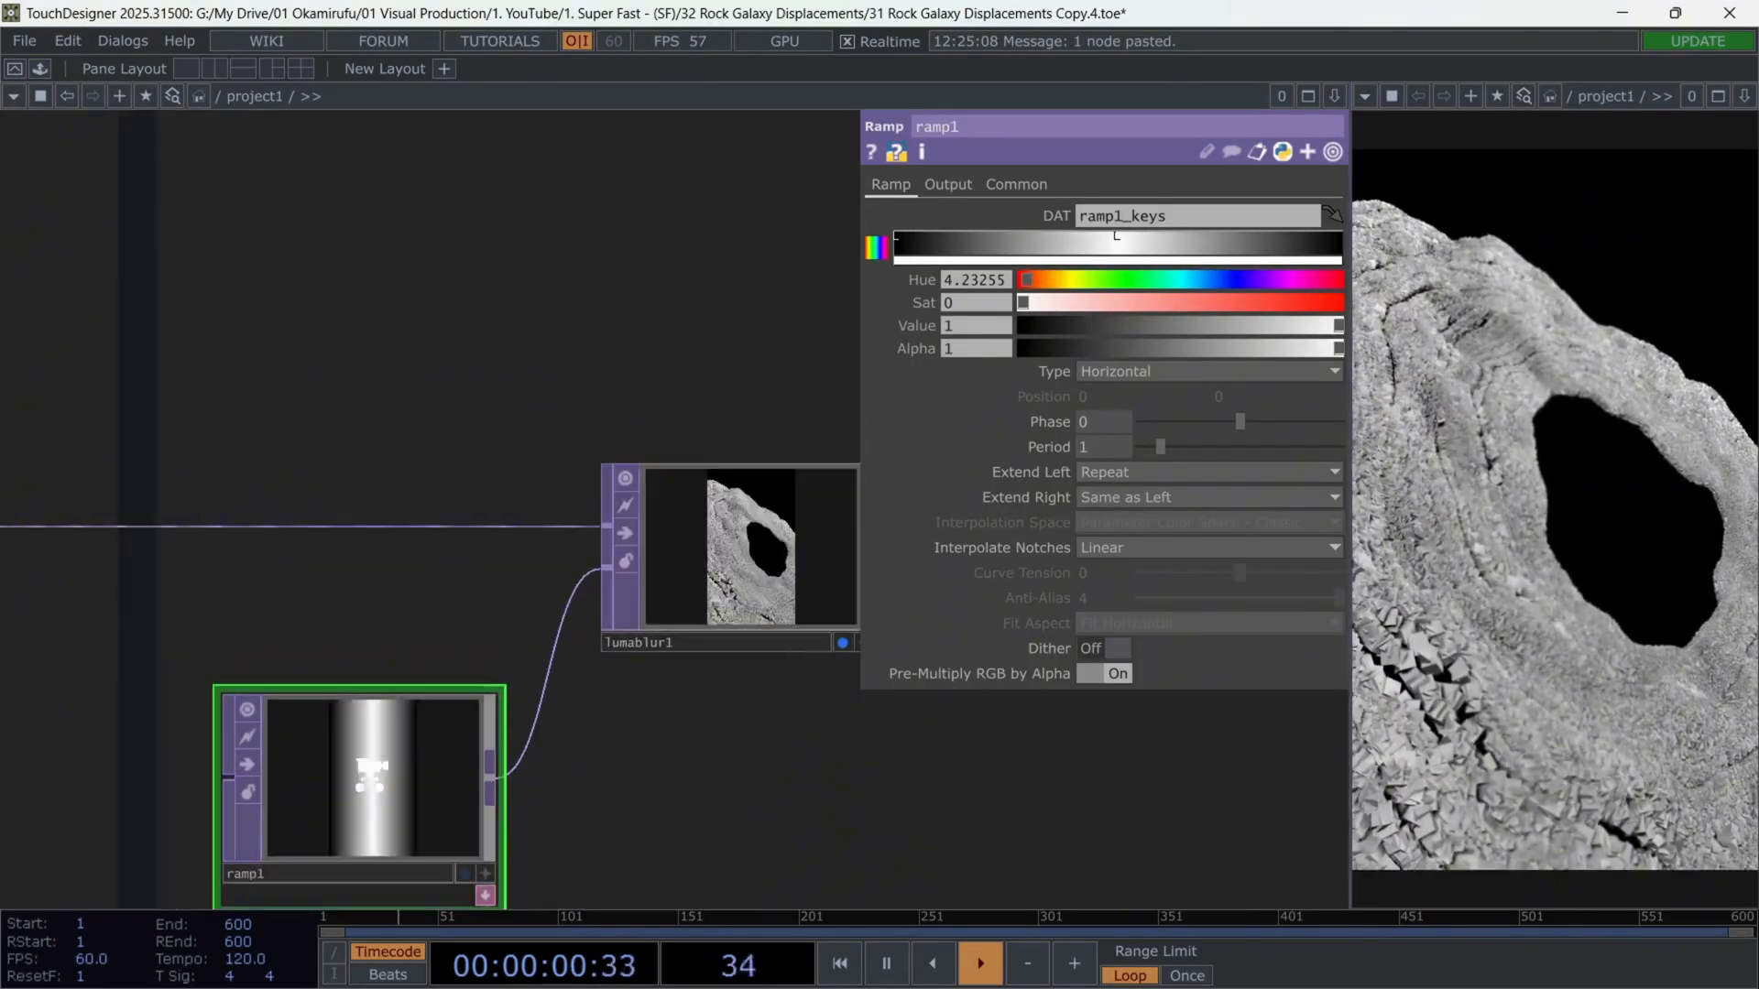
left_click(749, 546)
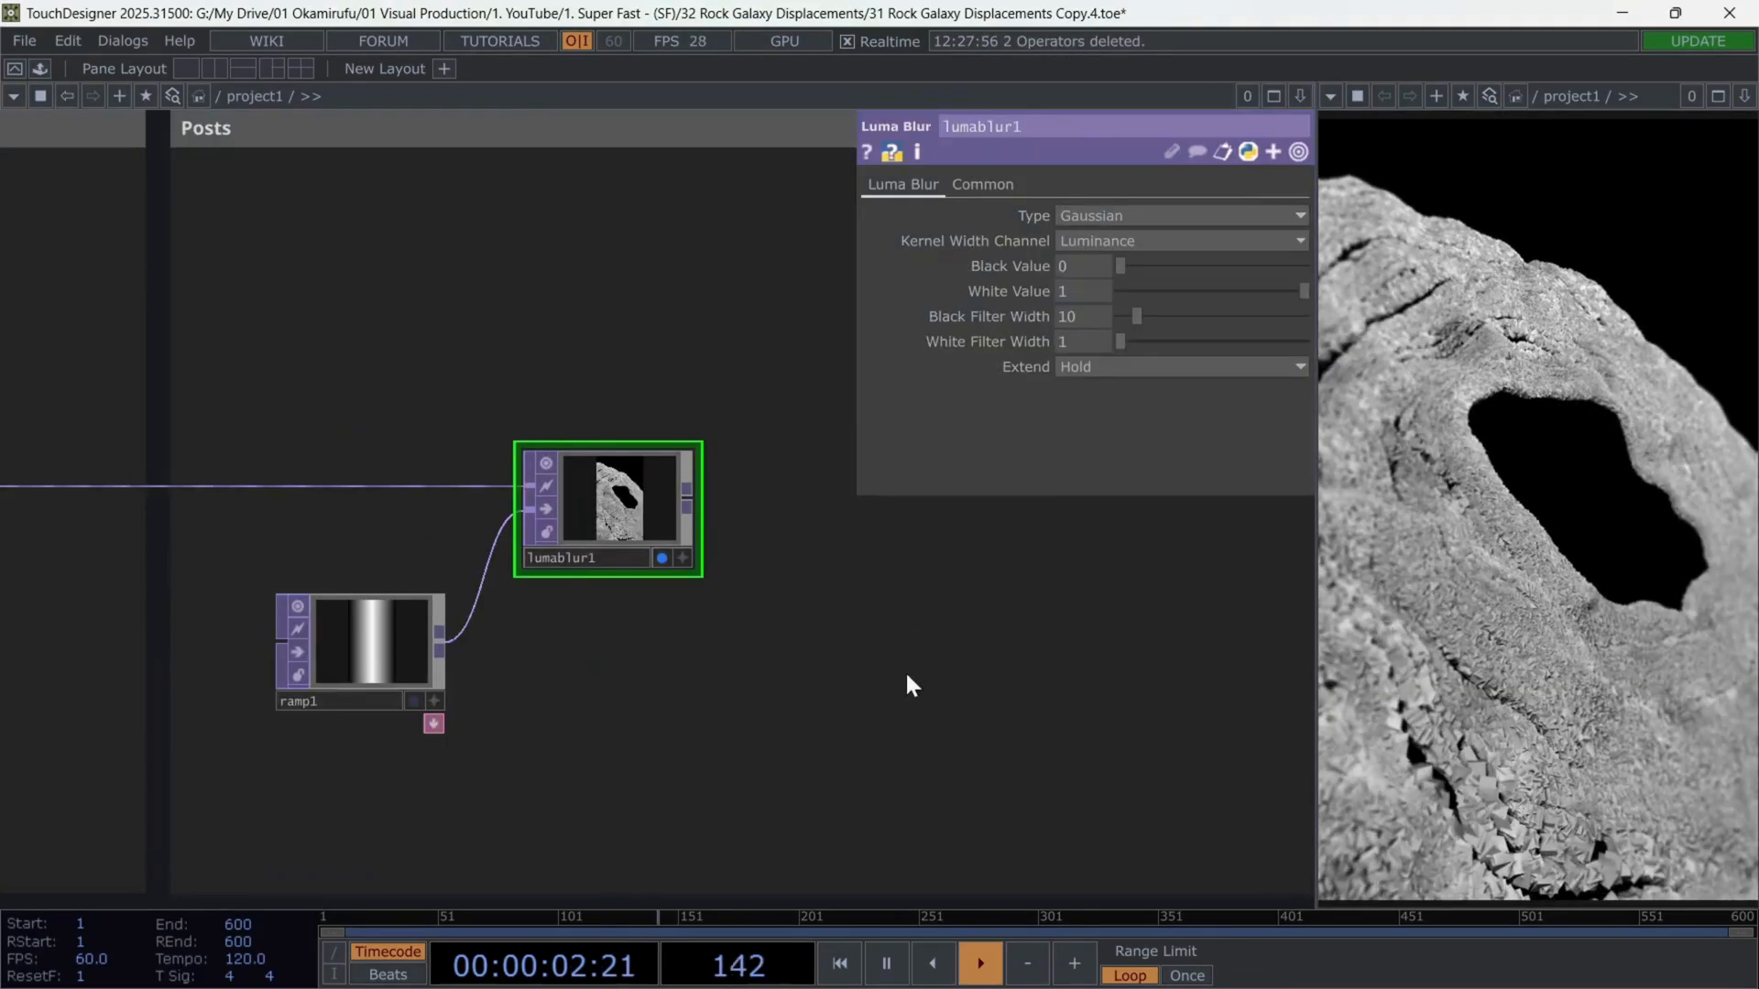
Paste The_Glypher after lumablur1 into a Null TOP and view its Plexus settings.
key("ctrl+v")
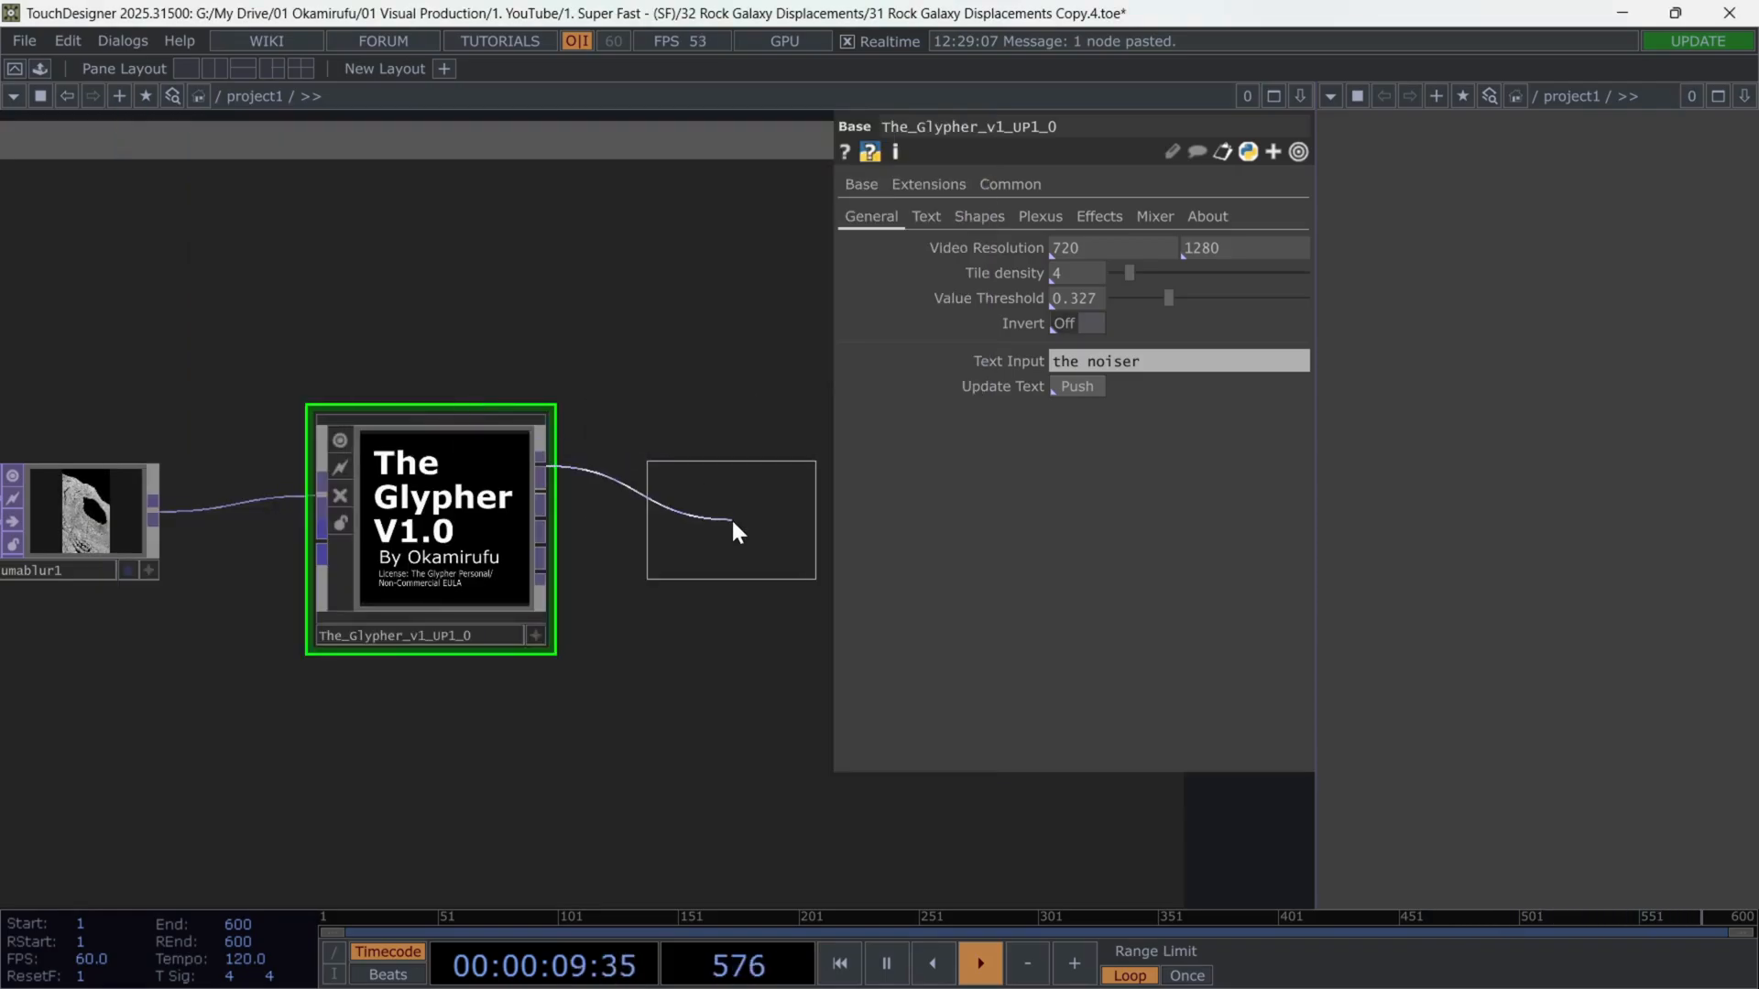
left_click(729, 519)
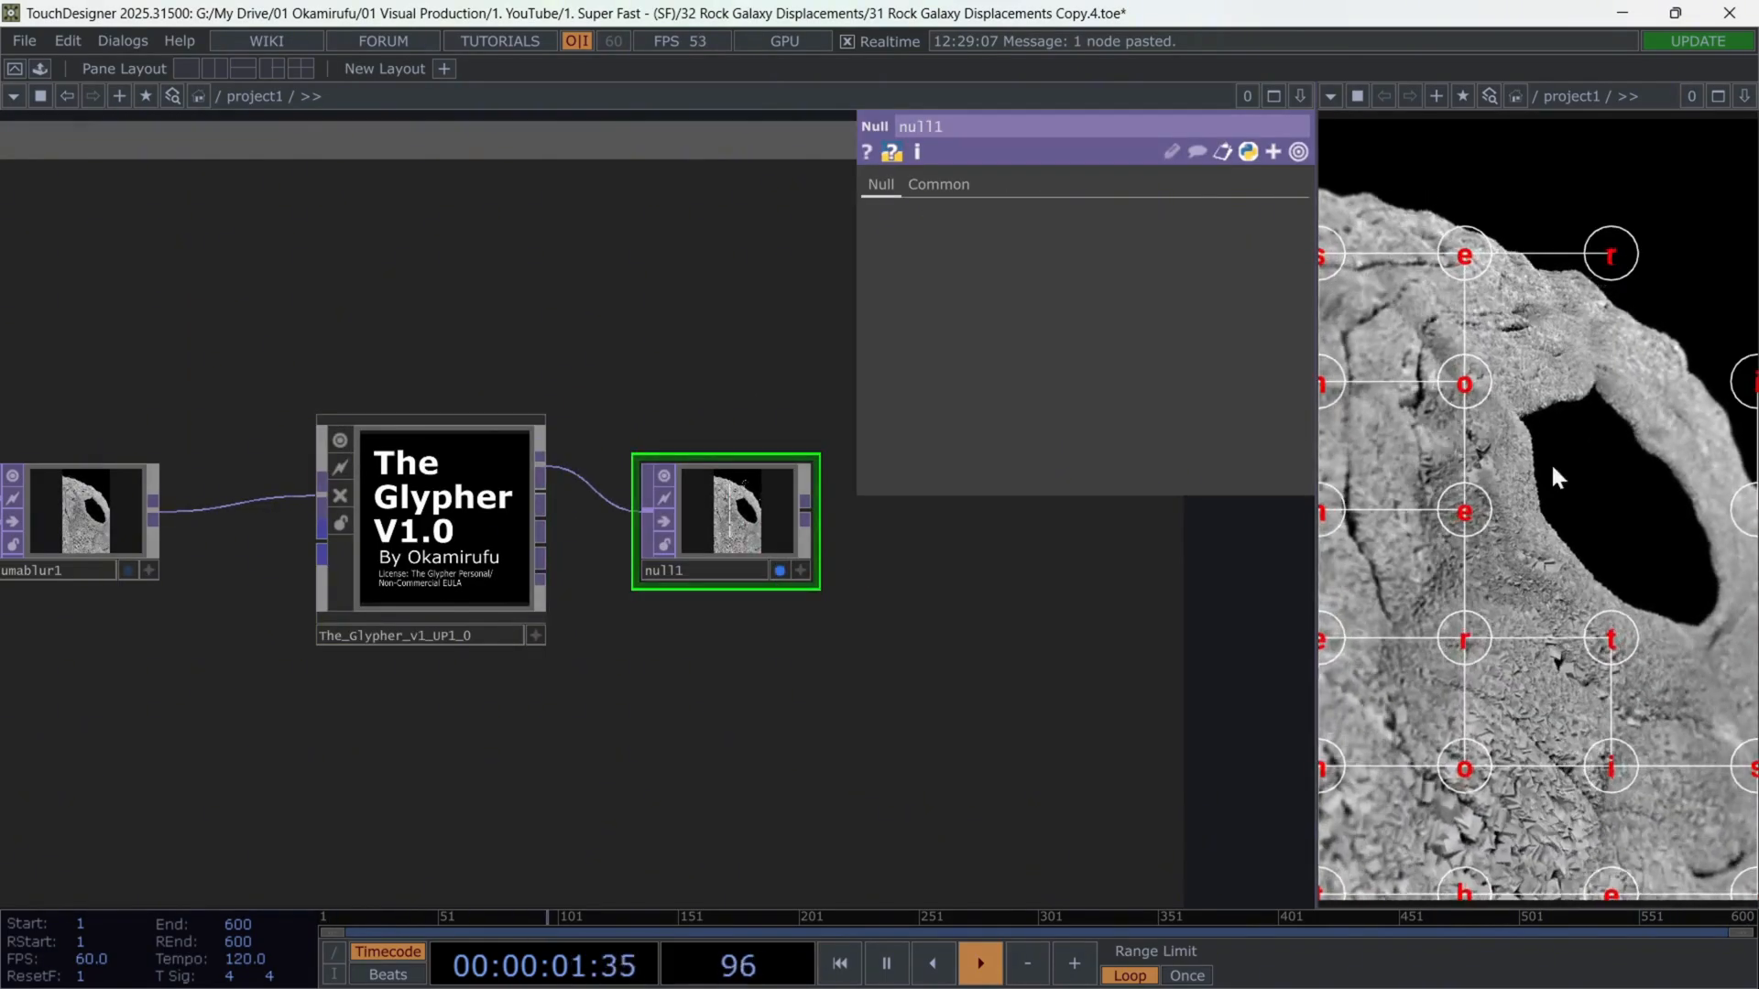
left_click(429, 516)
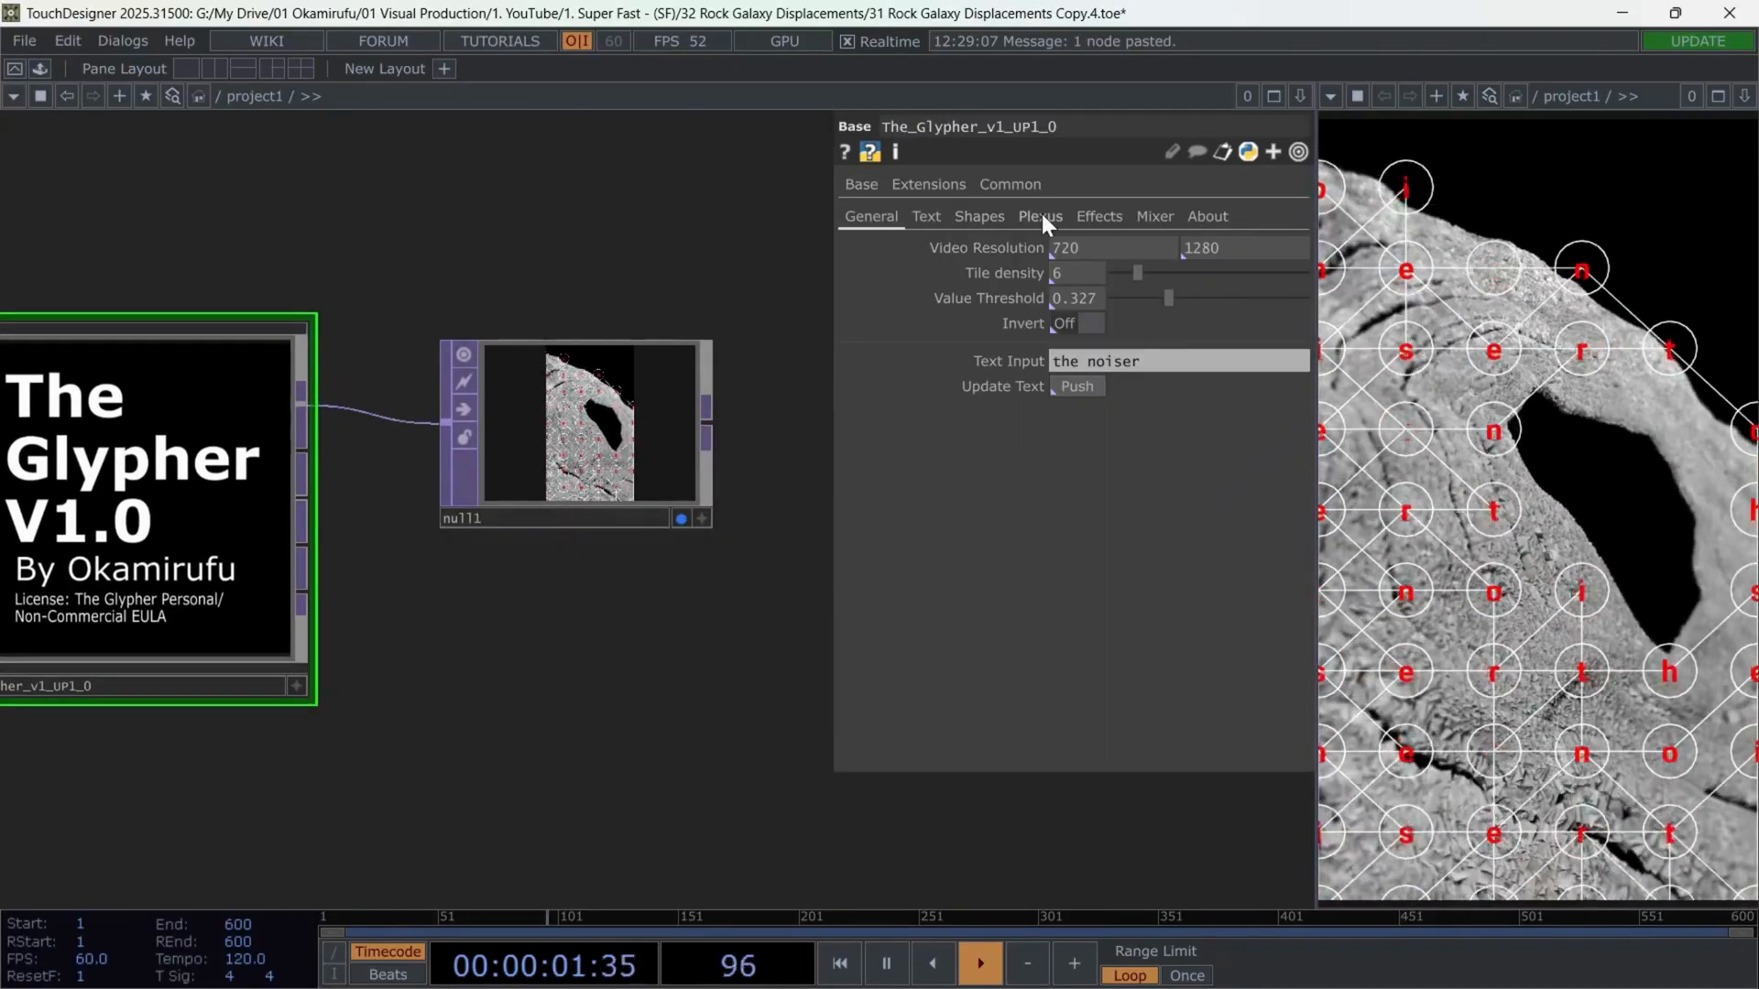
left_click(1039, 216)
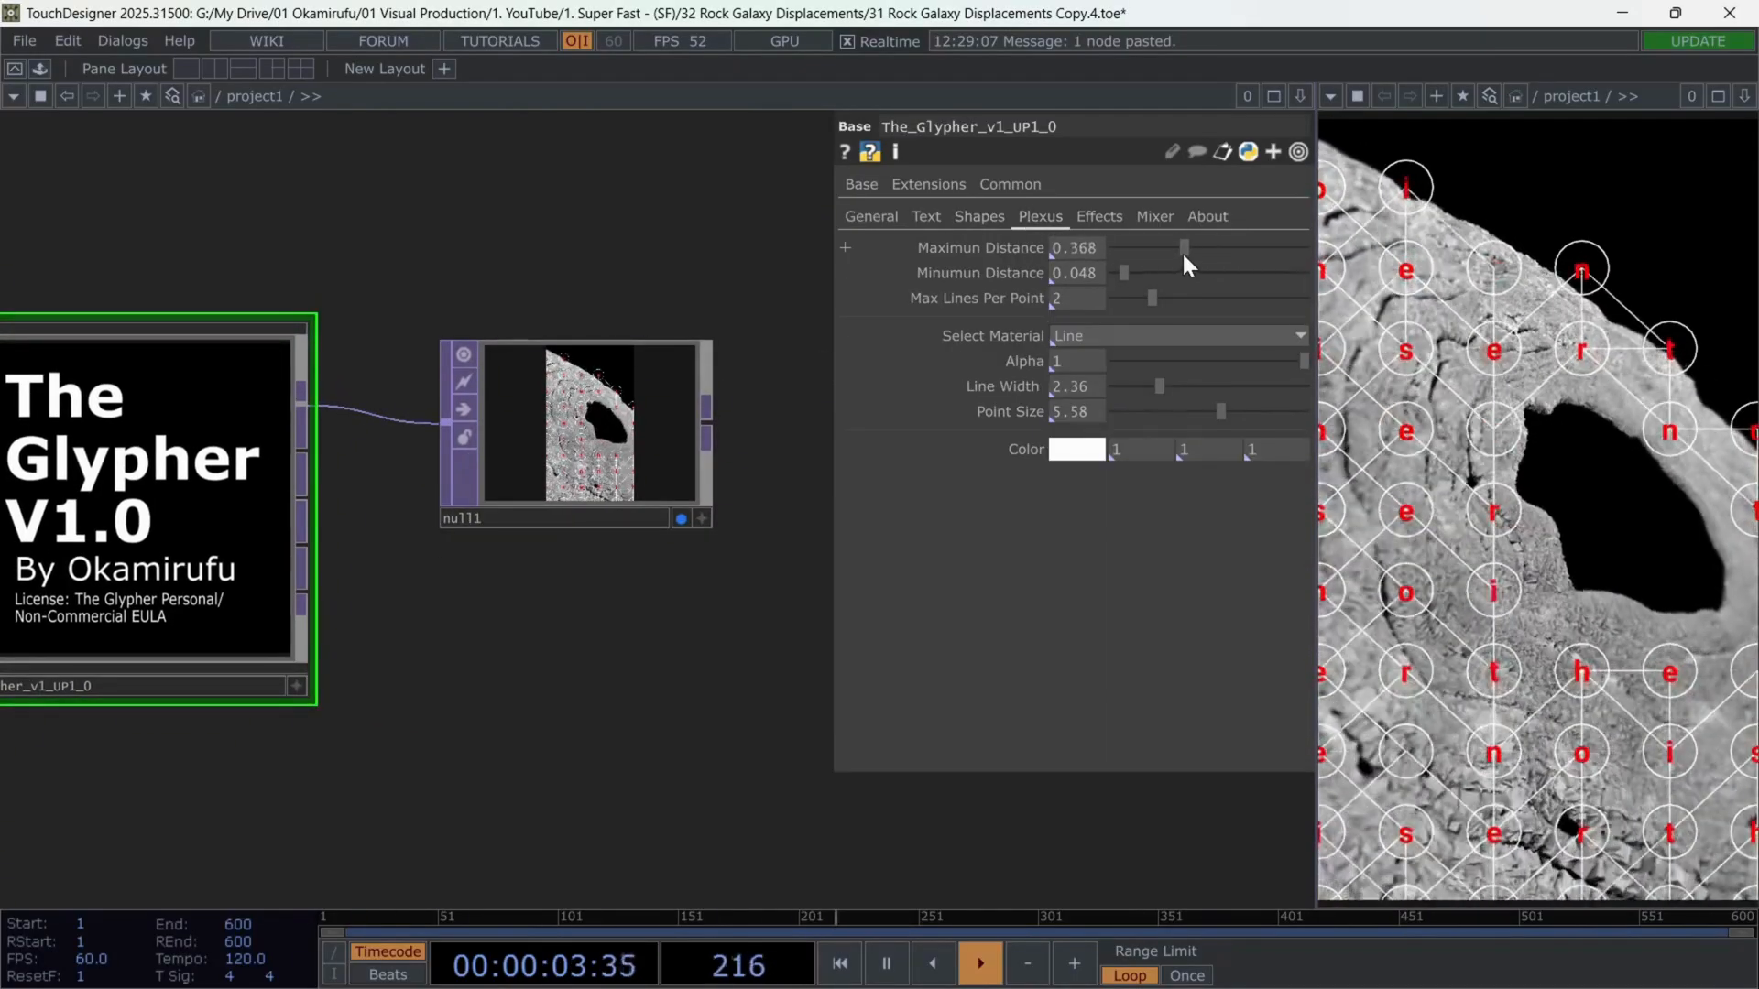